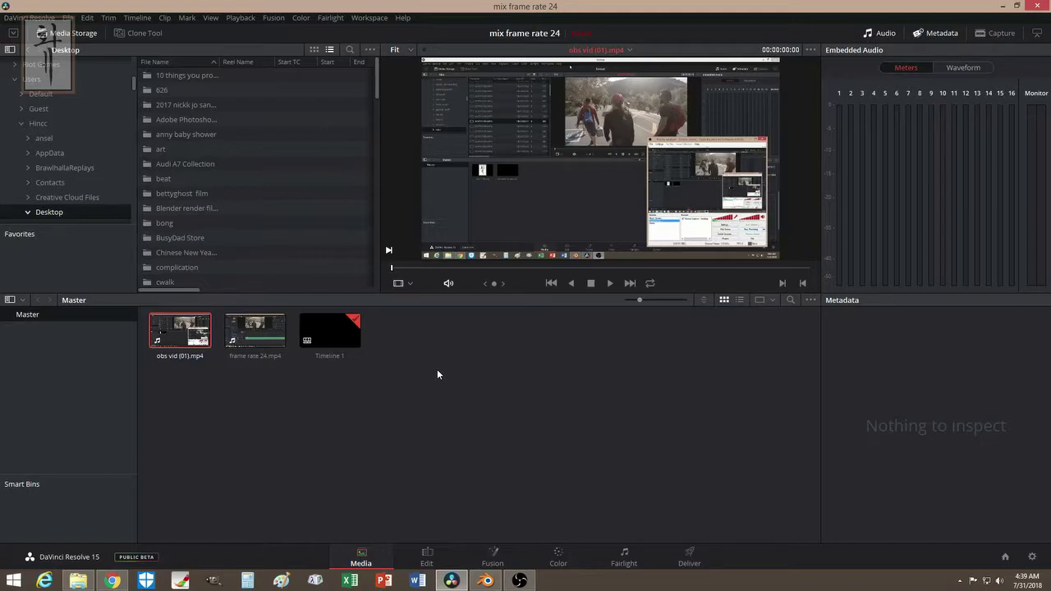
{"action": "mouse_move", "coordinate": [433, 381]}
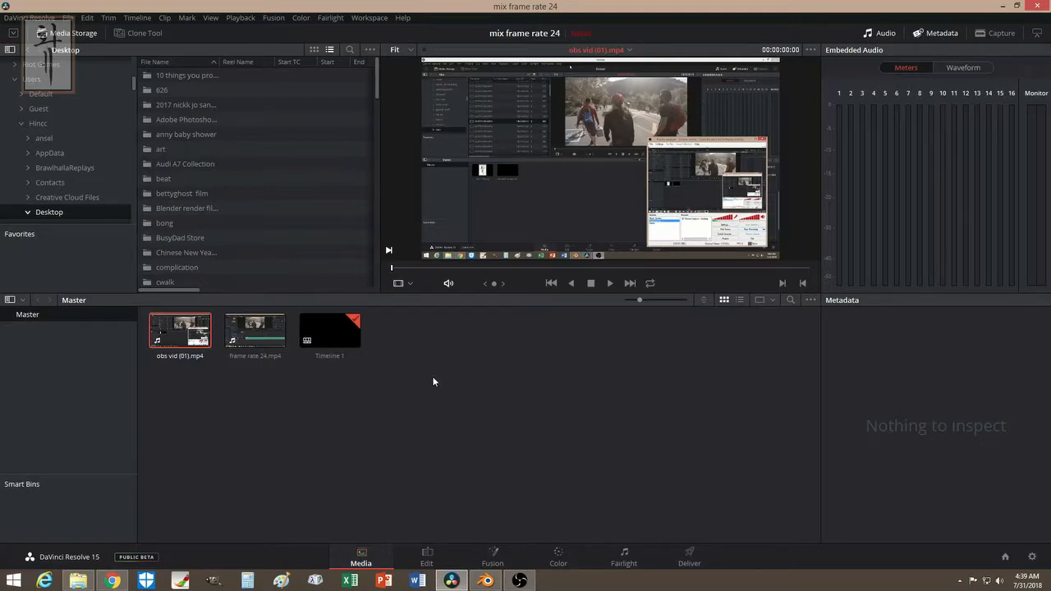
Step: Check the Media Pool metadata of obs vid (59.940 fps) and frame rate 24.mp4 (24 fps, 1280×720)
{"action": "left_click", "coordinate": [179, 329]}
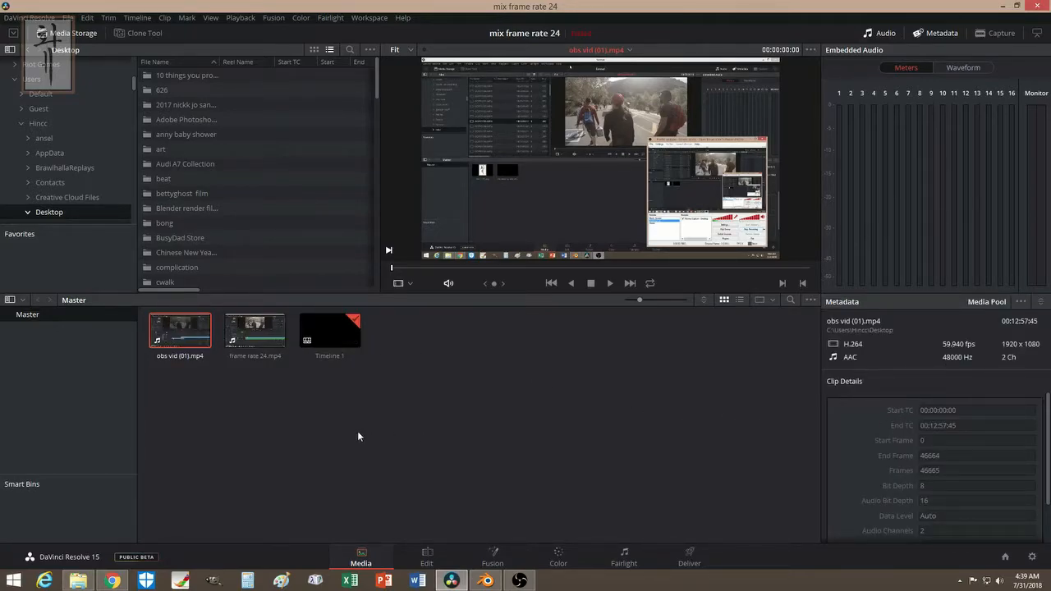
{"action": "left_click", "coordinate": [255, 328]}
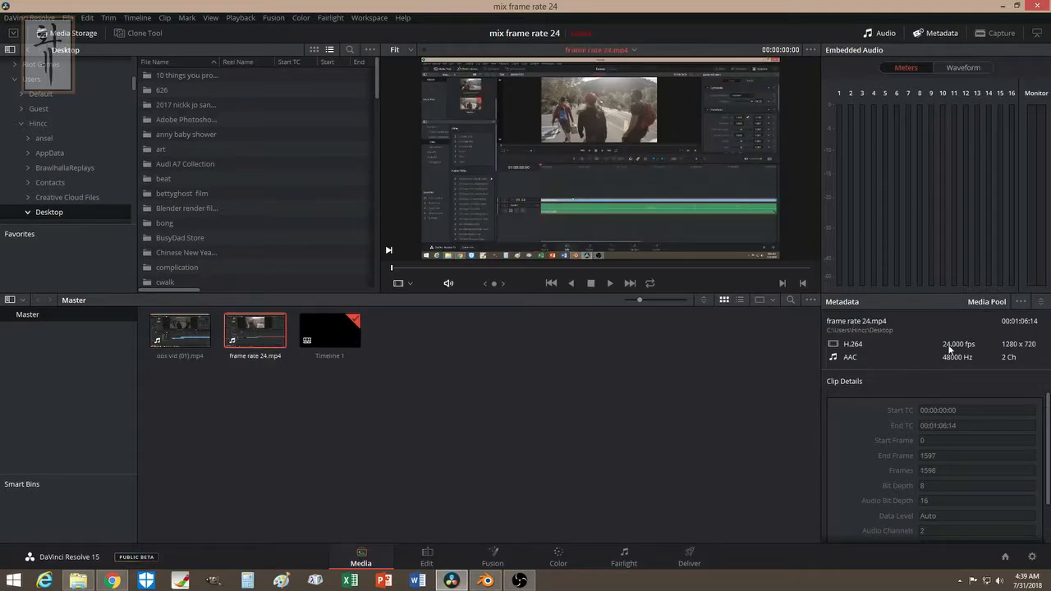
{"action": "mouse_move", "coordinate": [275, 411]}
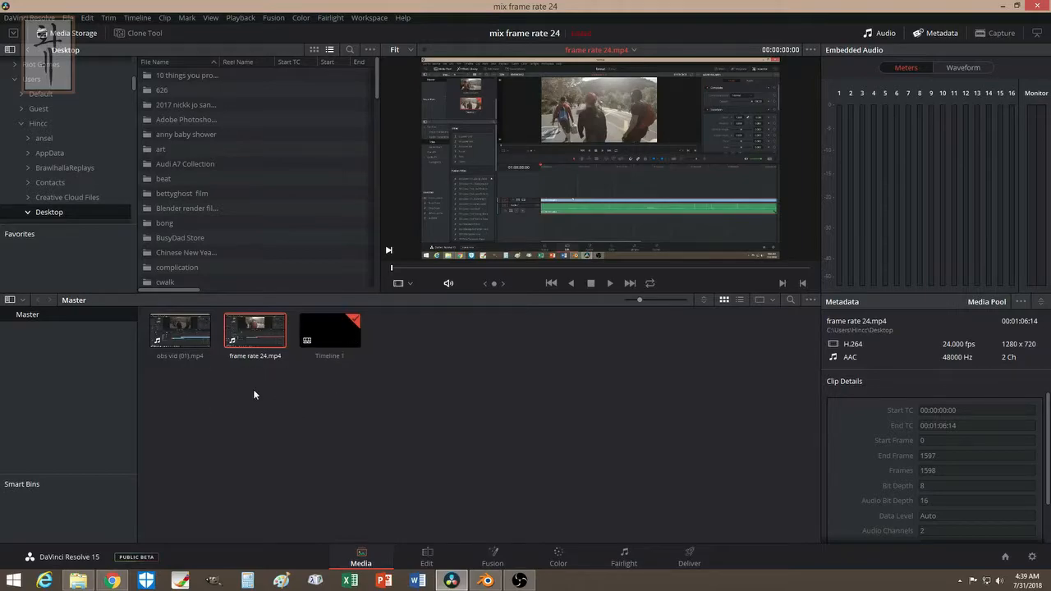
{"action": "mouse_move", "coordinate": [233, 404]}
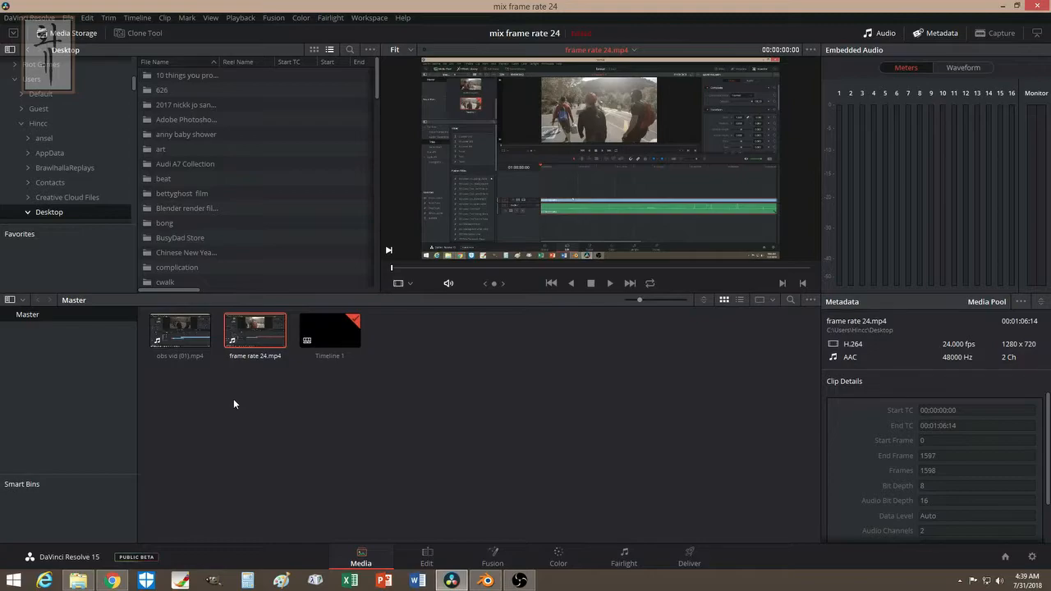
{"action": "mouse_move", "coordinate": [463, 439]}
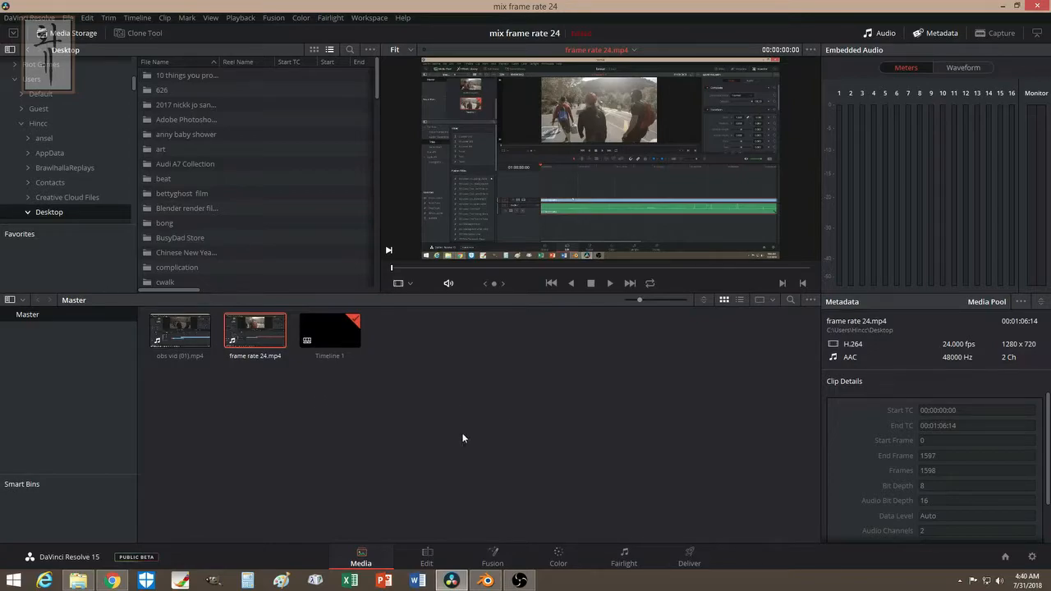
{"action": "mouse_move", "coordinate": [464, 424]}
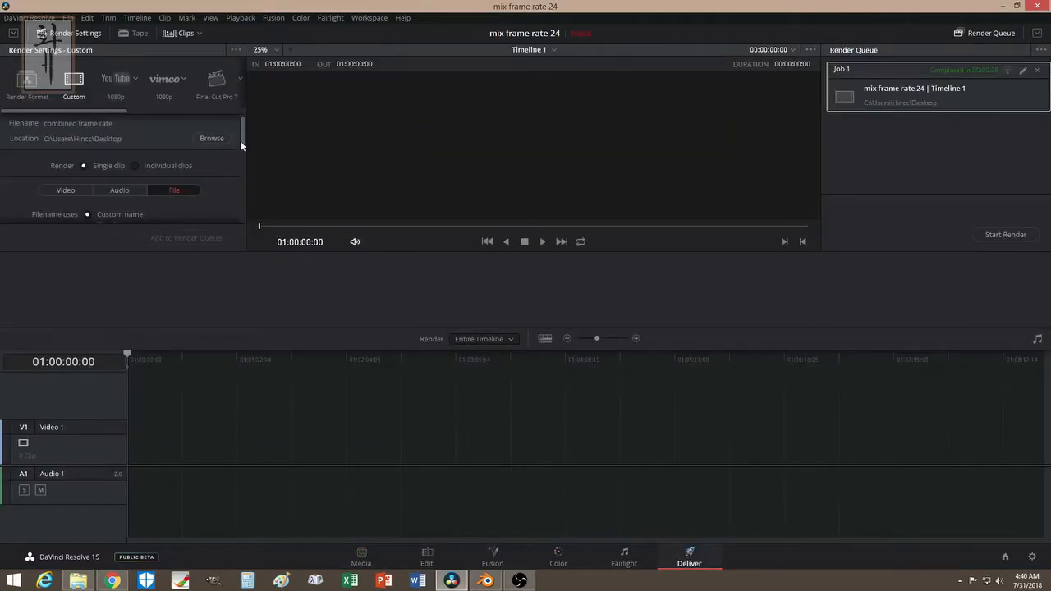
{"action": "scroll", "scroll_direction": "down", "scroll_amount": 3}
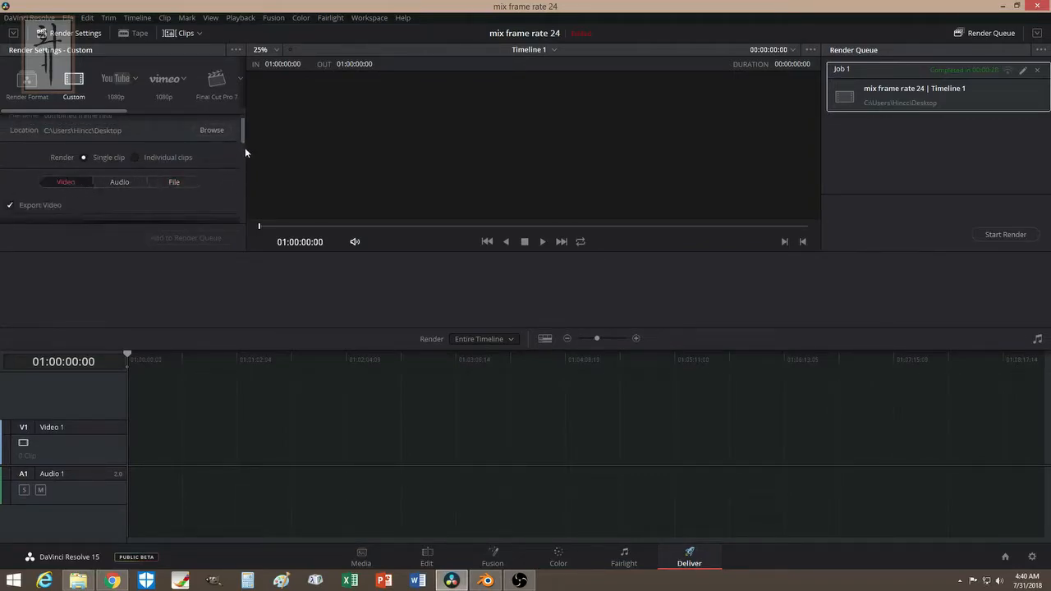
{"action": "left_click", "coordinate": [112, 169]}
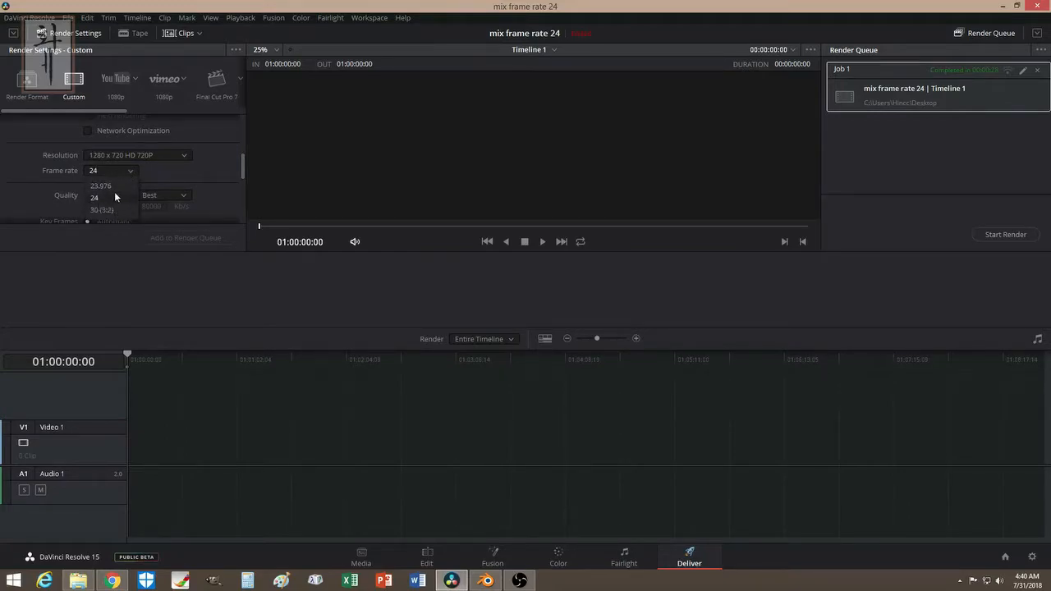
{"action": "left_click", "coordinate": [96, 197]}
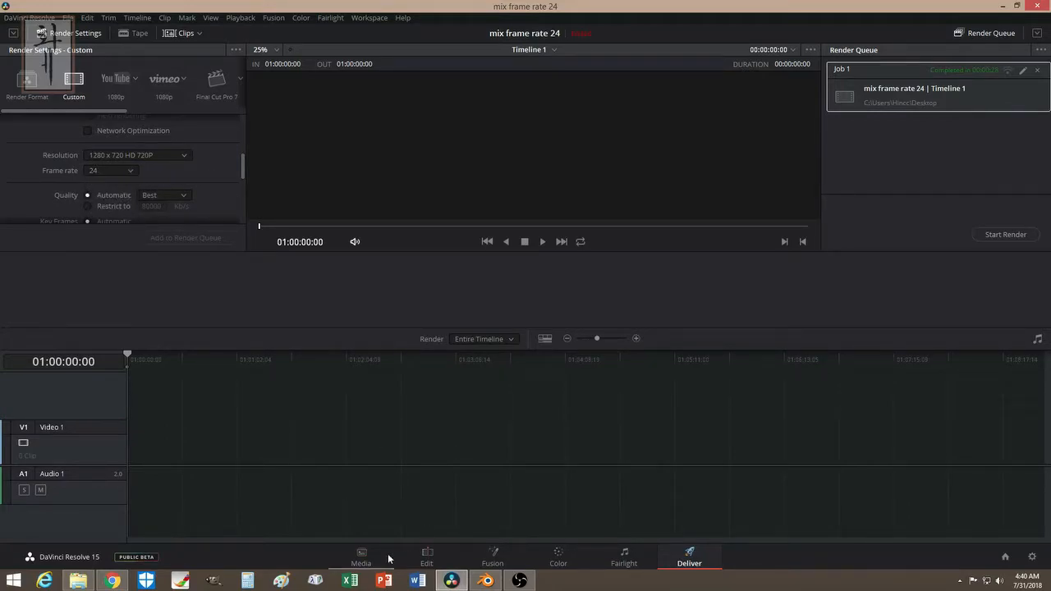
Step: Delete Timeline 1 and both clips from the Media Pool, leaving it empty
{"action": "left_click", "coordinate": [362, 555]}
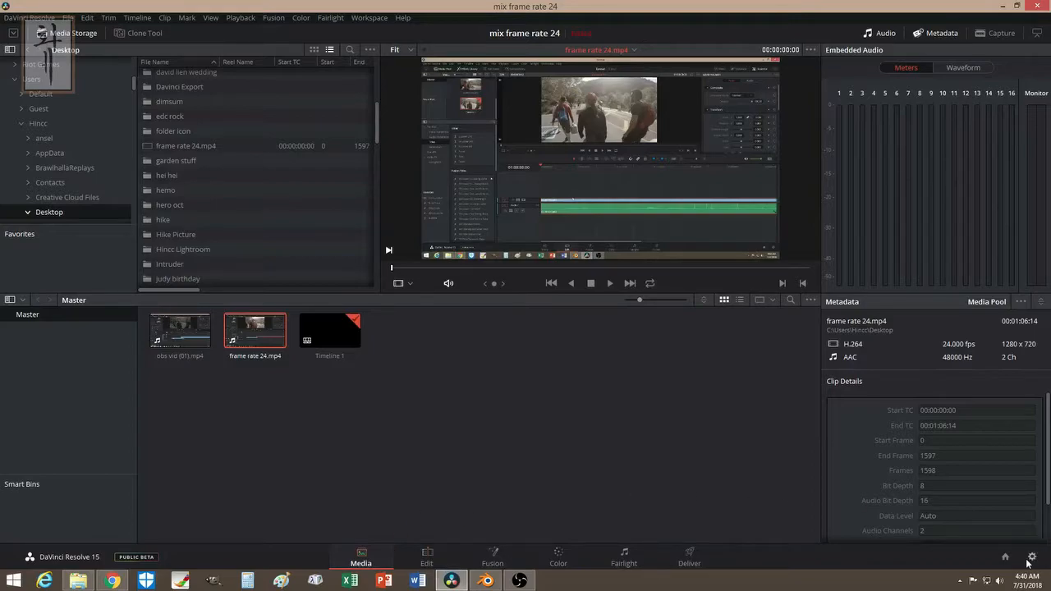
{"action": "left_click", "coordinate": [1031, 578]}
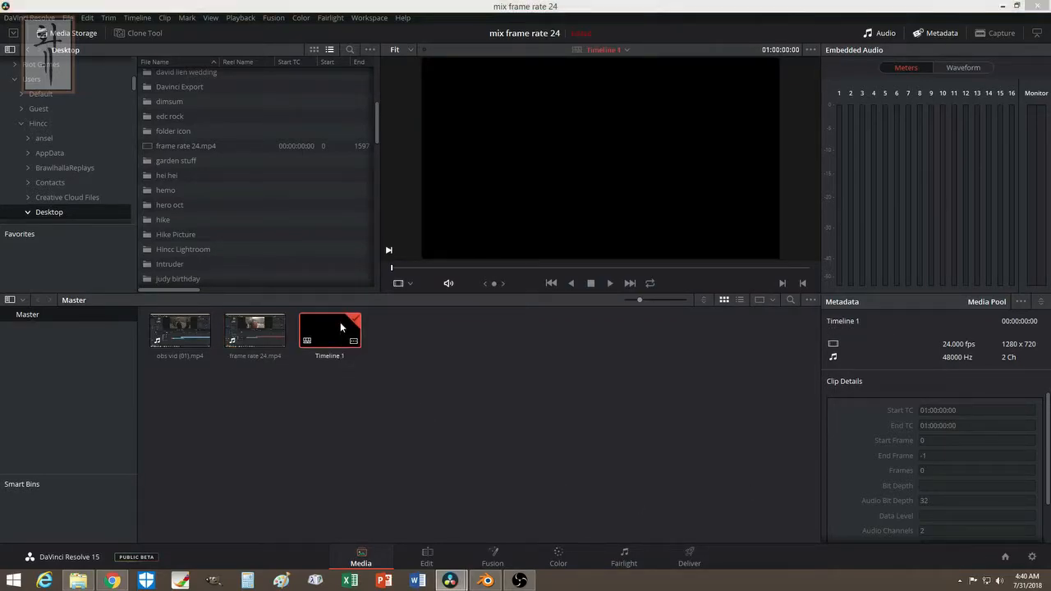
{"action": "left_click", "coordinate": [255, 332]}
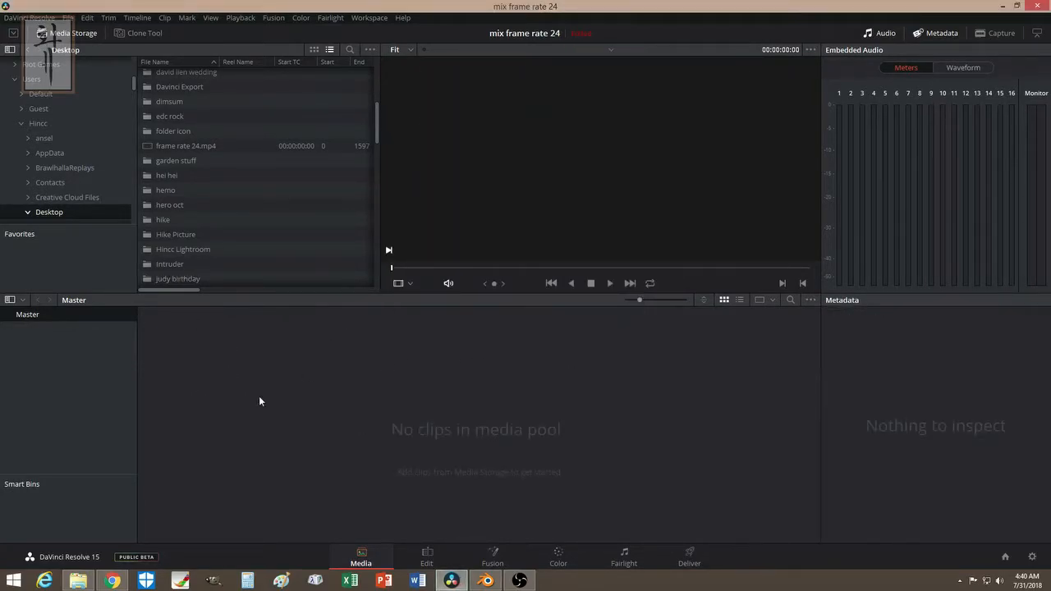
{"action": "left_click", "coordinate": [1033, 556]}
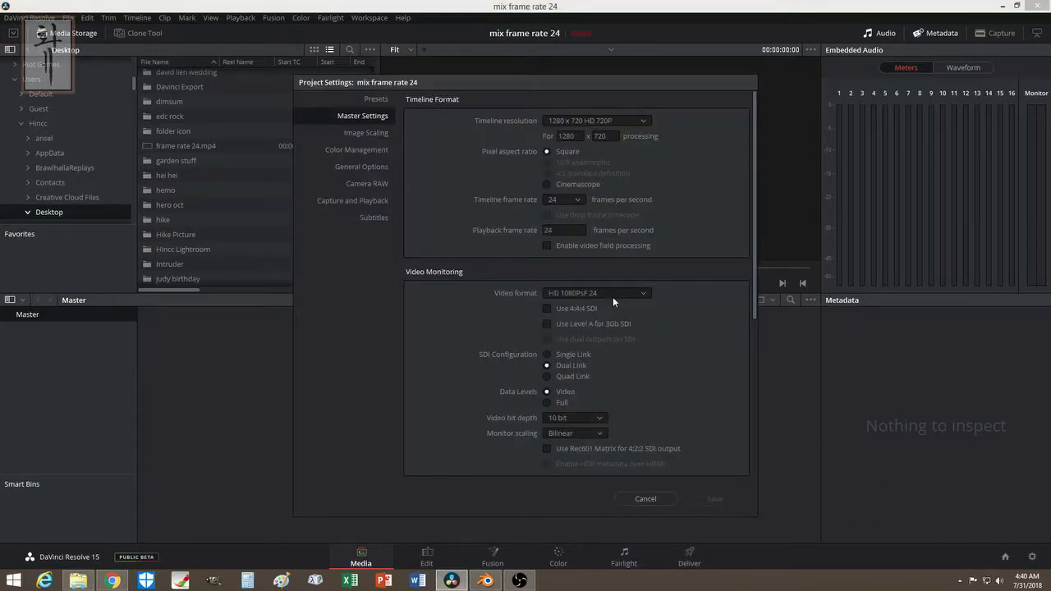
{"action": "mouse_move", "coordinate": [595, 293]}
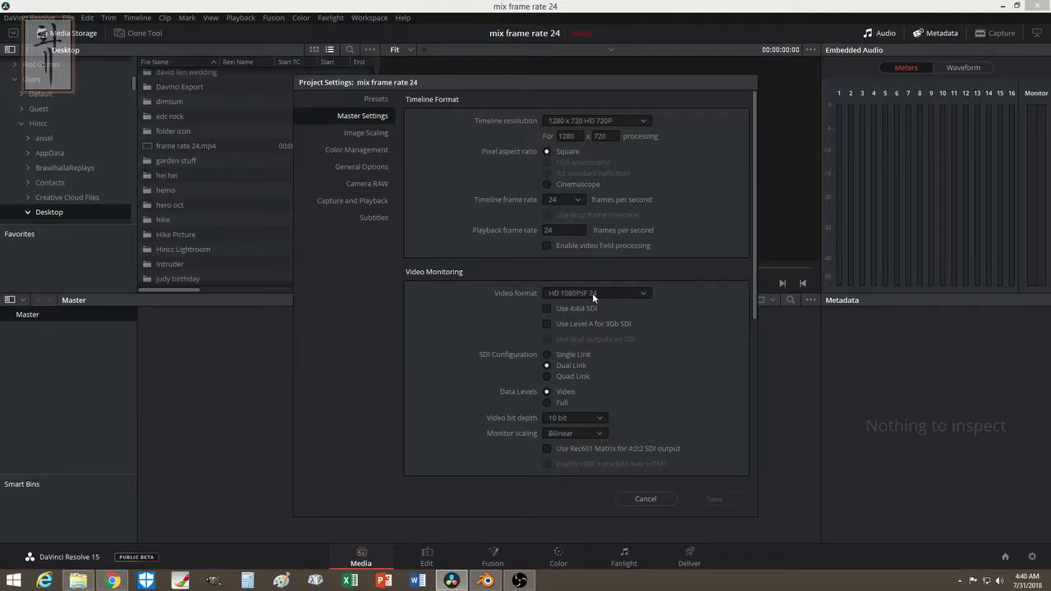
Step: In Master Settings choose HD 1080p 60 video format, 60 fps timeline rate and Optical Flow retiming
{"action": "left_click", "coordinate": [598, 292]}
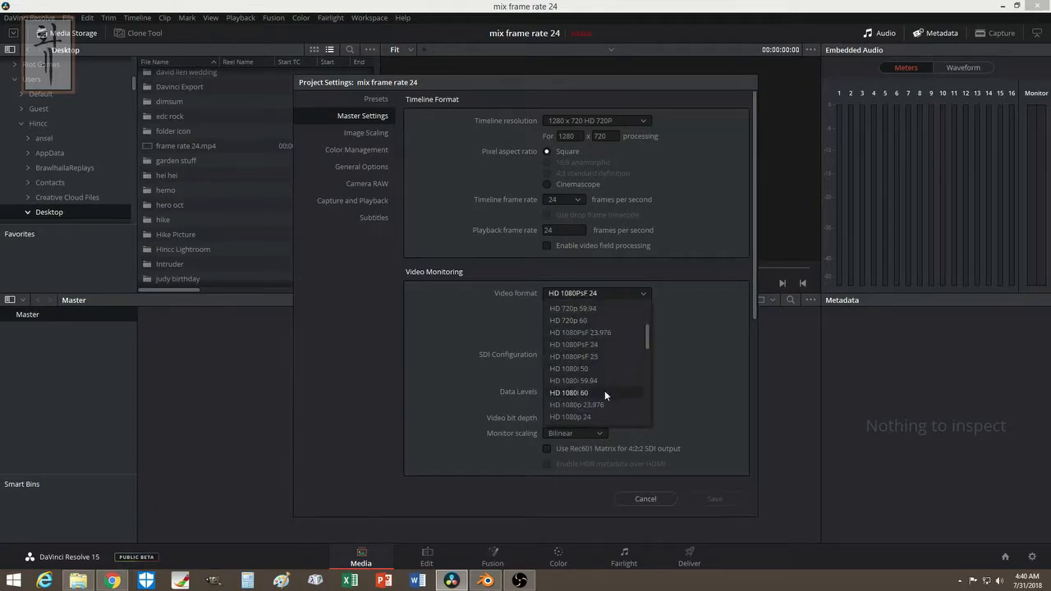
{"action": "left_click", "coordinate": [569, 392]}
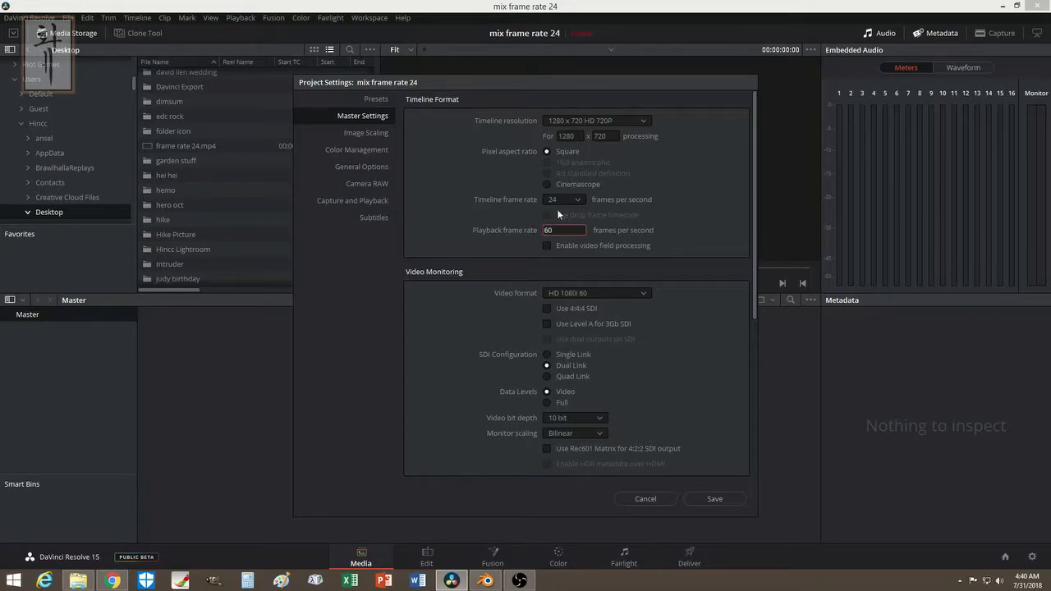
{"action": "left_click", "coordinate": [562, 201]}
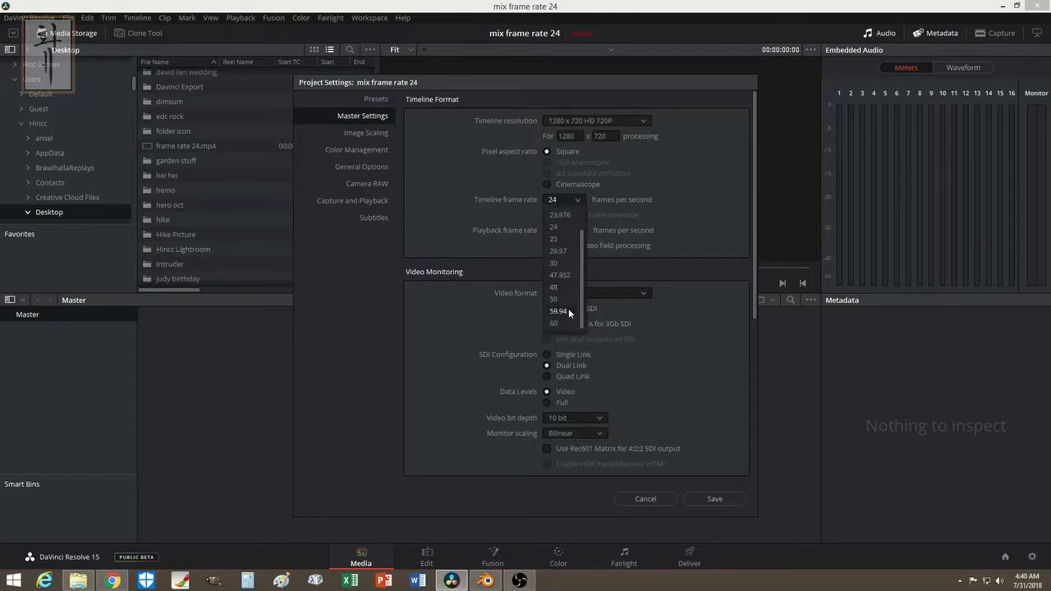
{"action": "left_click", "coordinate": [552, 322]}
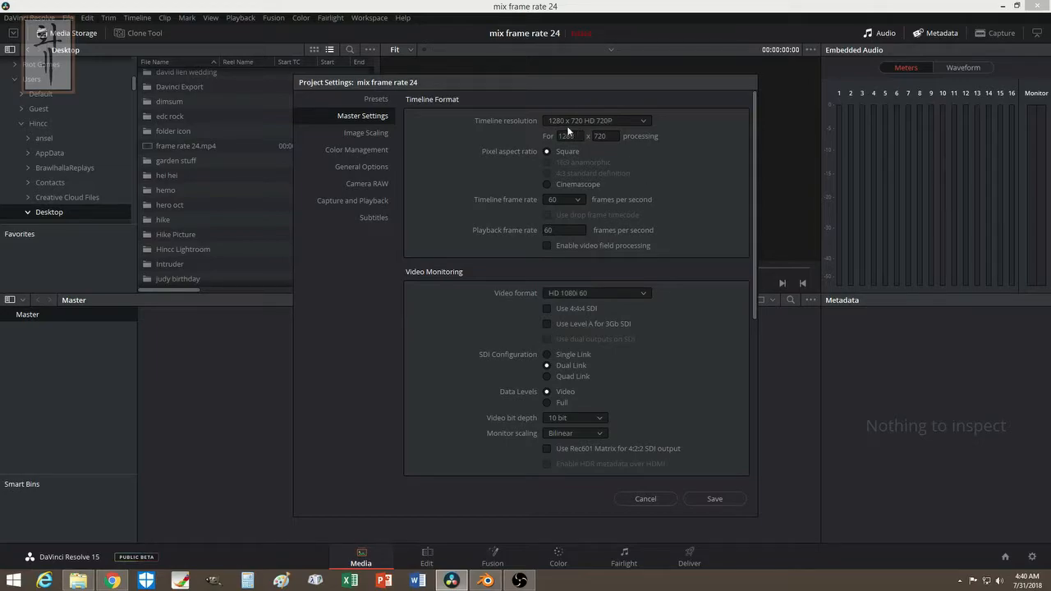
{"action": "scroll", "scroll_direction": "down", "scroll_amount": 3}
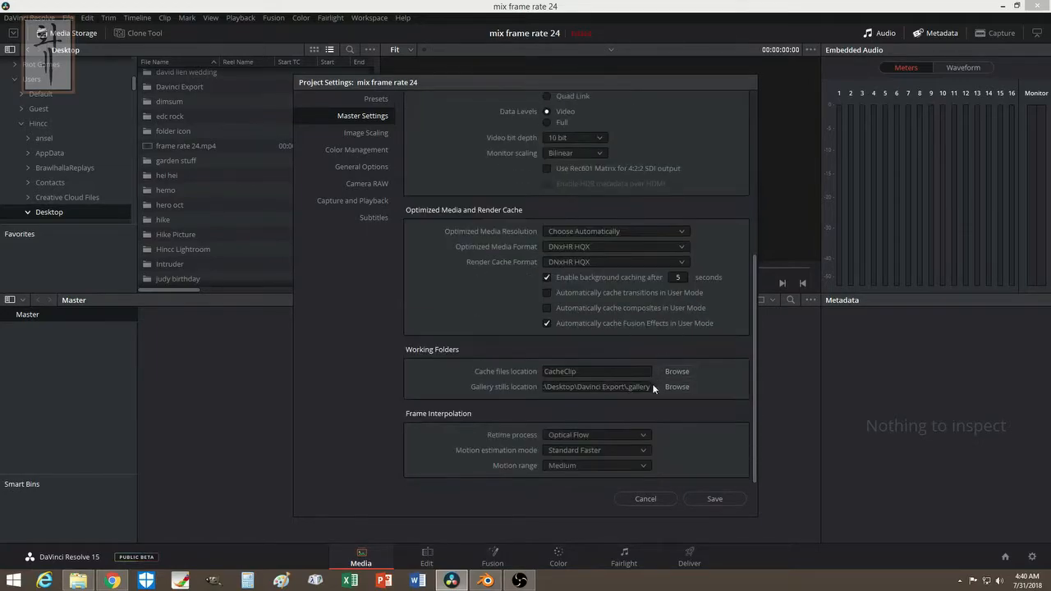
{"action": "left_click", "coordinate": [596, 434]}
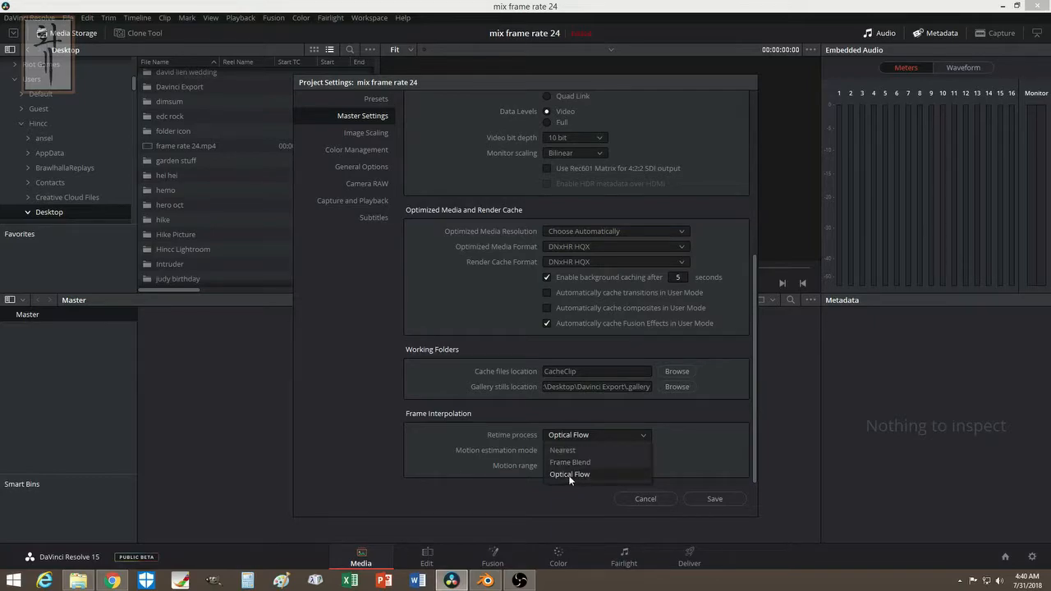
{"action": "left_click", "coordinate": [570, 475]}
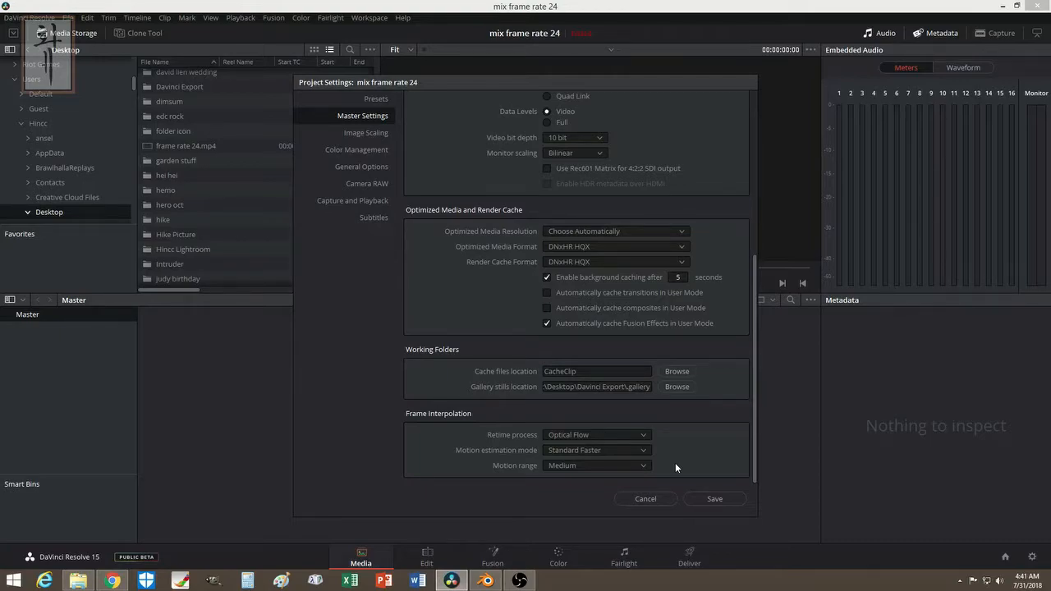
{"action": "mouse_move", "coordinate": [720, 460]}
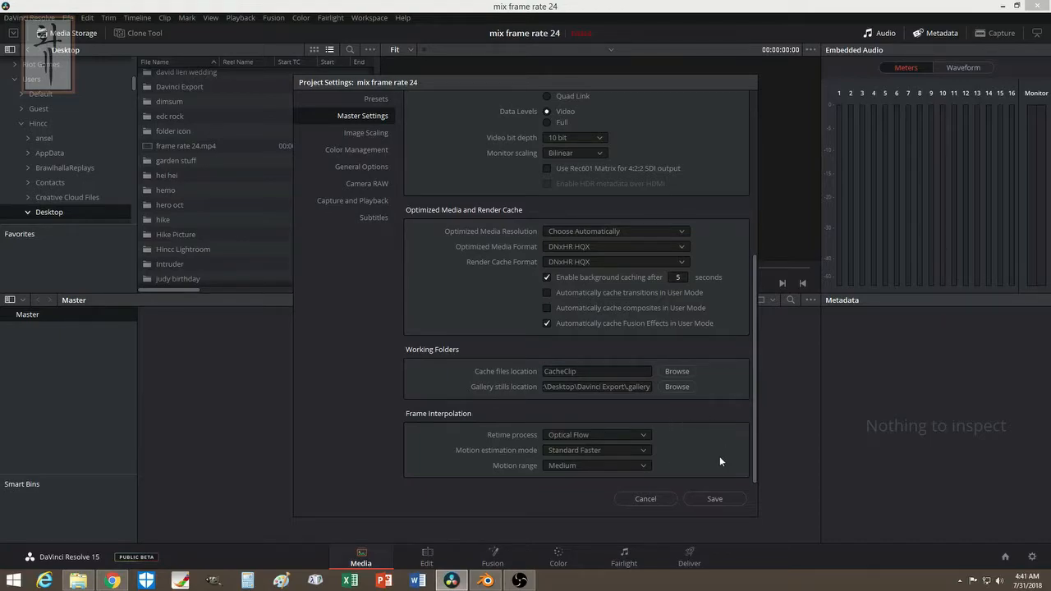
{"action": "mouse_move", "coordinate": [740, 452]}
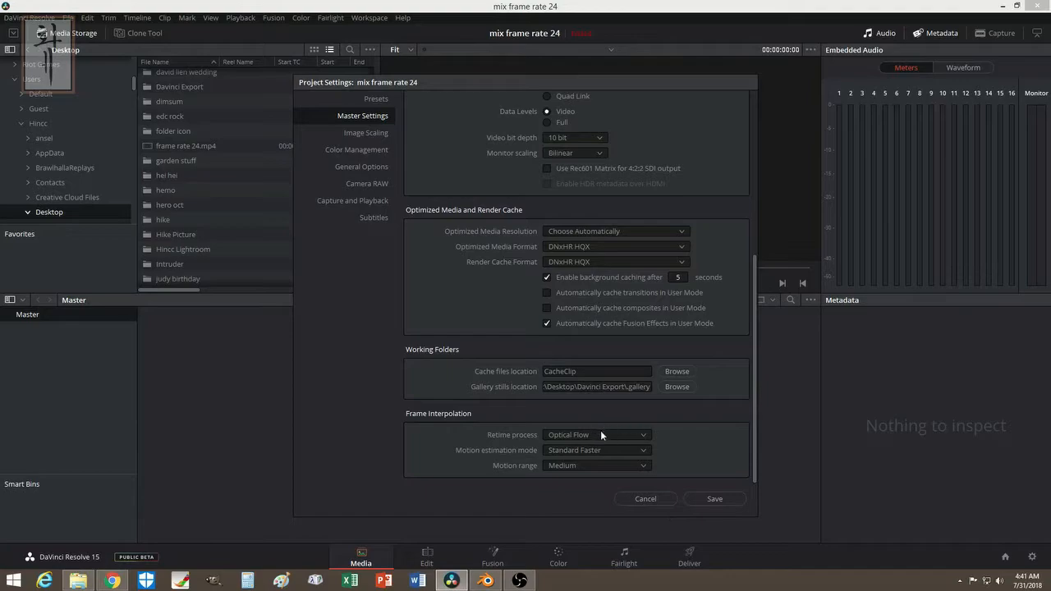
{"action": "mouse_move", "coordinate": [670, 529]}
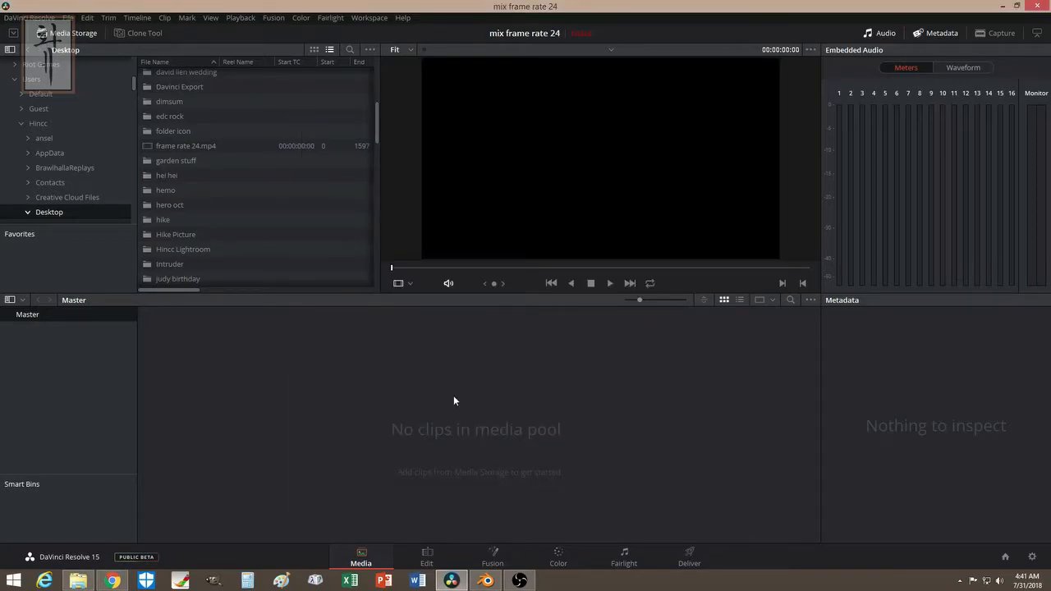
{"action": "mouse_move", "coordinate": [463, 391]}
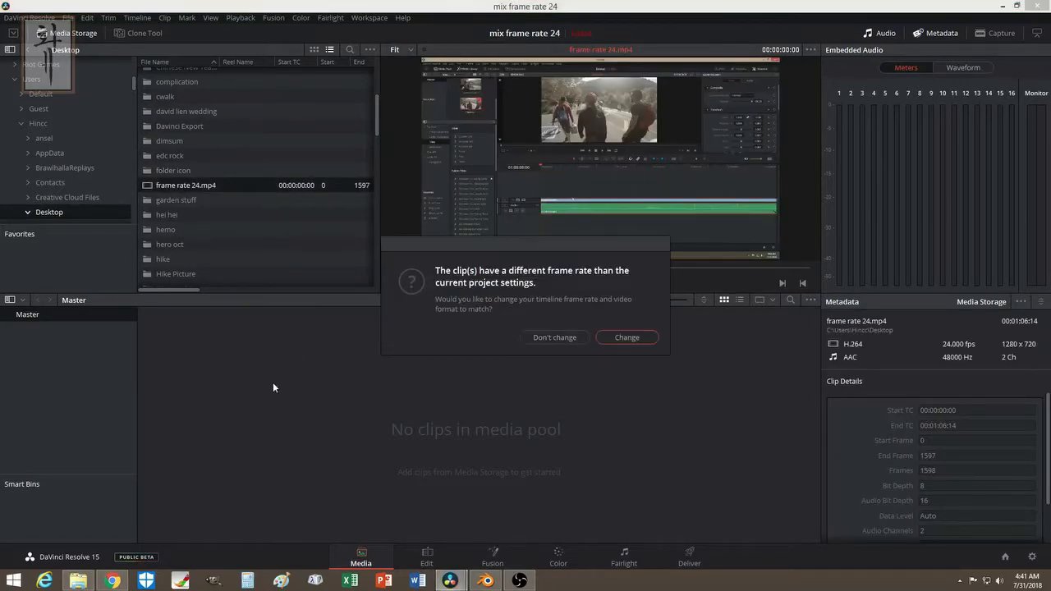
{"action": "mouse_move", "coordinate": [488, 273]}
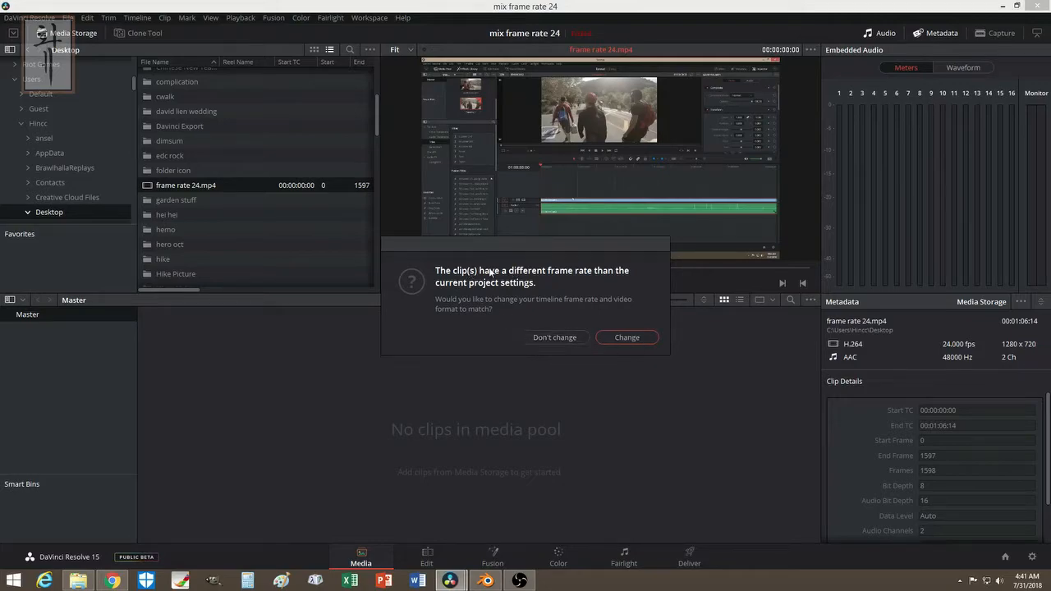
{"action": "mouse_move", "coordinate": [552, 309]}
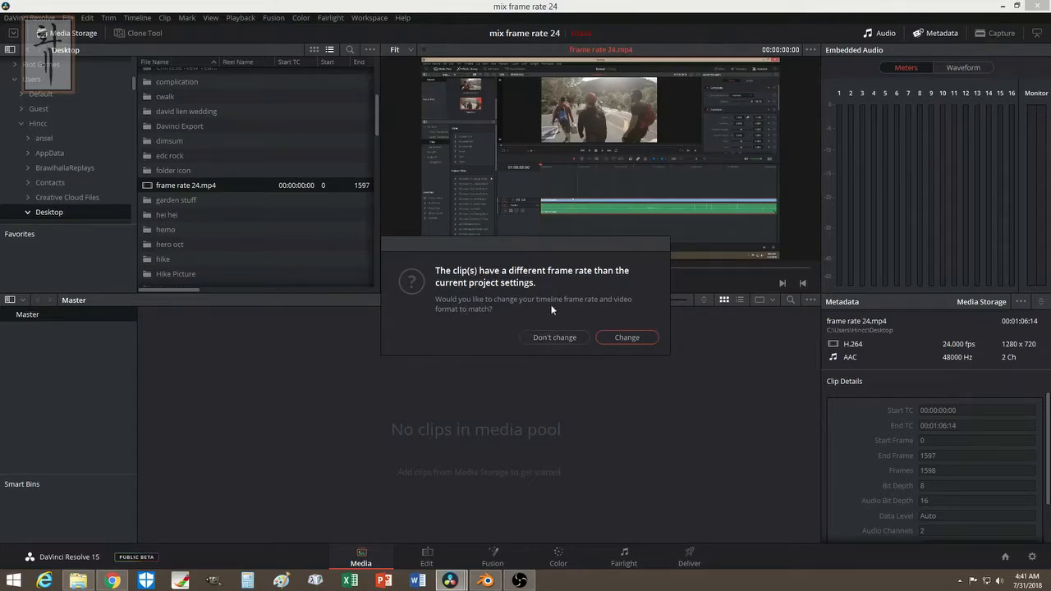
{"action": "mouse_move", "coordinate": [544, 427]}
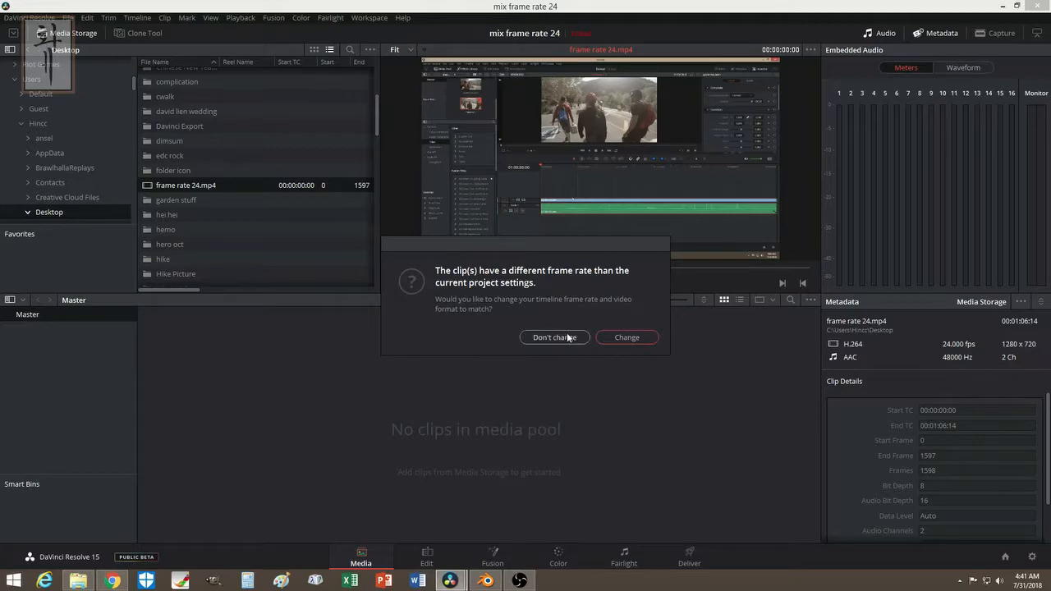
Step: Keep the project frame rate (Don't Change) when frame rate 24.mp4 lands in the Media Pool
{"action": "left_click", "coordinate": [555, 337]}
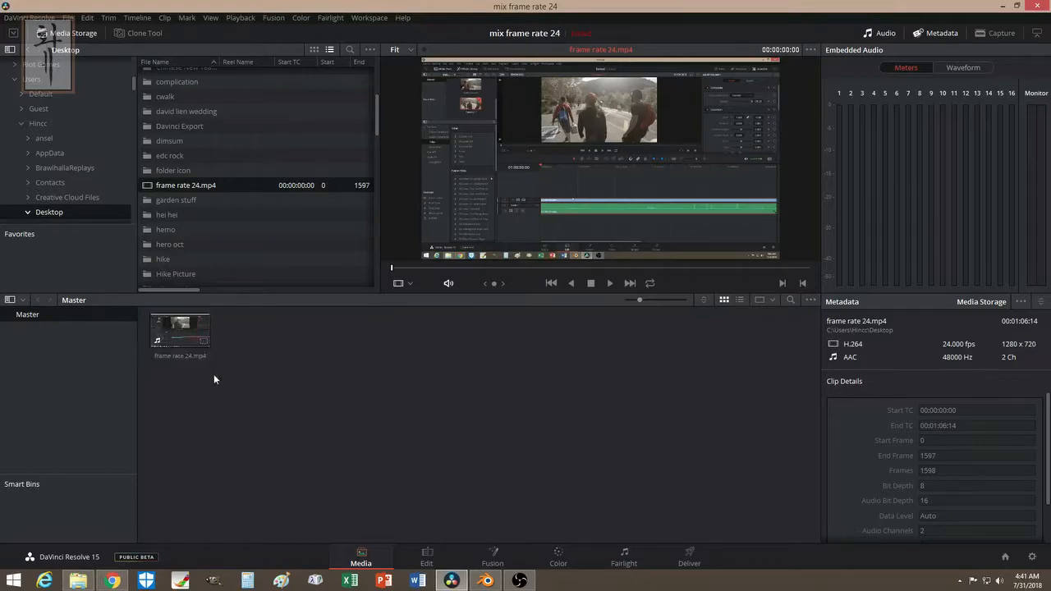
{"action": "mouse_move", "coordinate": [253, 381]}
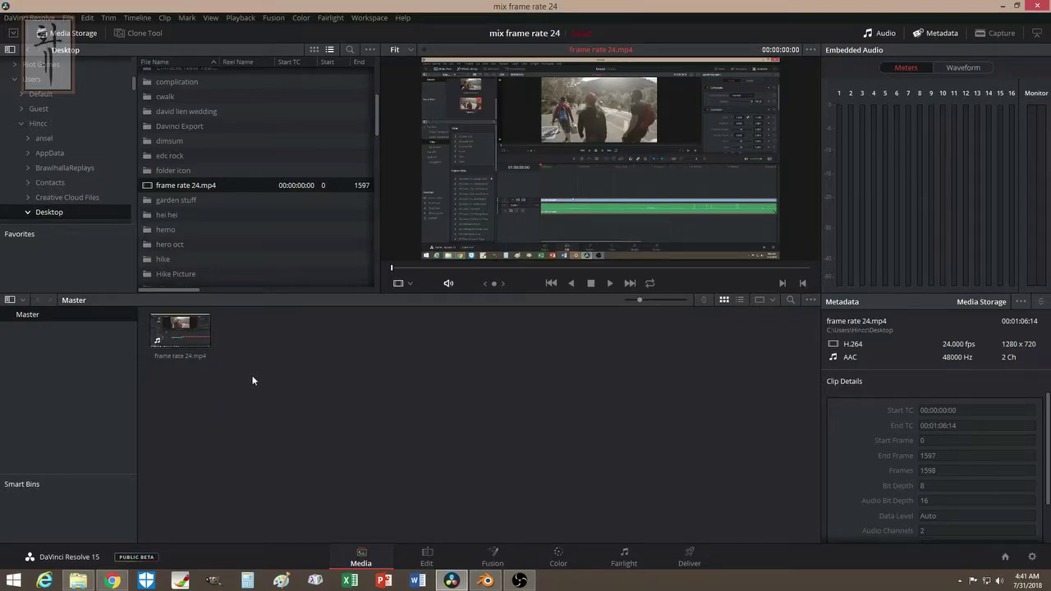
{"action": "mouse_move", "coordinate": [325, 223]}
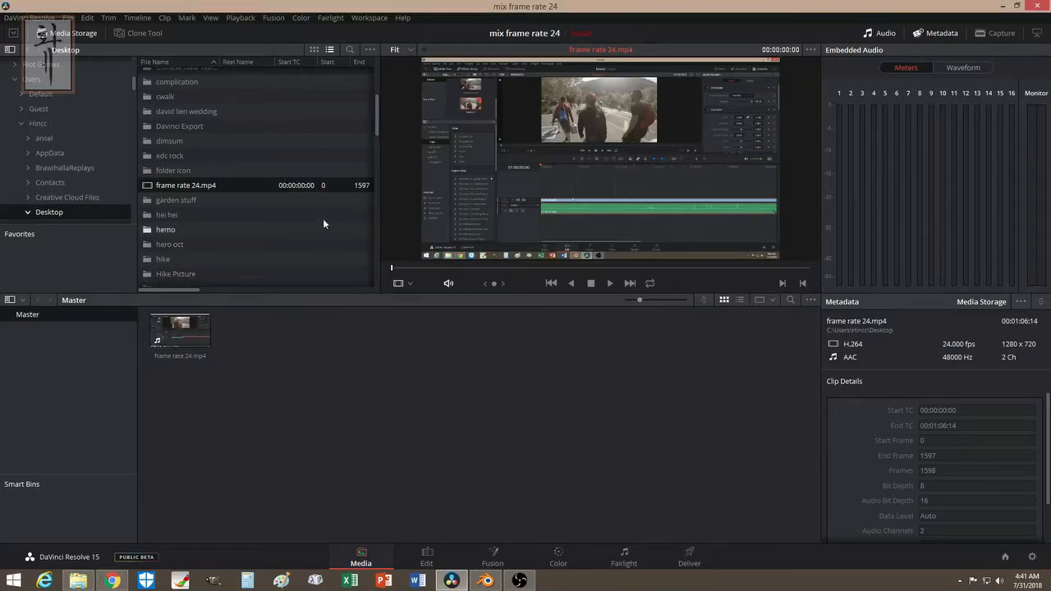
{"action": "scroll", "scroll_direction": "down", "scroll_amount": 3}
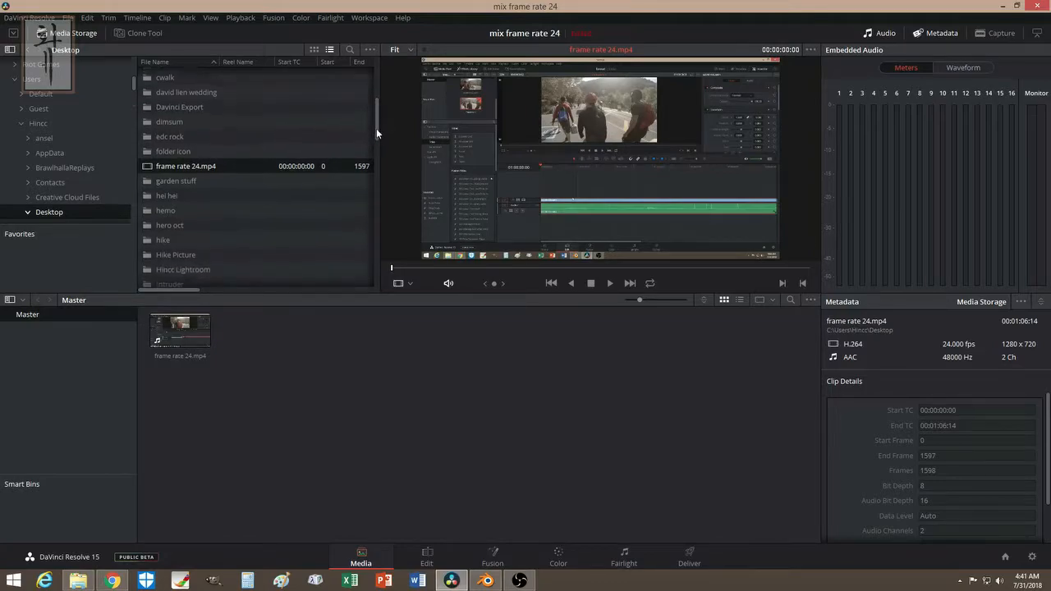
{"action": "scroll", "scroll_direction": "down", "scroll_amount": 3}
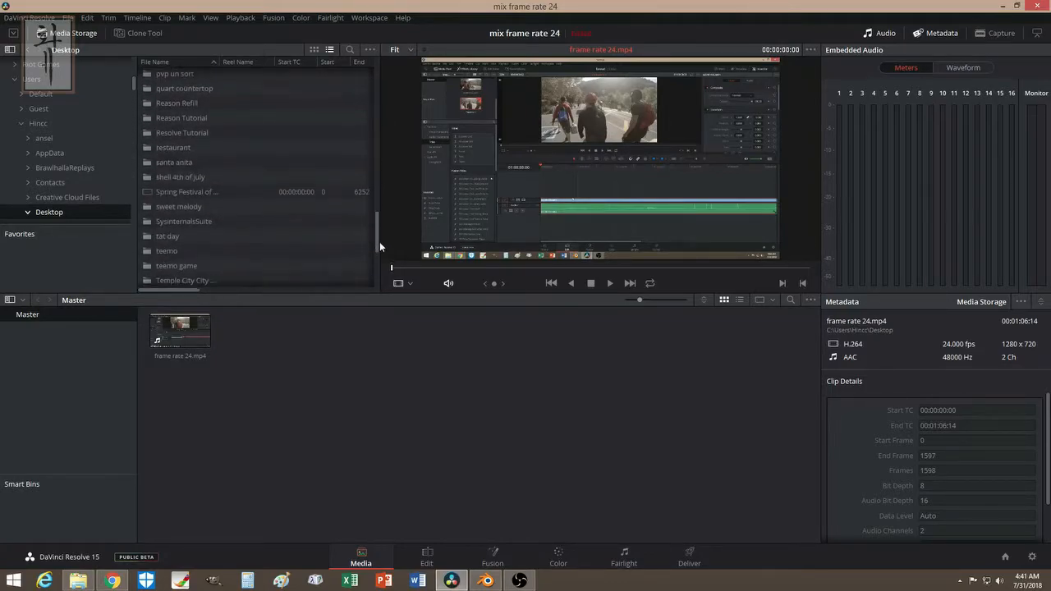
{"action": "scroll", "scroll_direction": "down", "scroll_amount": 3}
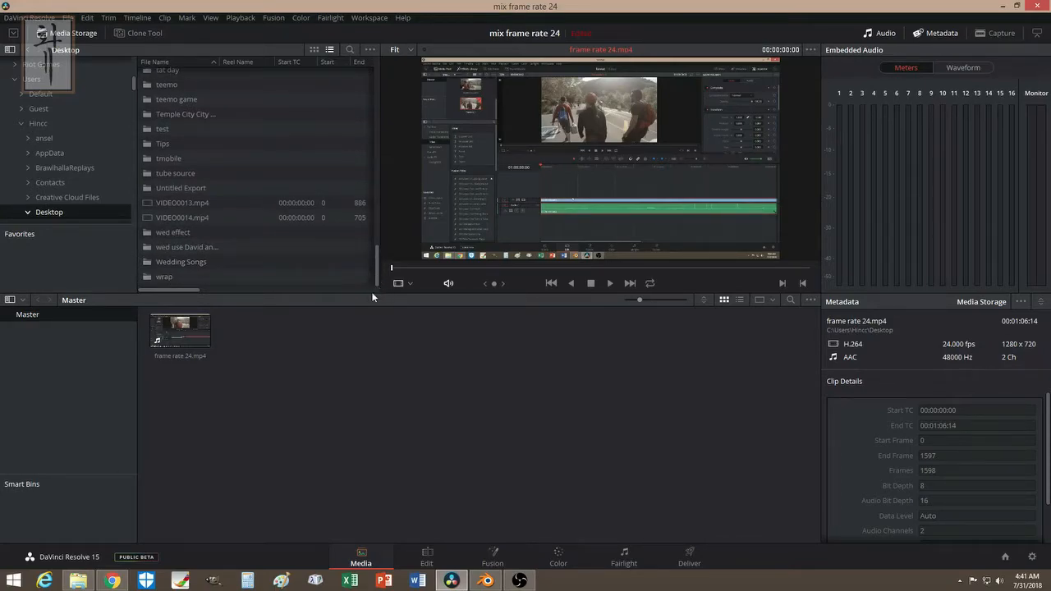
{"action": "mouse_move", "coordinate": [411, 555]}
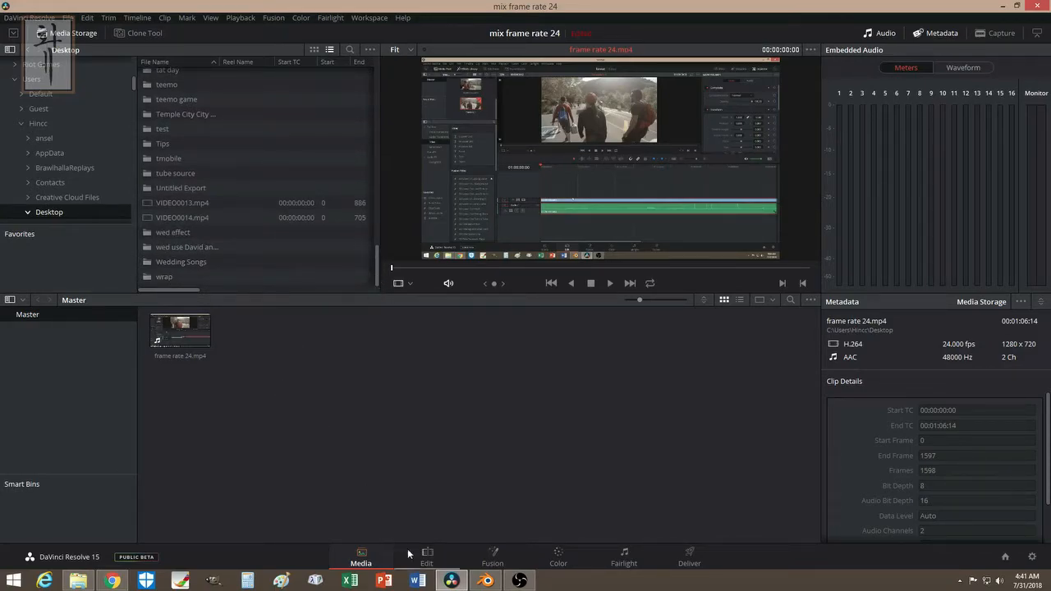
Step: On the Edit page put frame rate 24.mp4 on a new Timeline 1 and select it for the Inspector
{"action": "left_click", "coordinate": [427, 557]}
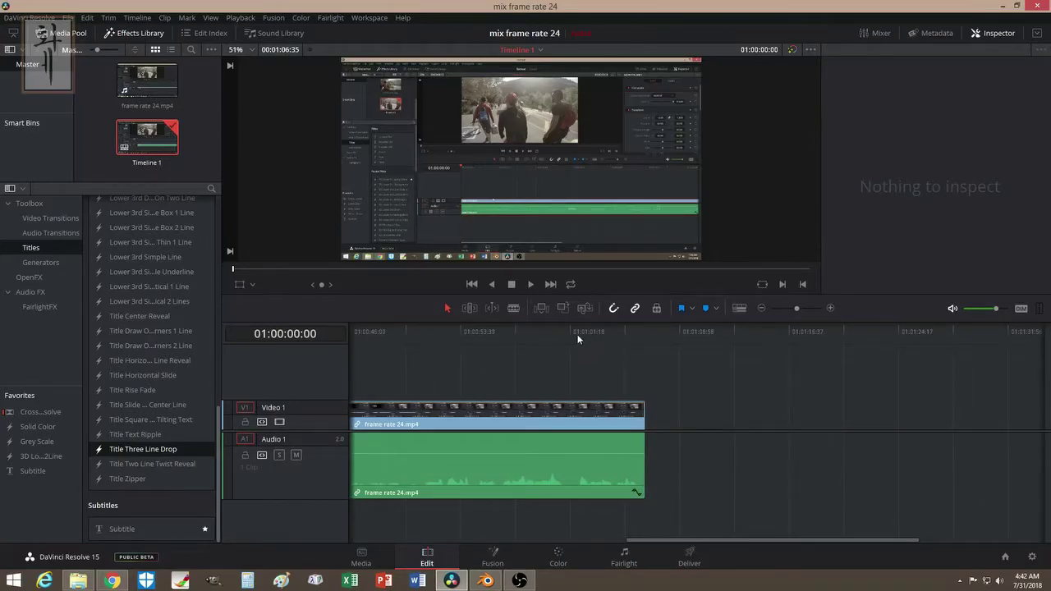
{"action": "mouse_move", "coordinate": [595, 343]}
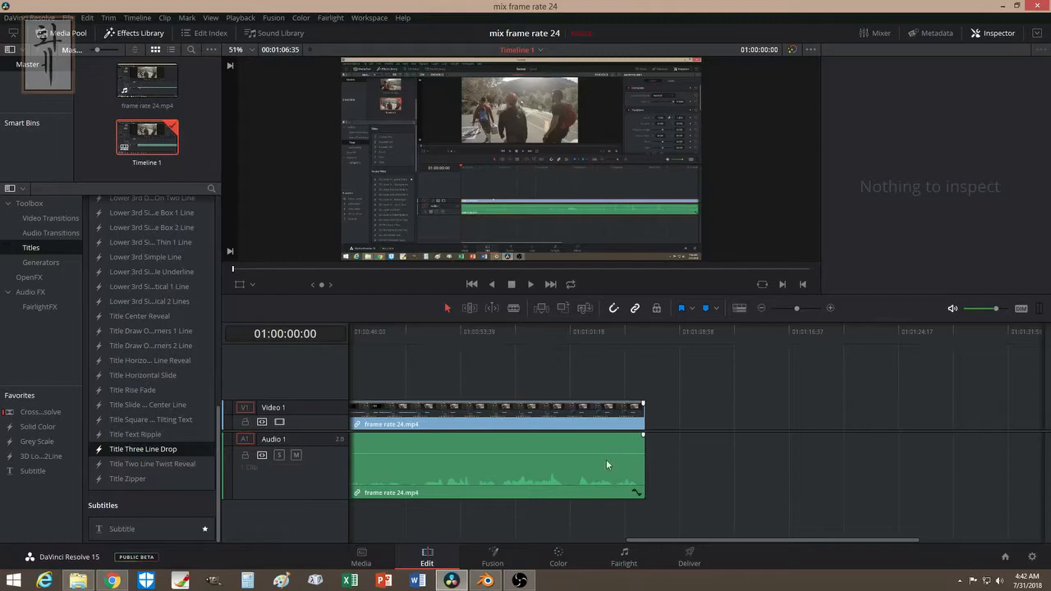
{"action": "mouse_move", "coordinate": [598, 473]}
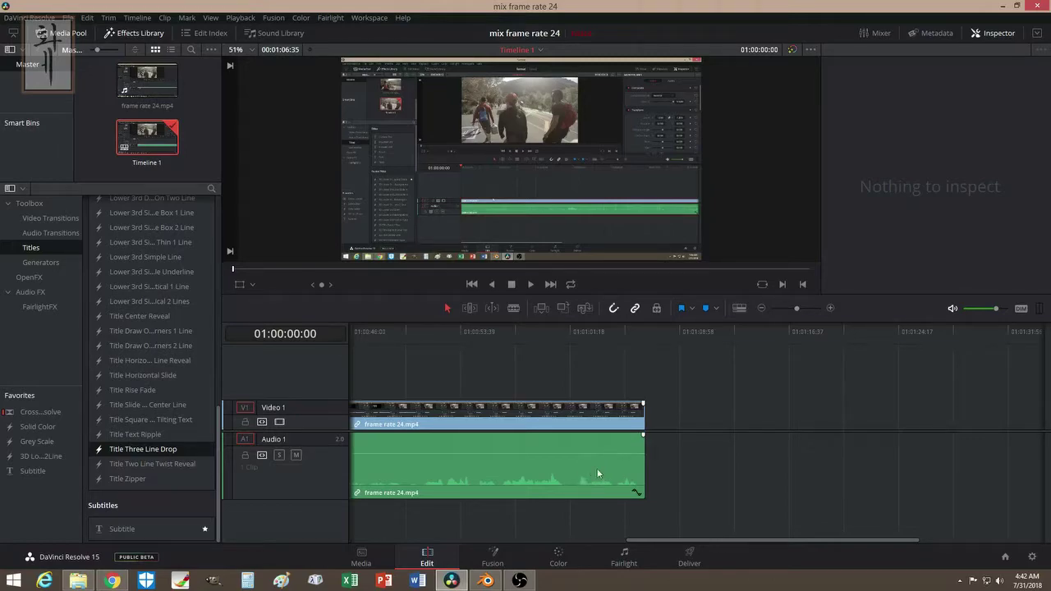
{"action": "mouse_move", "coordinate": [595, 480]}
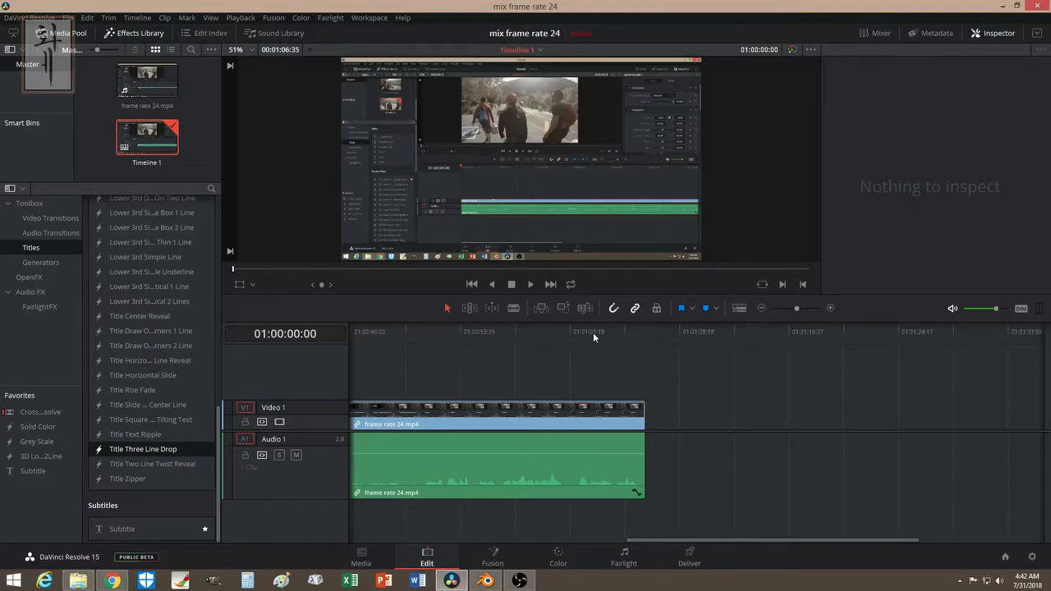
{"action": "mouse_move", "coordinate": [591, 343]}
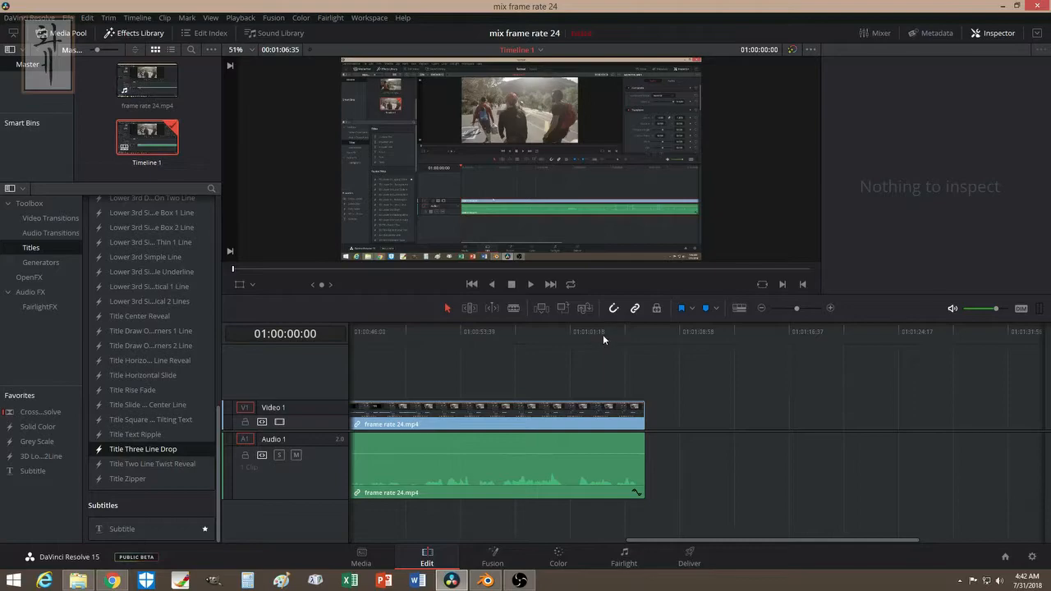
{"action": "left_click", "coordinate": [644, 331]}
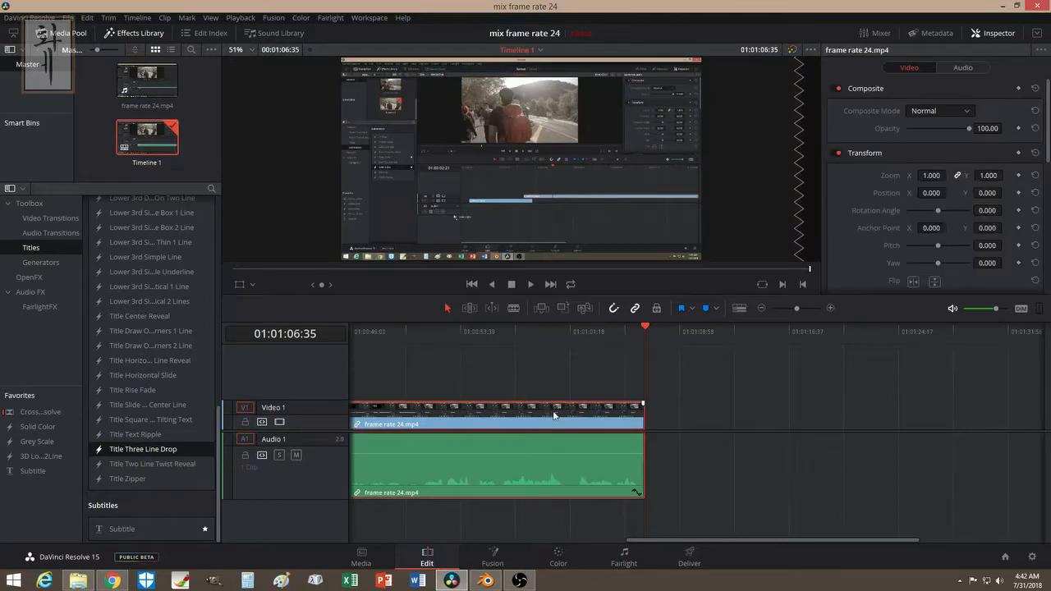
{"action": "left_click", "coordinate": [362, 557]}
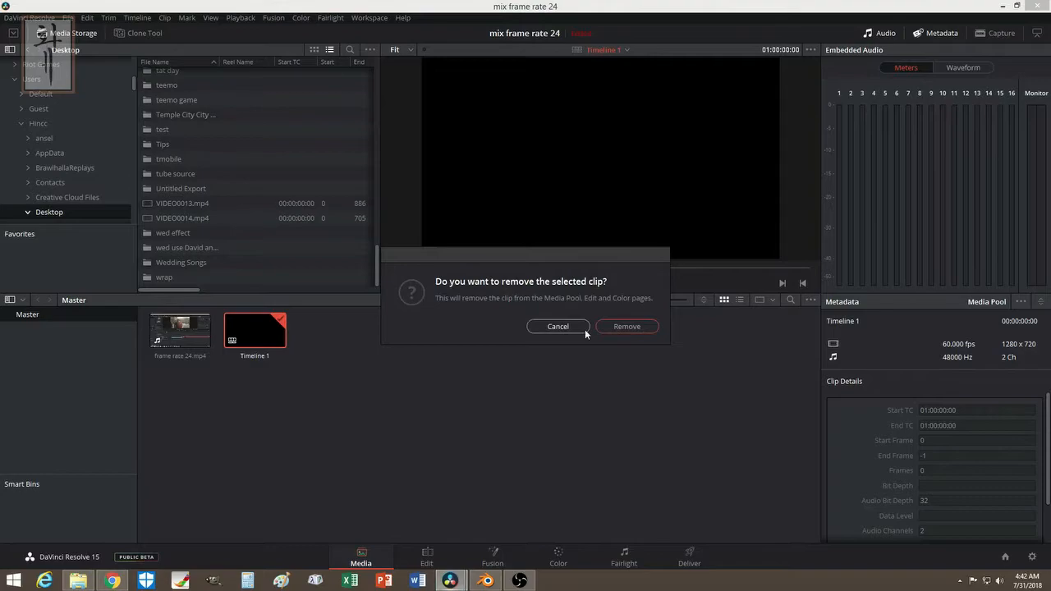
Step: Confirm removing Timeline 1, then save Master Settings with HD 1080PsF 24 format and 24 fps timeline rate
{"action": "left_click", "coordinate": [627, 325]}
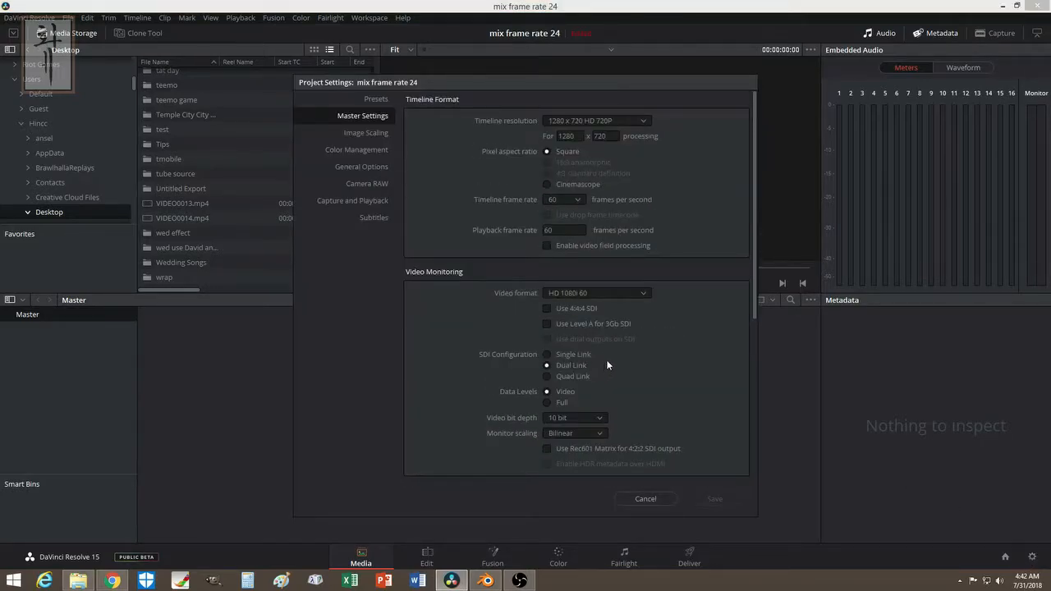
{"action": "left_click", "coordinate": [595, 293]}
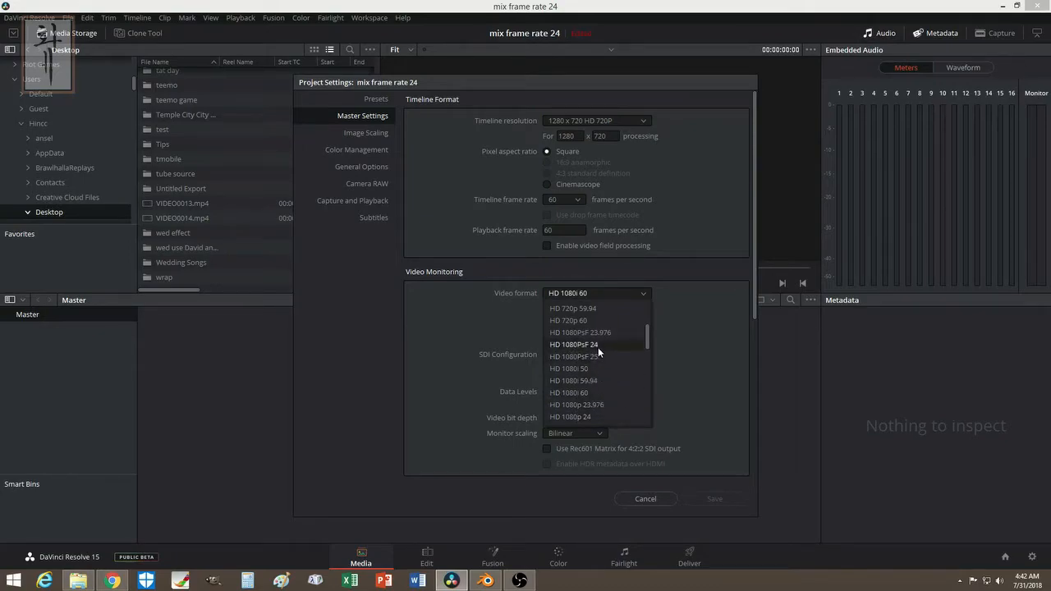
{"action": "left_click", "coordinate": [570, 345]}
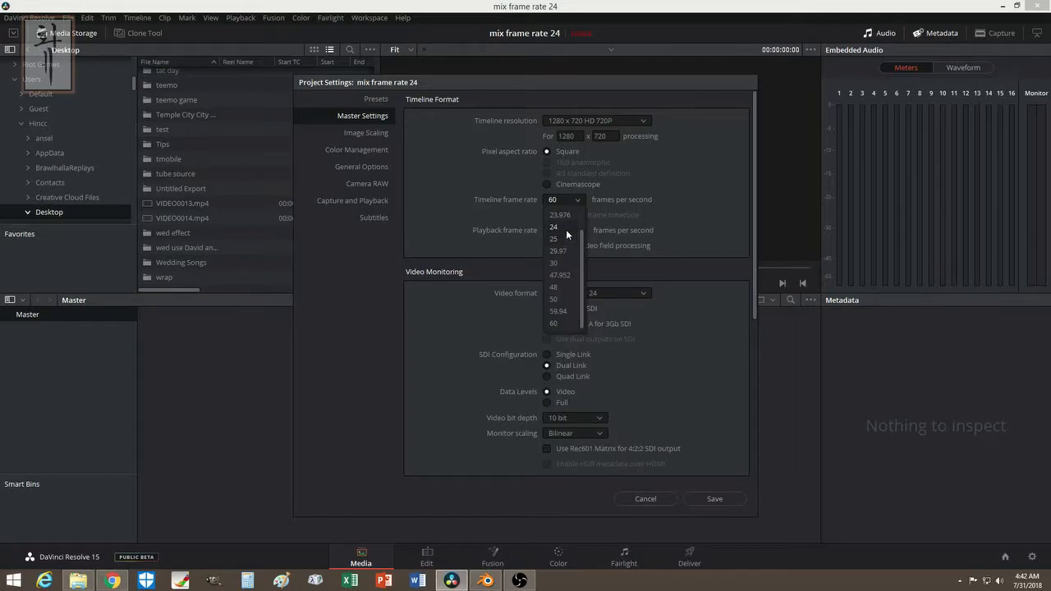
{"action": "left_click", "coordinate": [552, 227]}
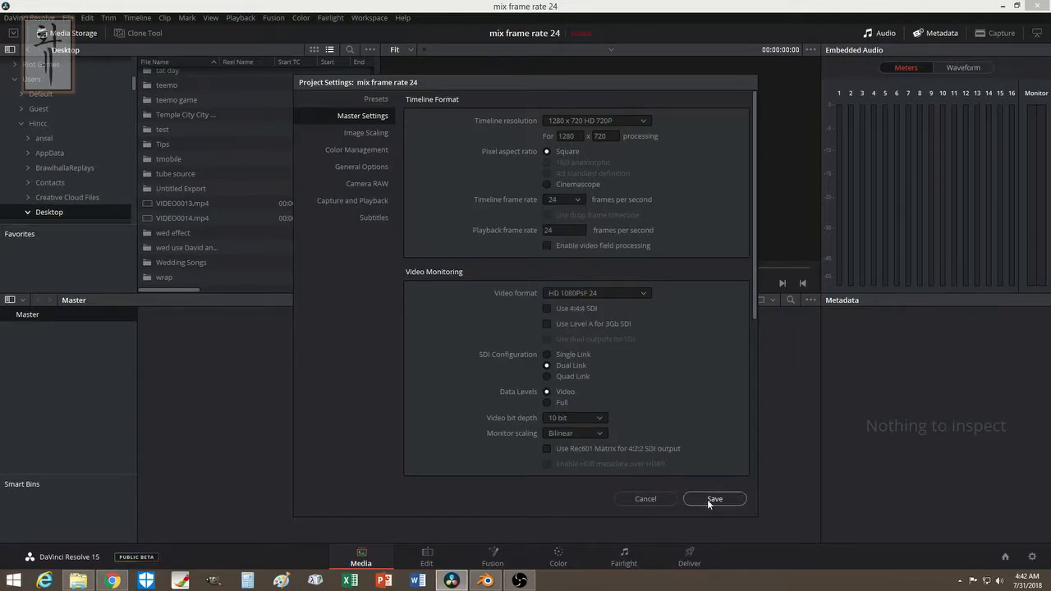
{"action": "left_click", "coordinate": [715, 499]}
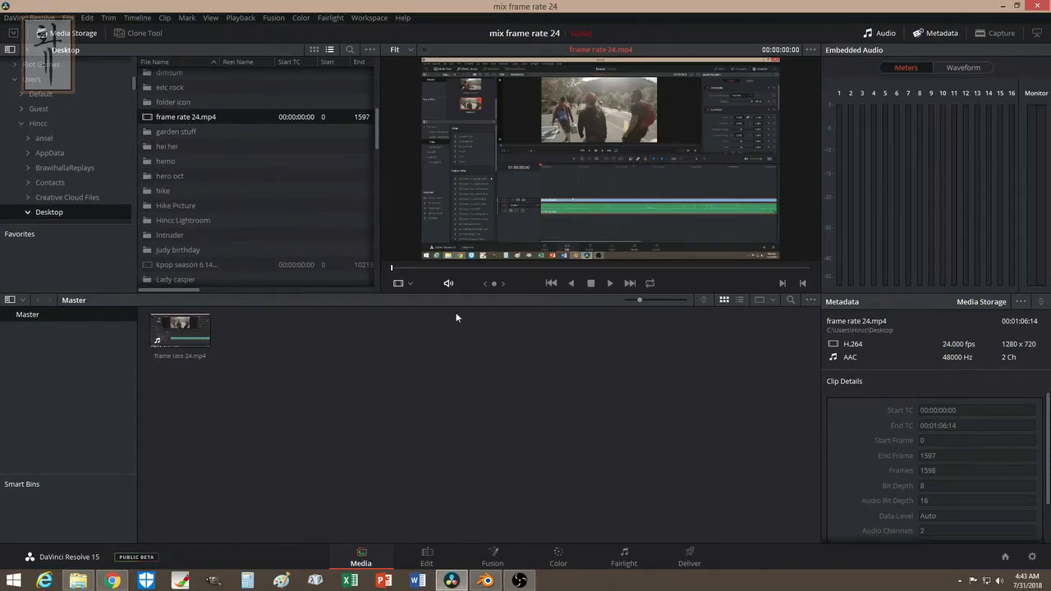
{"action": "mouse_move", "coordinate": [499, 391]}
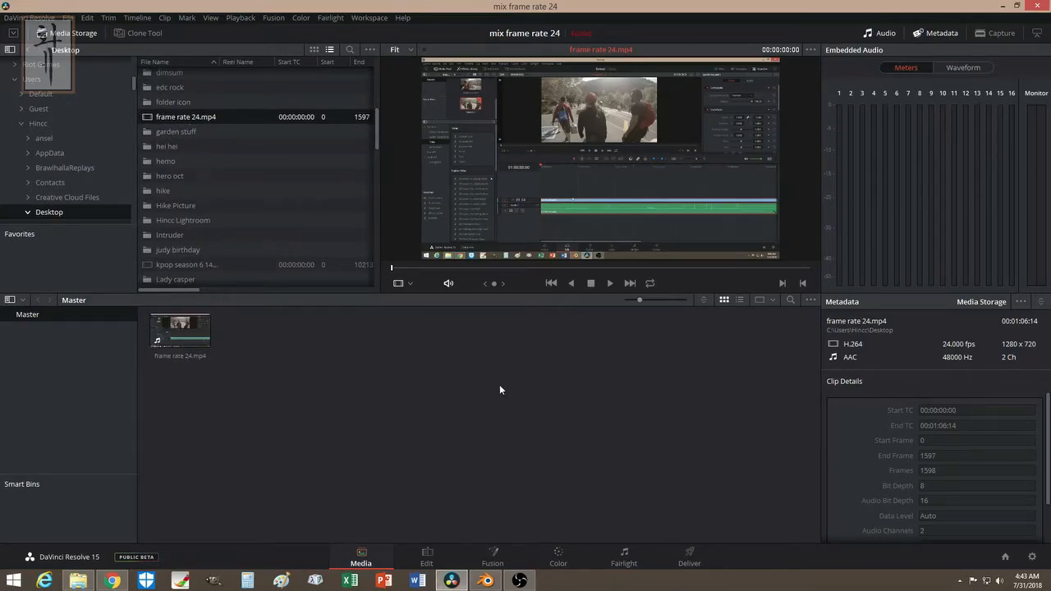
Step: On the Edit page drop frame rate 24.mp4 onto a new 24 fps Timeline 1
{"action": "left_click", "coordinate": [427, 553]}
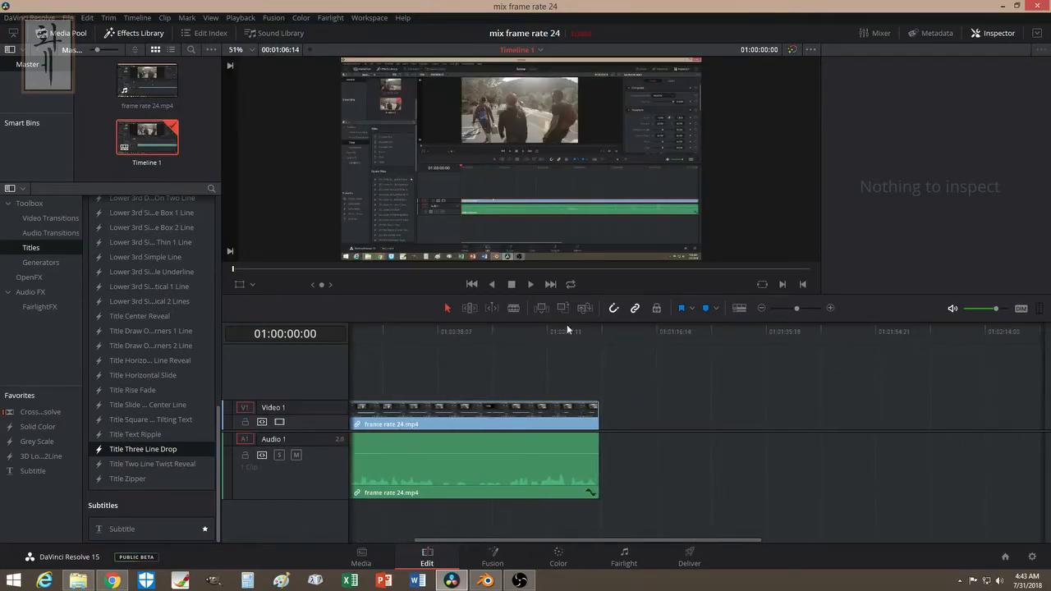
{"action": "mouse_move", "coordinate": [558, 361]}
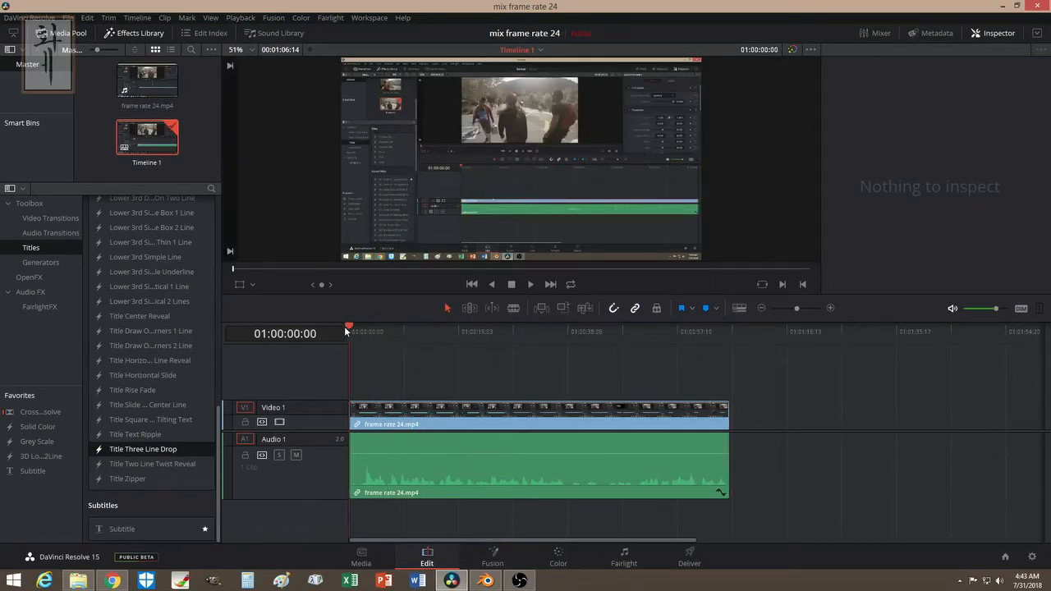
{"action": "left_click", "coordinate": [525, 452]}
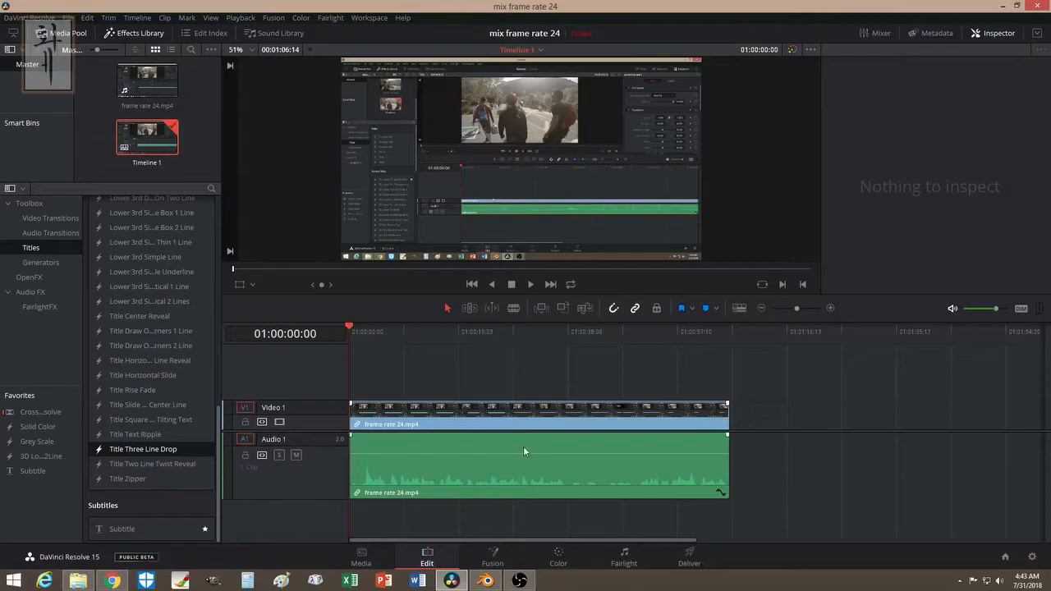
{"action": "mouse_move", "coordinate": [536, 452]}
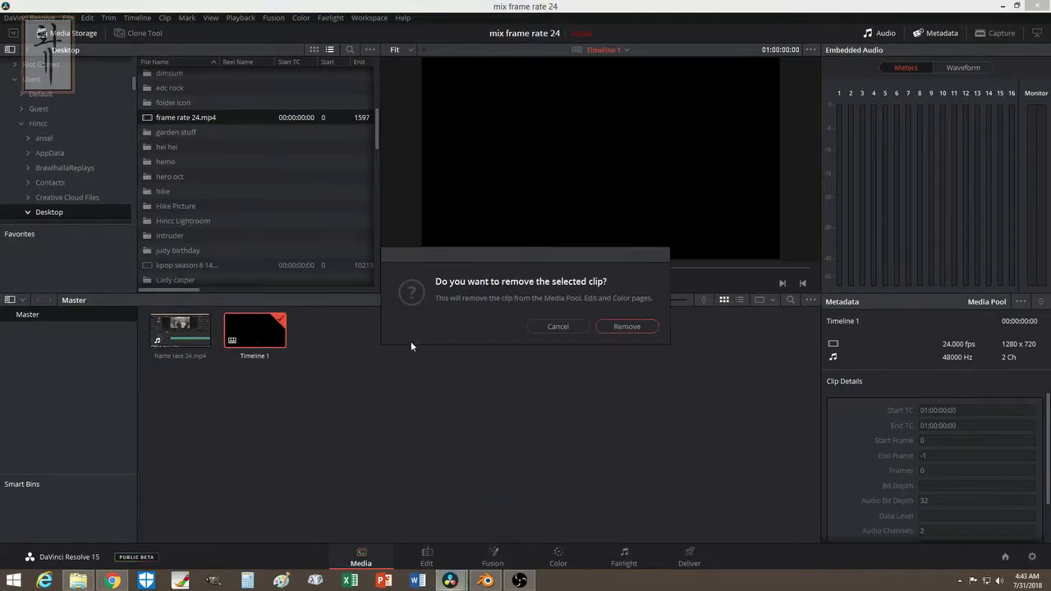
Step: Confirm removing Timeline 1, then save Master Settings with HD 1080p 60 format and 60 fps timeline rate
{"action": "left_click", "coordinate": [628, 325]}
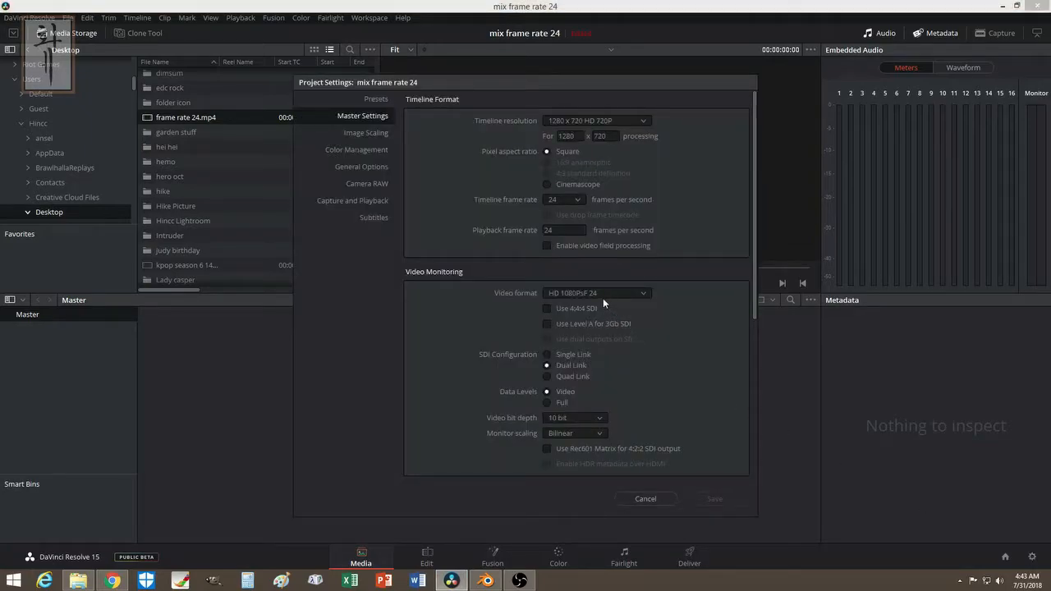
{"action": "left_click", "coordinate": [596, 293]}
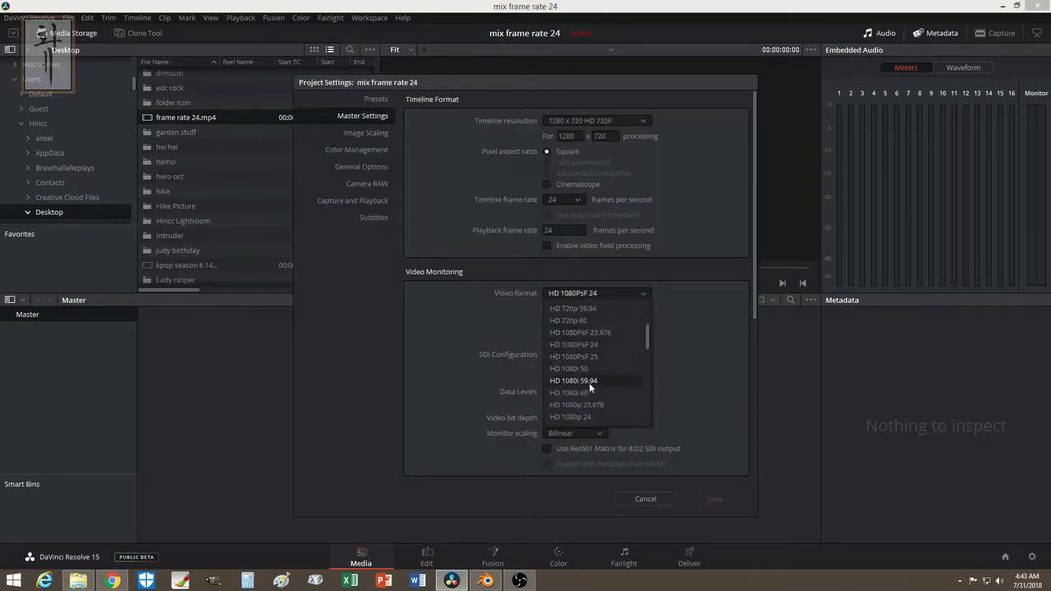
{"action": "left_click", "coordinate": [575, 391]}
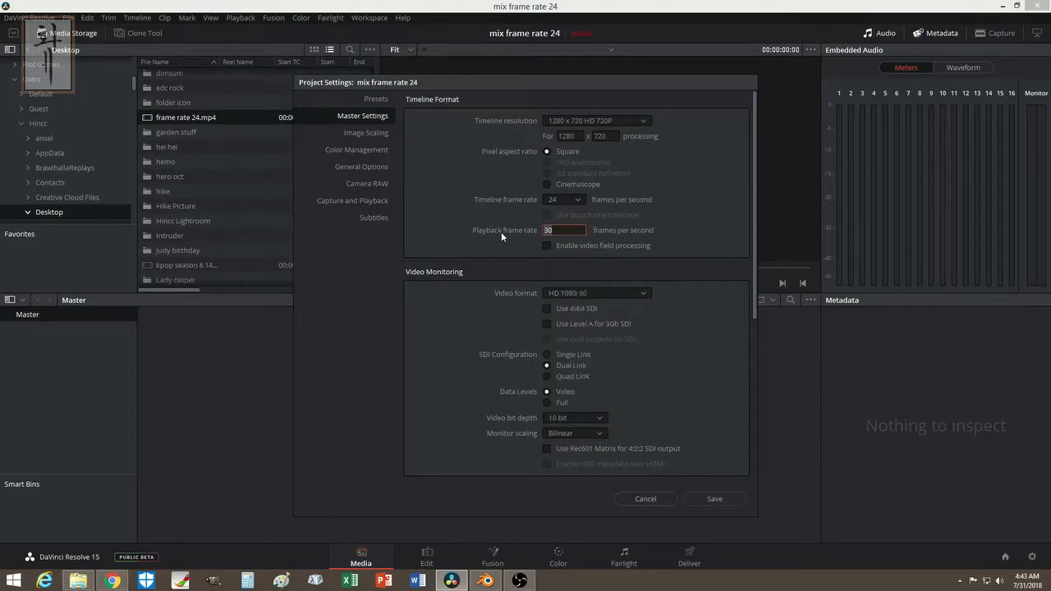
{"action": "left_click", "coordinate": [562, 200]}
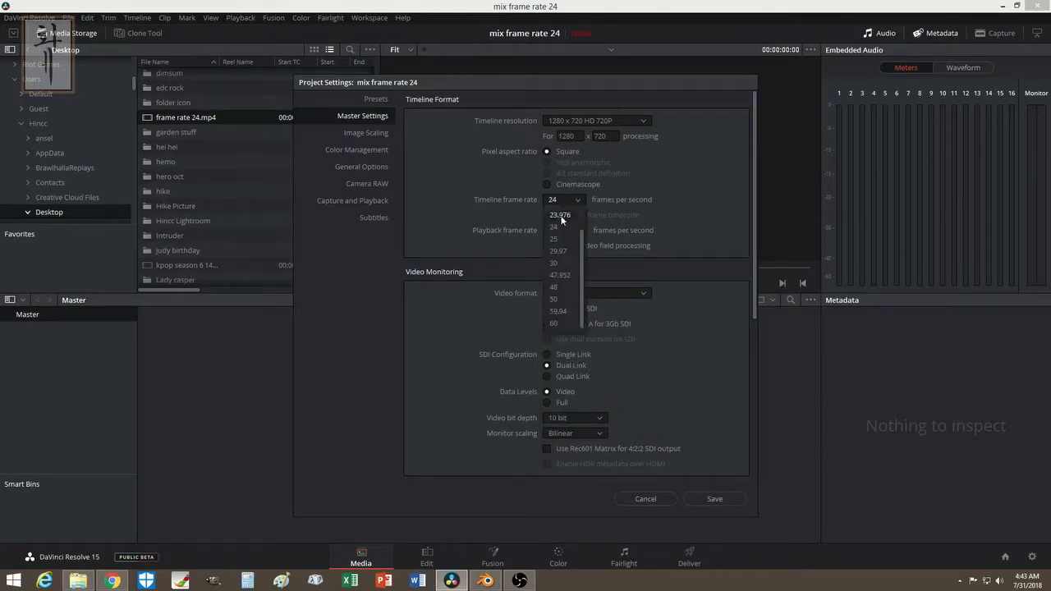
{"action": "left_click", "coordinate": [552, 322]}
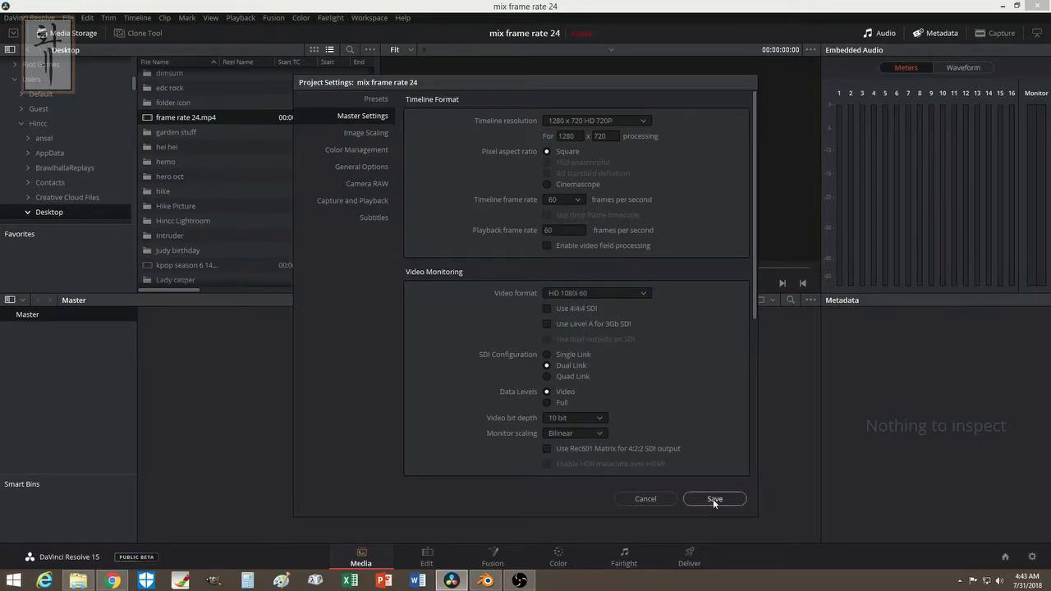
{"action": "scroll", "scroll_direction": "down", "scroll_amount": 3}
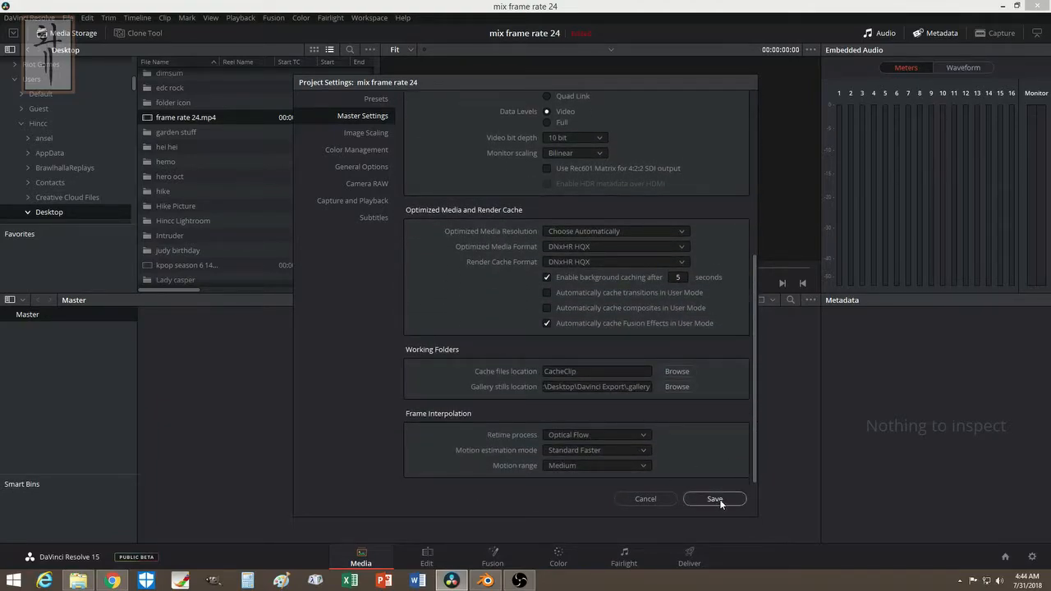
{"action": "left_click", "coordinate": [716, 499]}
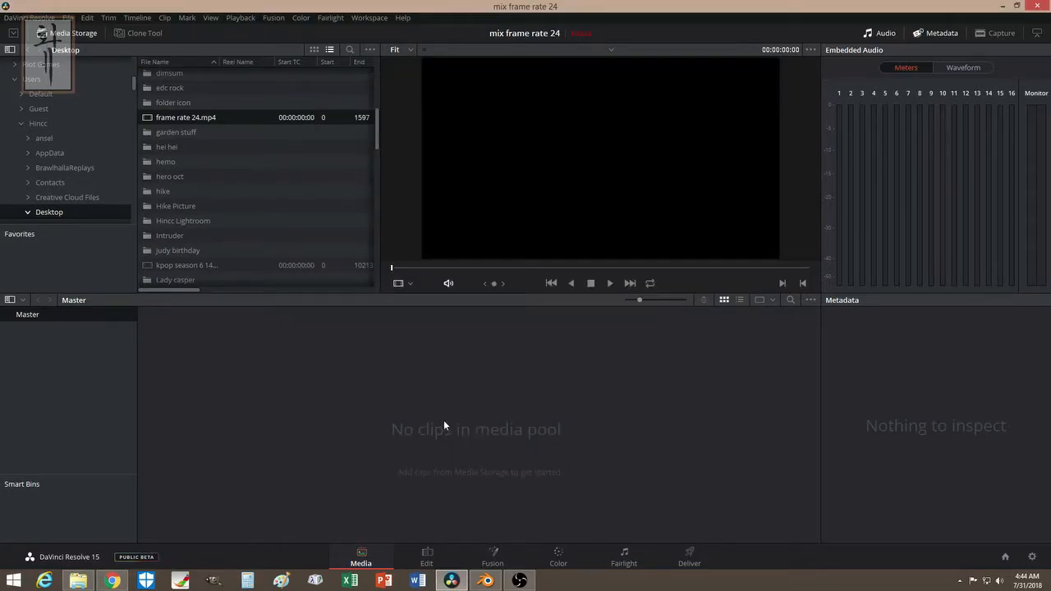
{"action": "mouse_move", "coordinate": [179, 332]}
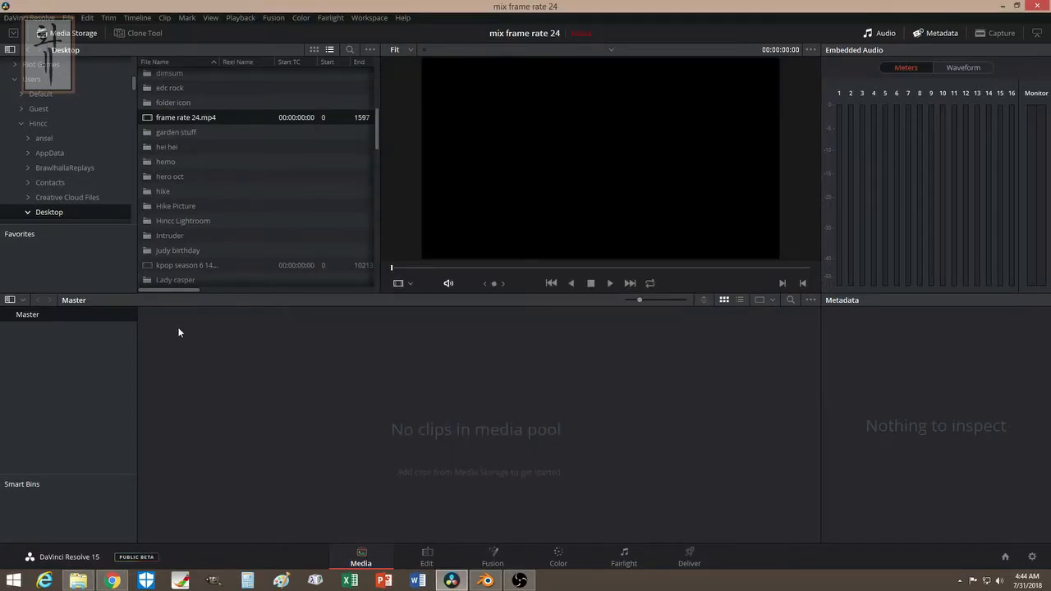
{"action": "mouse_move", "coordinate": [284, 375]}
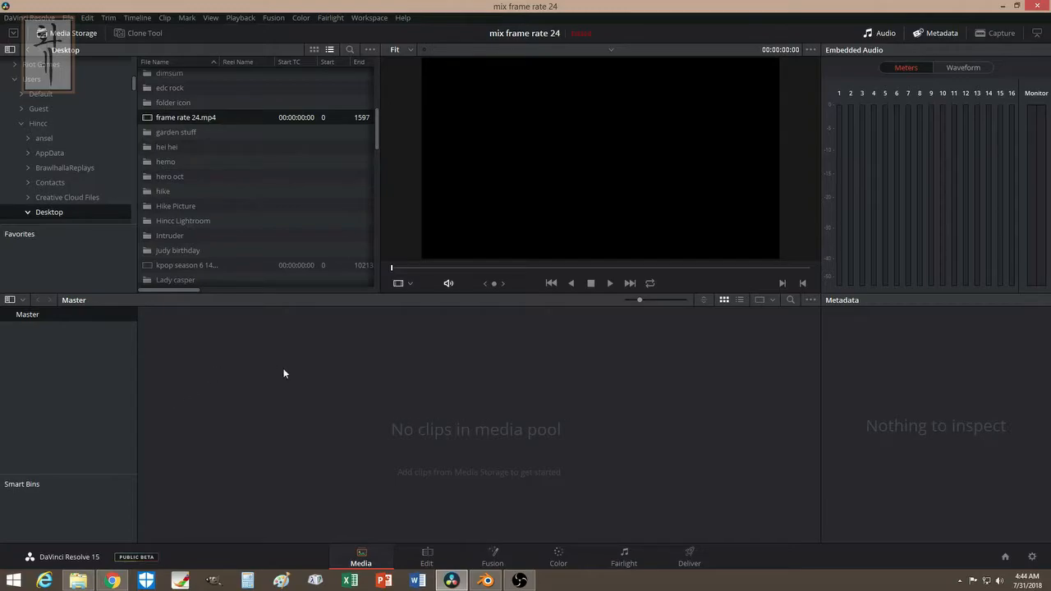
{"action": "mouse_move", "coordinate": [344, 447]}
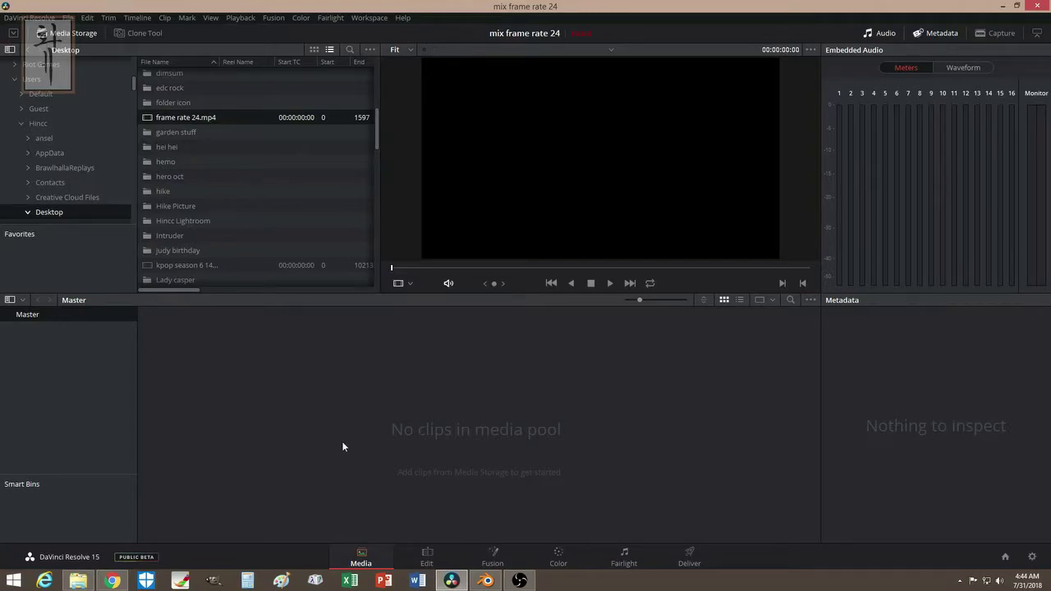
{"action": "mouse_move", "coordinate": [187, 440]}
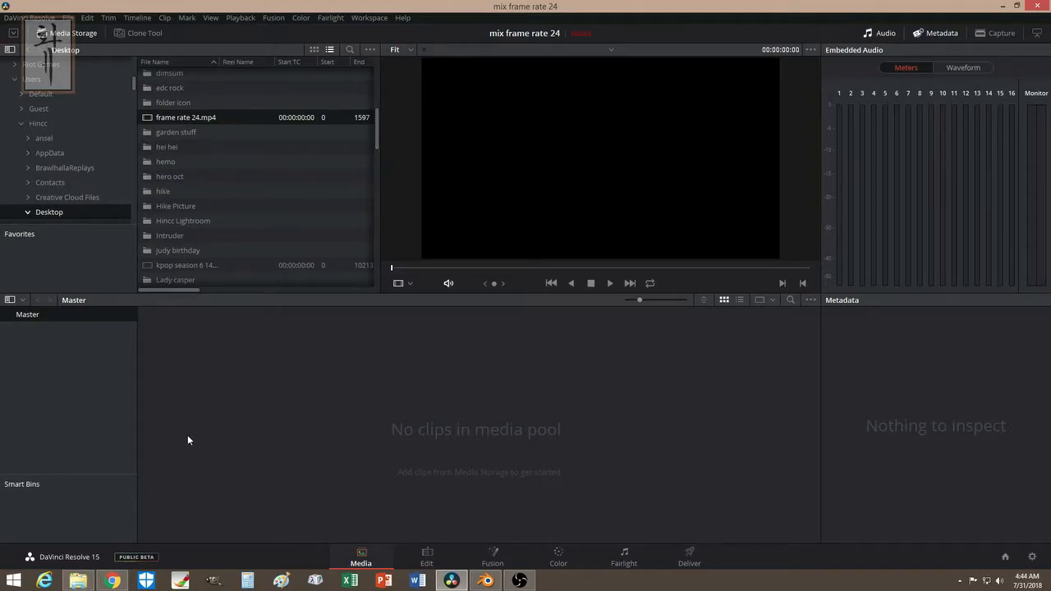
{"action": "mouse_move", "coordinate": [350, 447]}
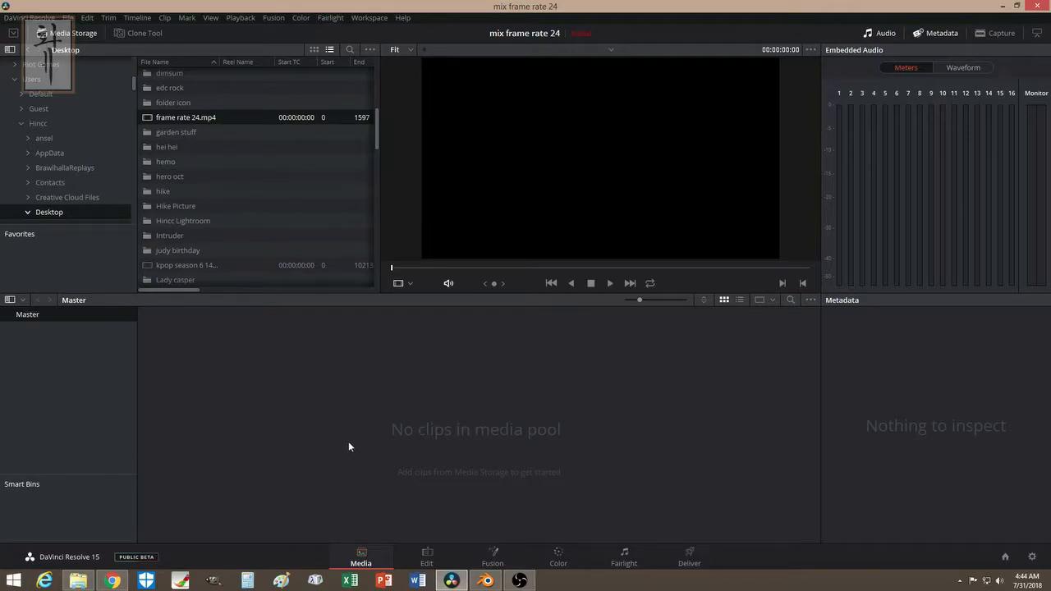
{"action": "mouse_move", "coordinate": [228, 394]}
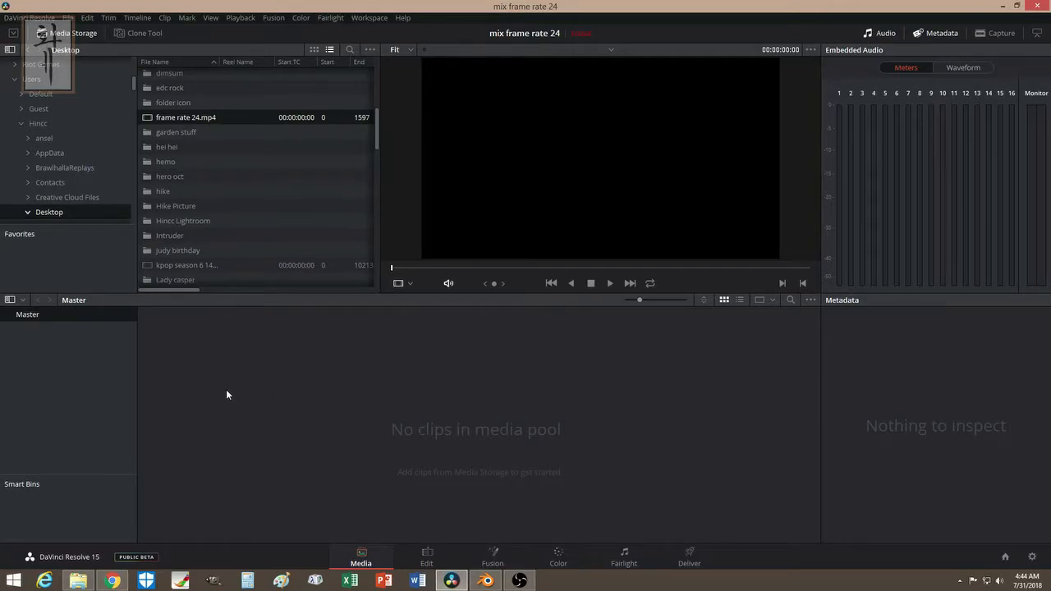
{"action": "mouse_move", "coordinate": [657, 501]}
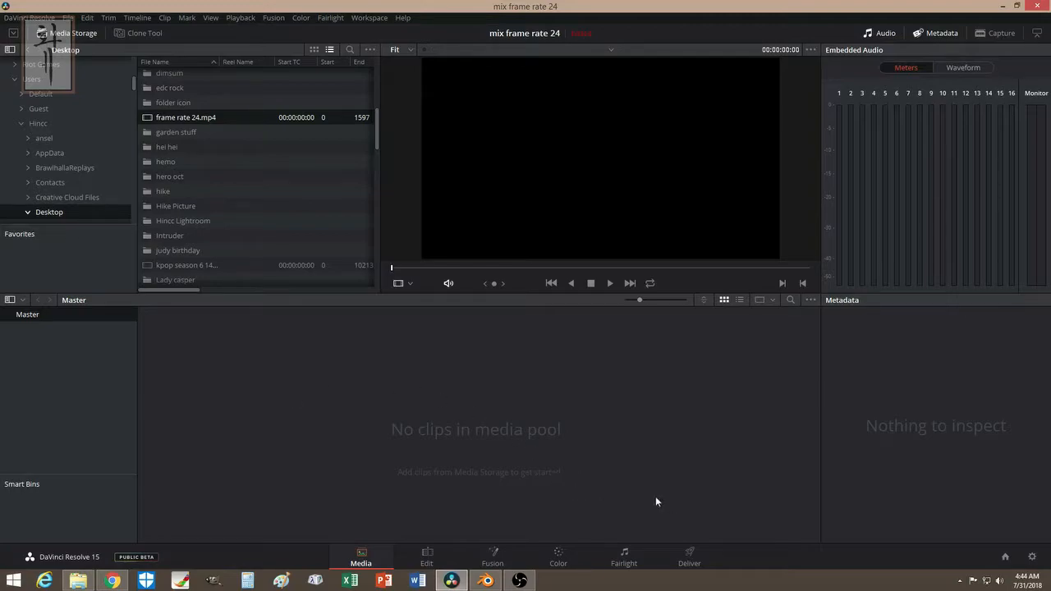
{"action": "mouse_move", "coordinate": [191, 386]}
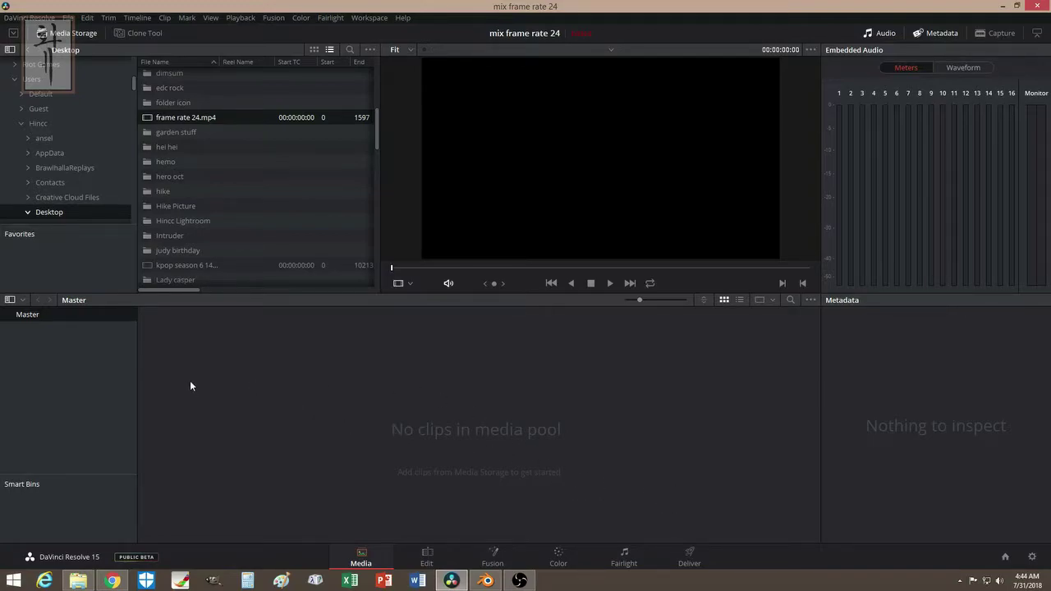
{"action": "mouse_move", "coordinate": [174, 412]}
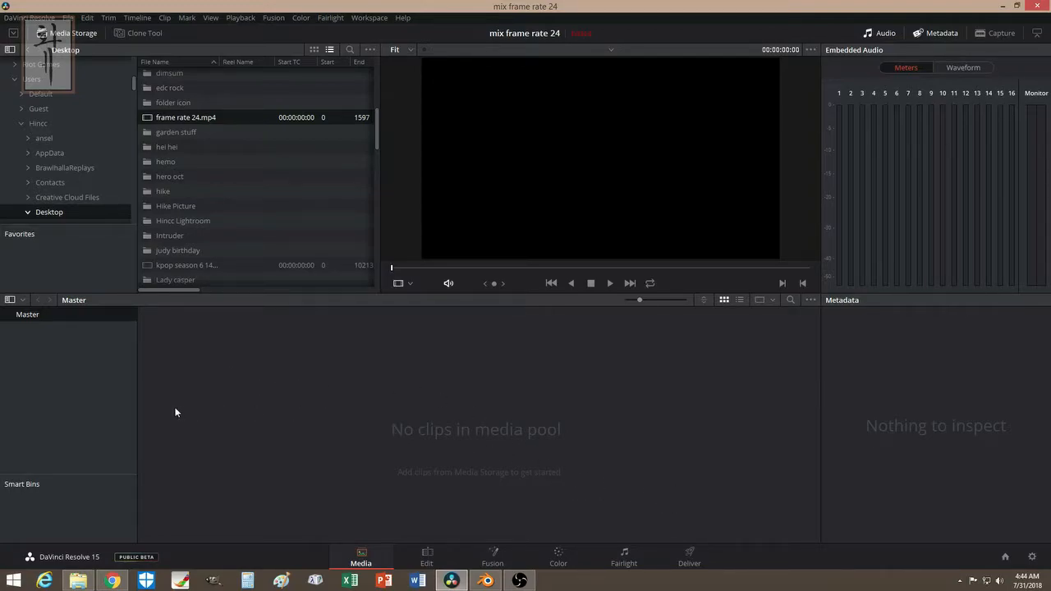
{"action": "mouse_move", "coordinate": [286, 338]}
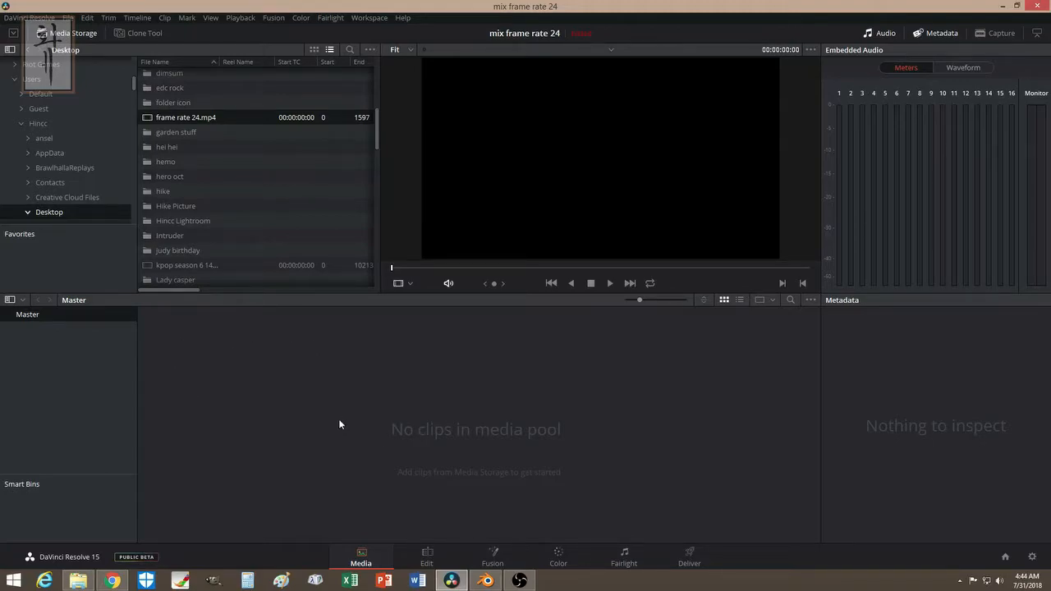
{"action": "mouse_move", "coordinate": [772, 457]}
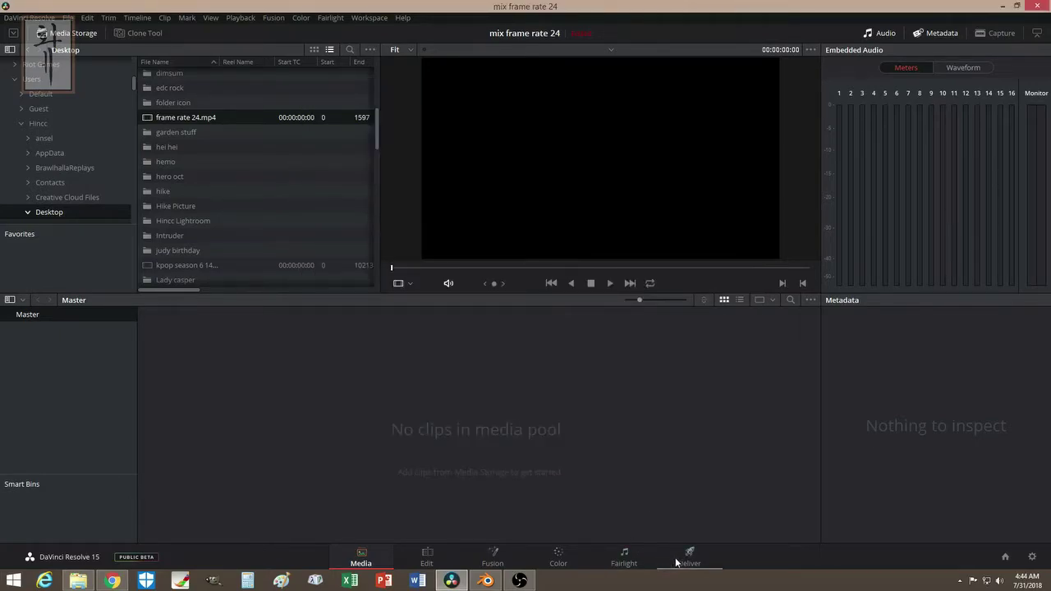
{"action": "left_click", "coordinate": [690, 557]}
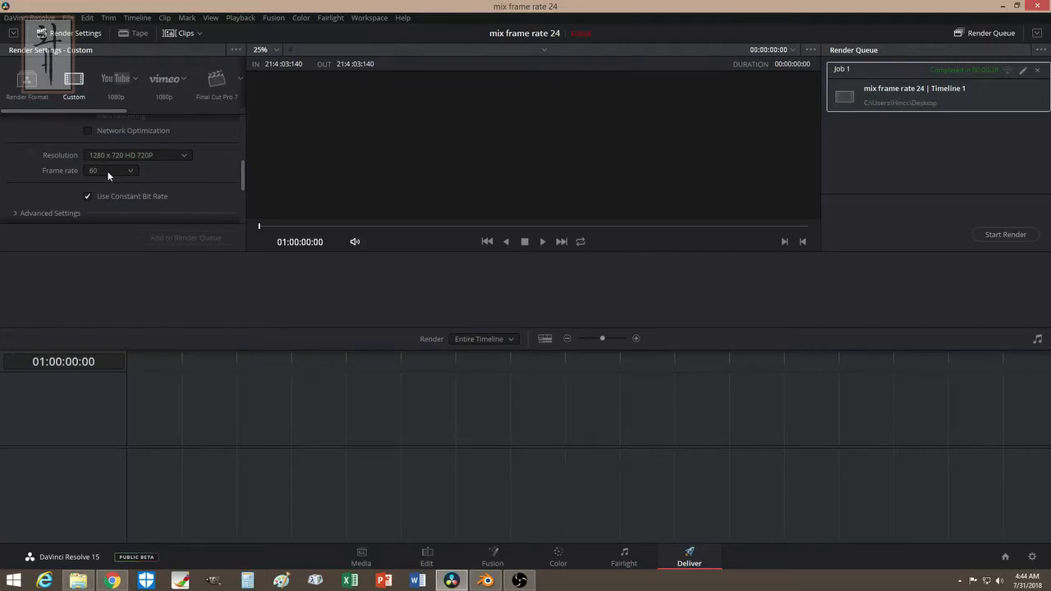
{"action": "mouse_move", "coordinate": [956, 554]}
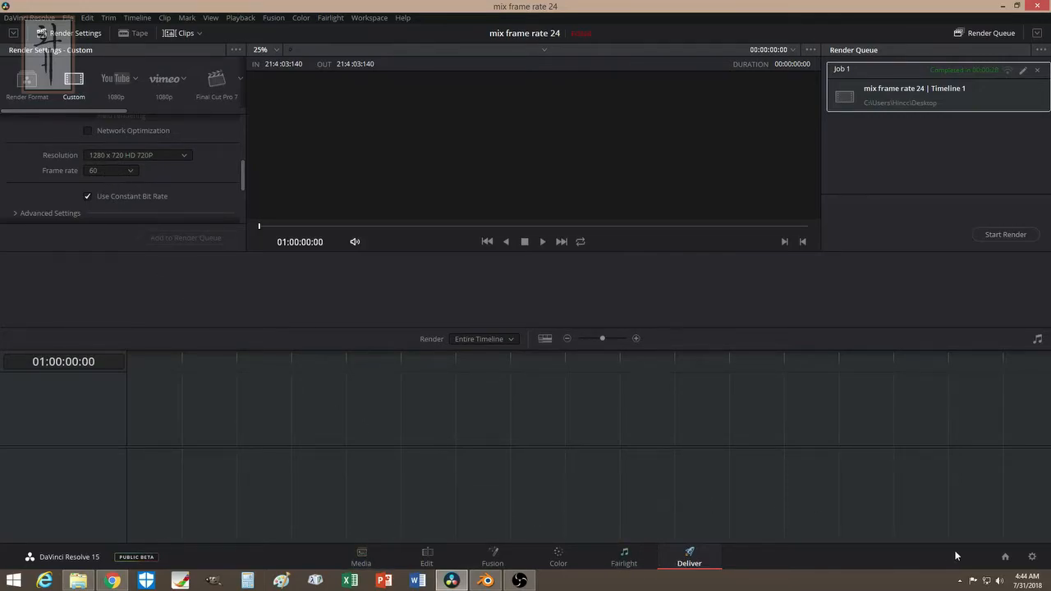
{"action": "mouse_move", "coordinate": [271, 419]}
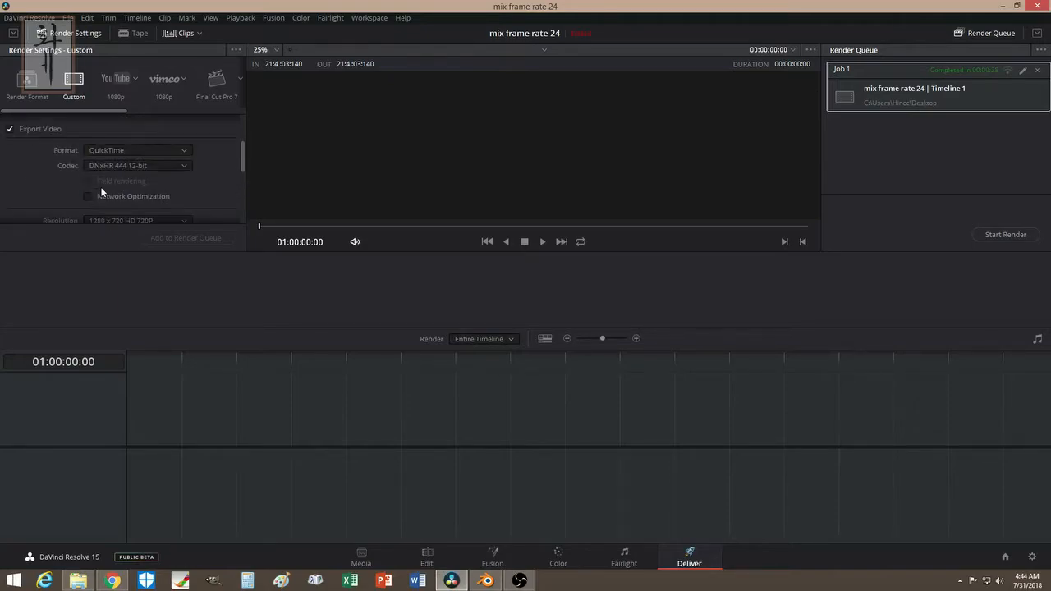
{"action": "left_click", "coordinate": [361, 557]}
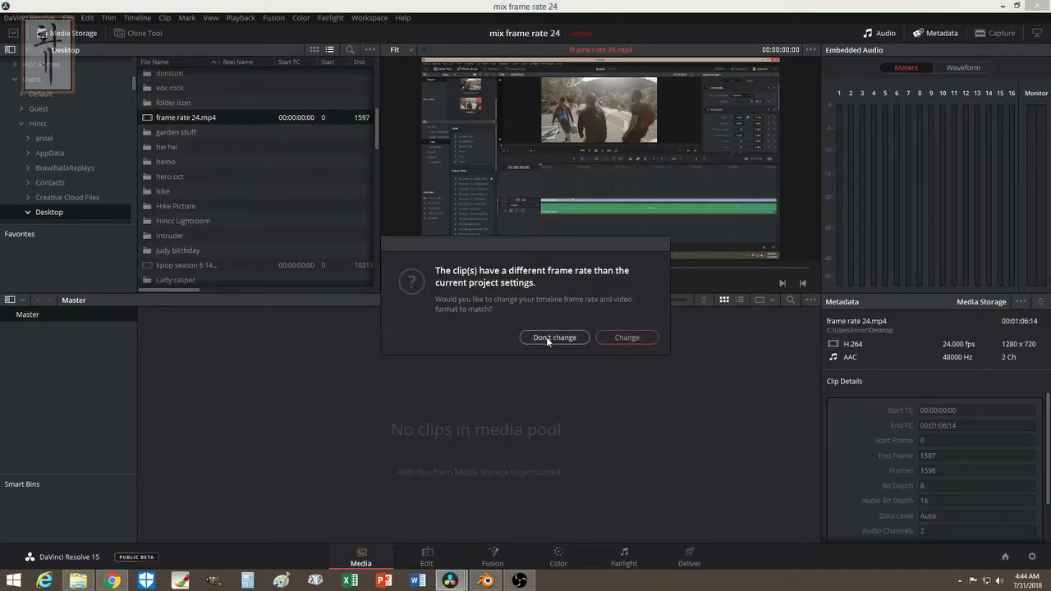
Step: Keep the frame rate for frame rate 24.mp4, add obs vid (01).mp4 to the Media Pool and review the clip details
{"action": "left_click", "coordinate": [553, 337]}
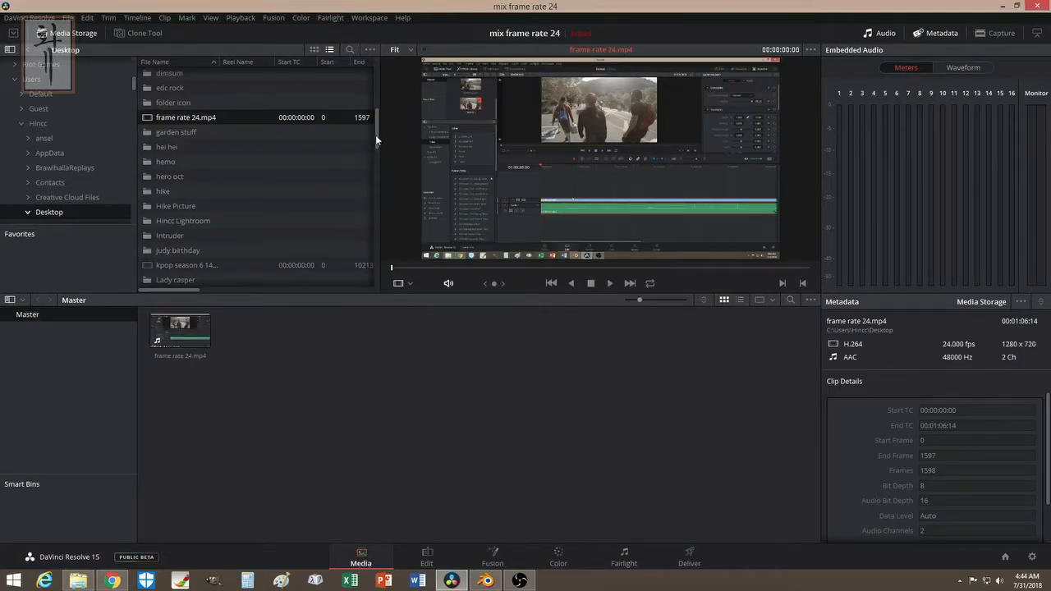
{"action": "scroll", "scroll_direction": "down", "scroll_amount": 3}
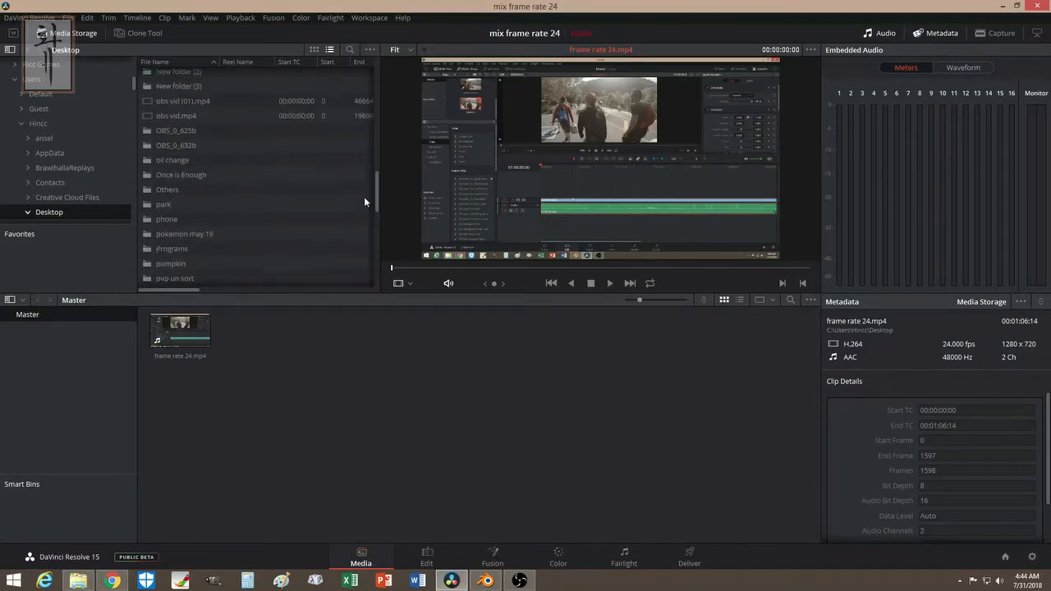
{"action": "left_click", "coordinate": [183, 155]}
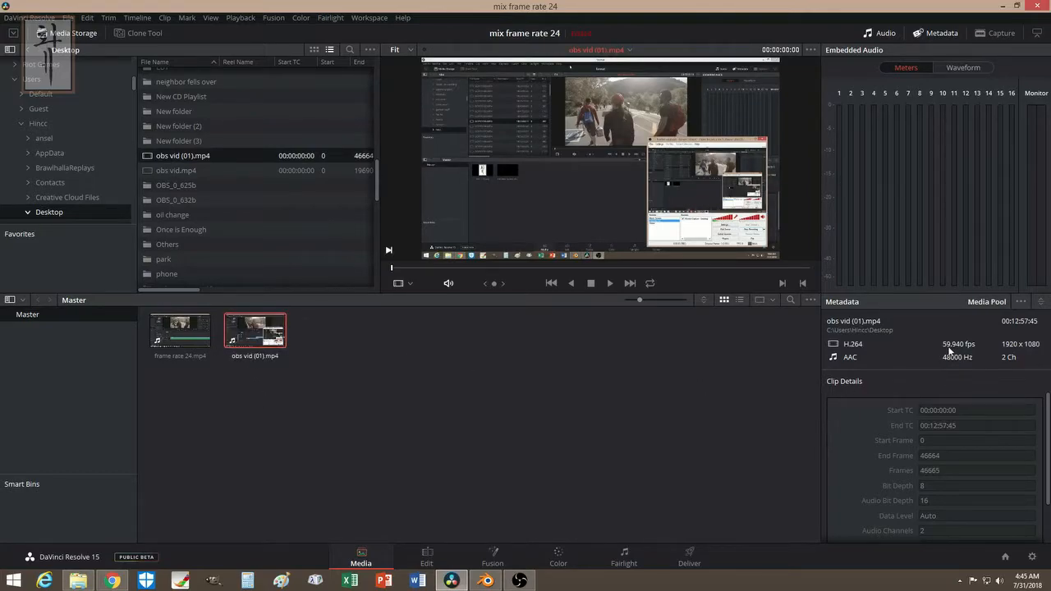
{"action": "left_click", "coordinate": [179, 330]}
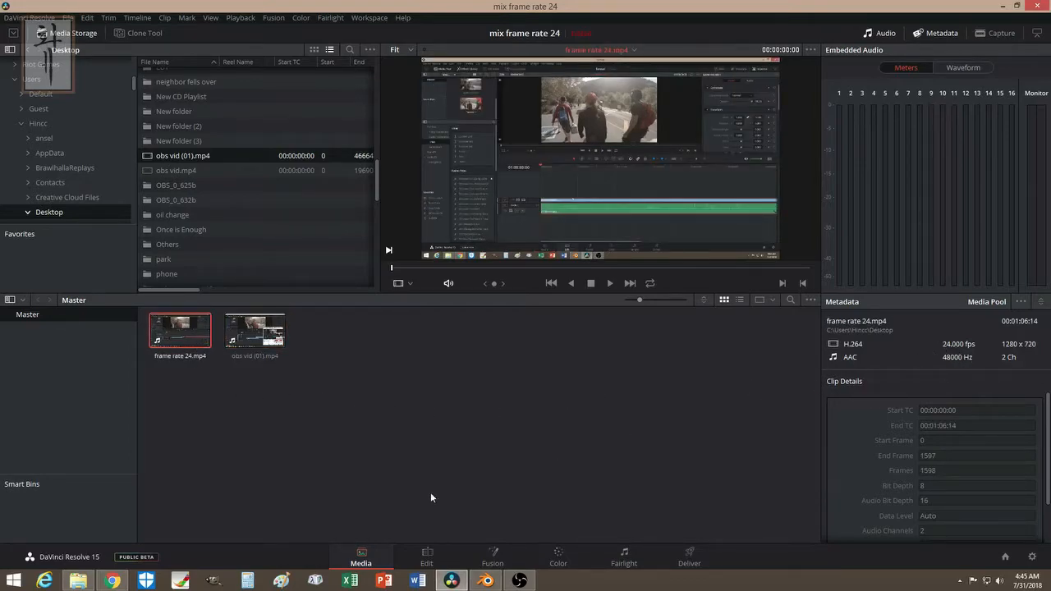
Step: On the Edit page drag the clips onto Timeline 1 so obs vid (01).mp4 follows frame rate 24.mp4
{"action": "left_click", "coordinate": [427, 555]}
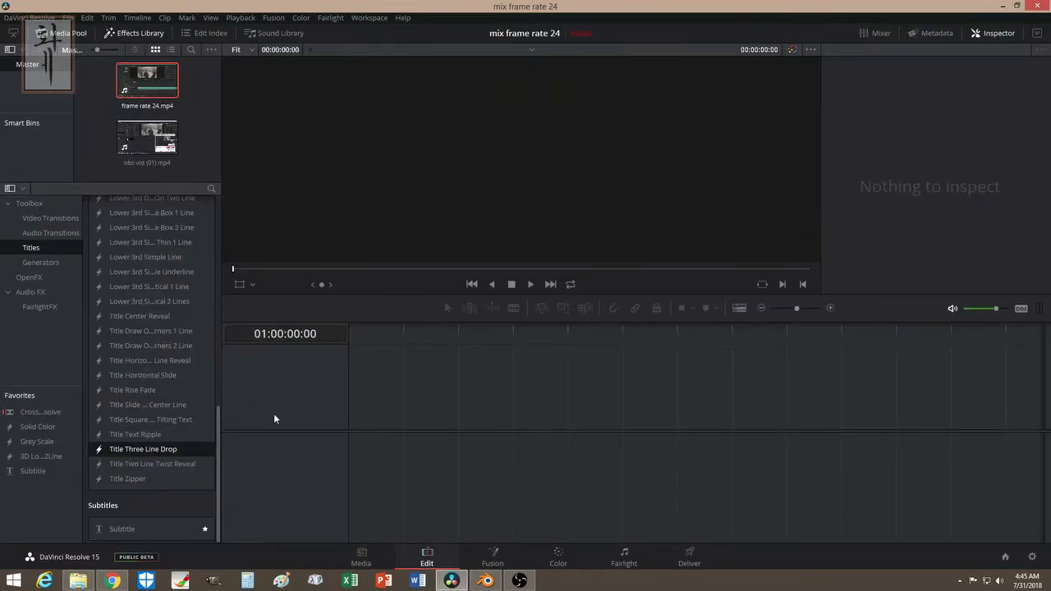
{"action": "left_click_drag", "start_coordinate": [148, 79], "coordinate": [289, 337]}
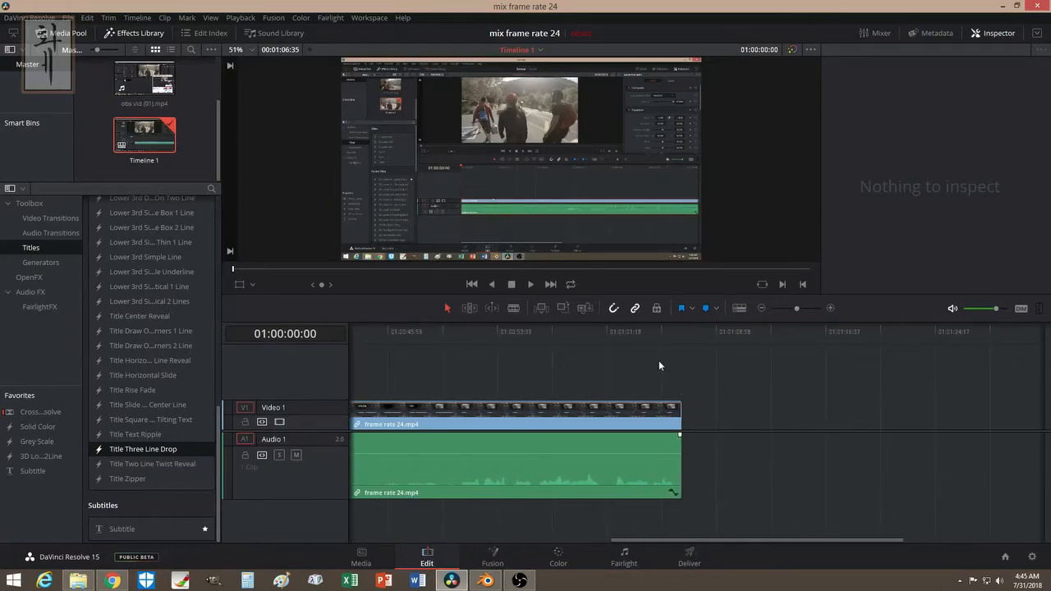
{"action": "mouse_move", "coordinate": [687, 373]}
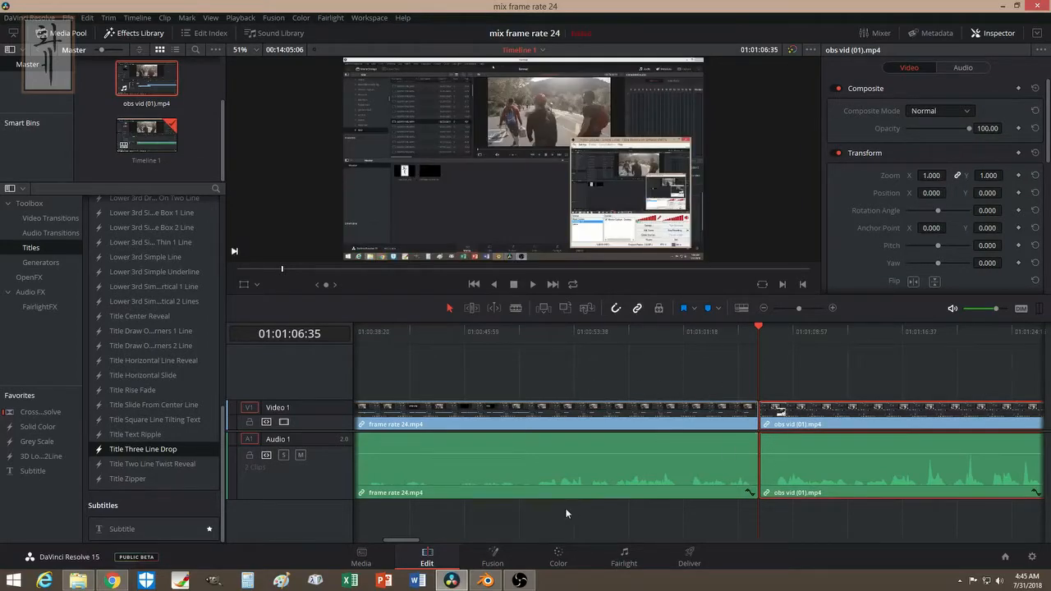
{"action": "left_click", "coordinate": [690, 559]}
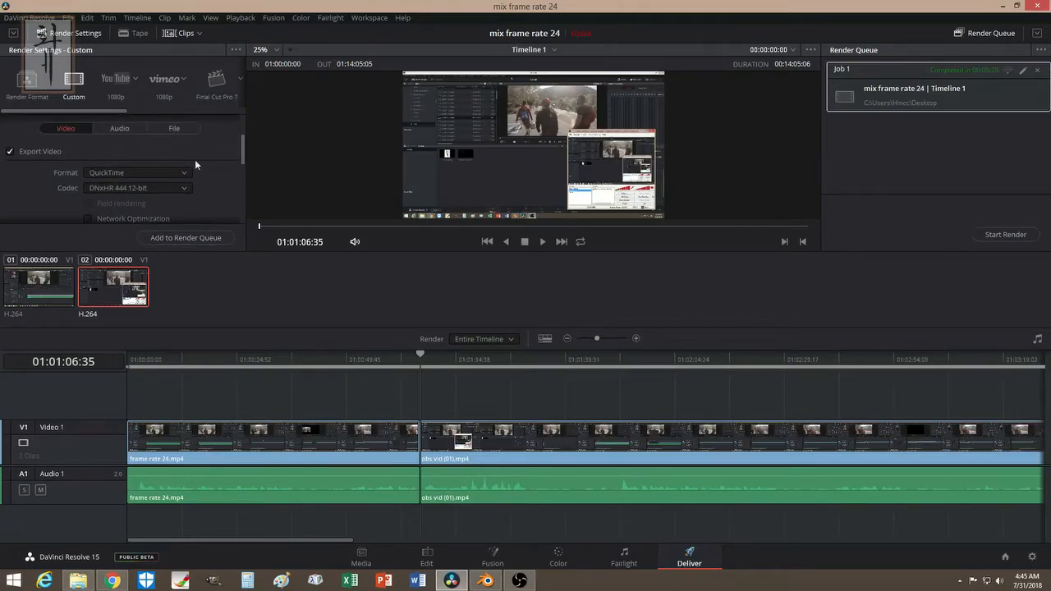
Step: Set the render's custom file name to 'combine' in the File settings
{"action": "left_click", "coordinate": [138, 172]}
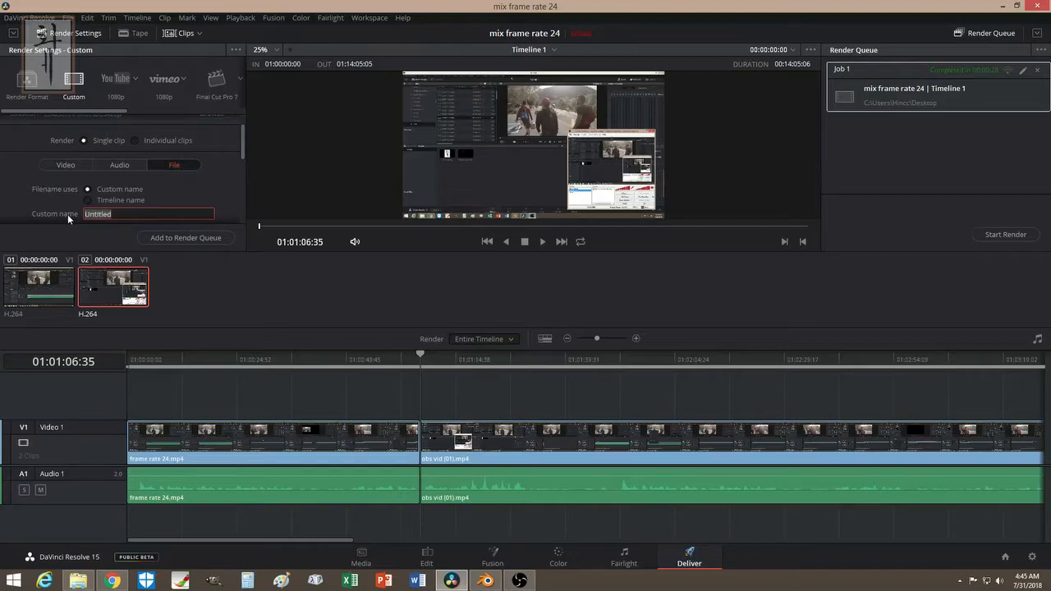
{"action": "type", "text": "combine"}
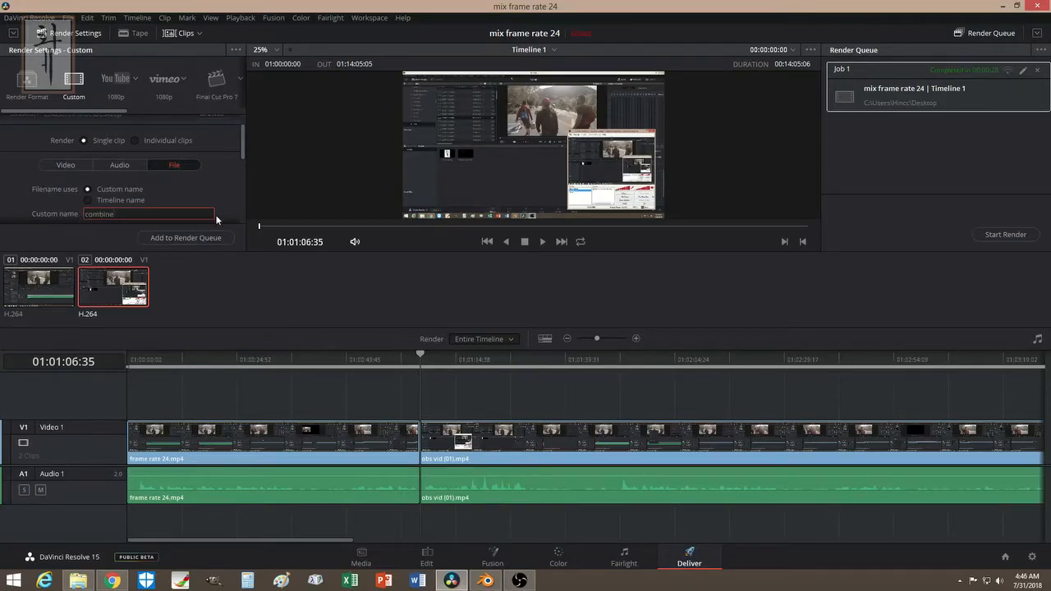
{"action": "scroll", "scroll_direction": "down", "scroll_amount": 3}
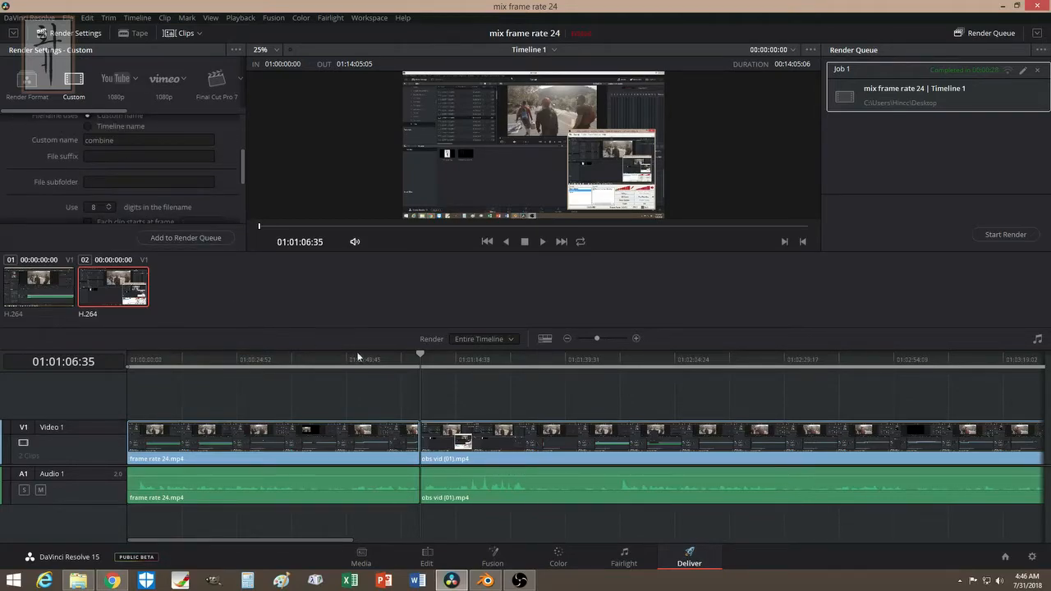
{"action": "left_click", "coordinate": [190, 358]}
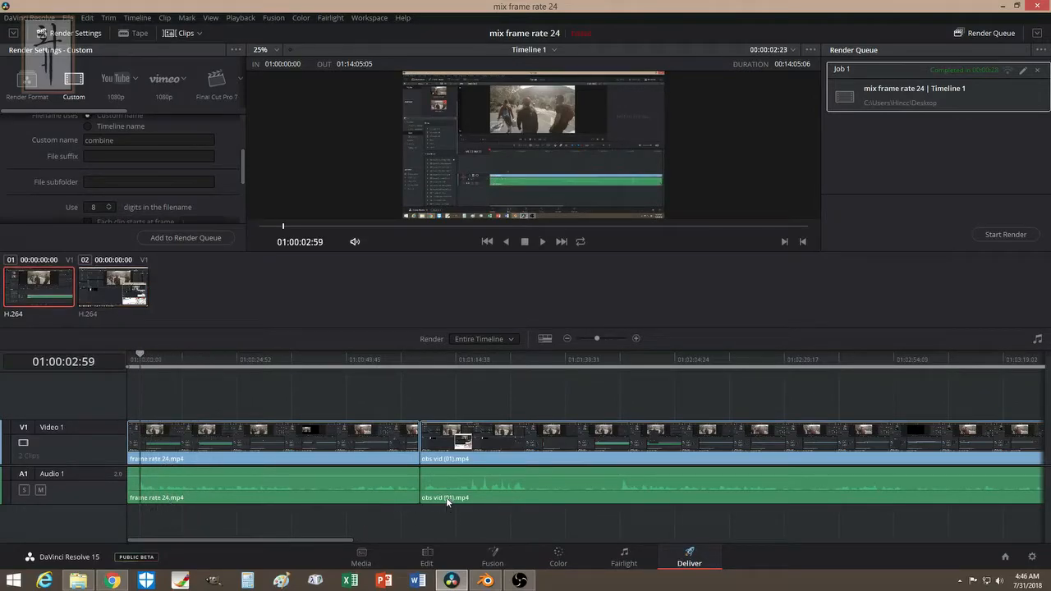
Step: Mark an in/out range of about 58 seconds around the join between the two clips
{"action": "left_click", "coordinate": [276, 358]}
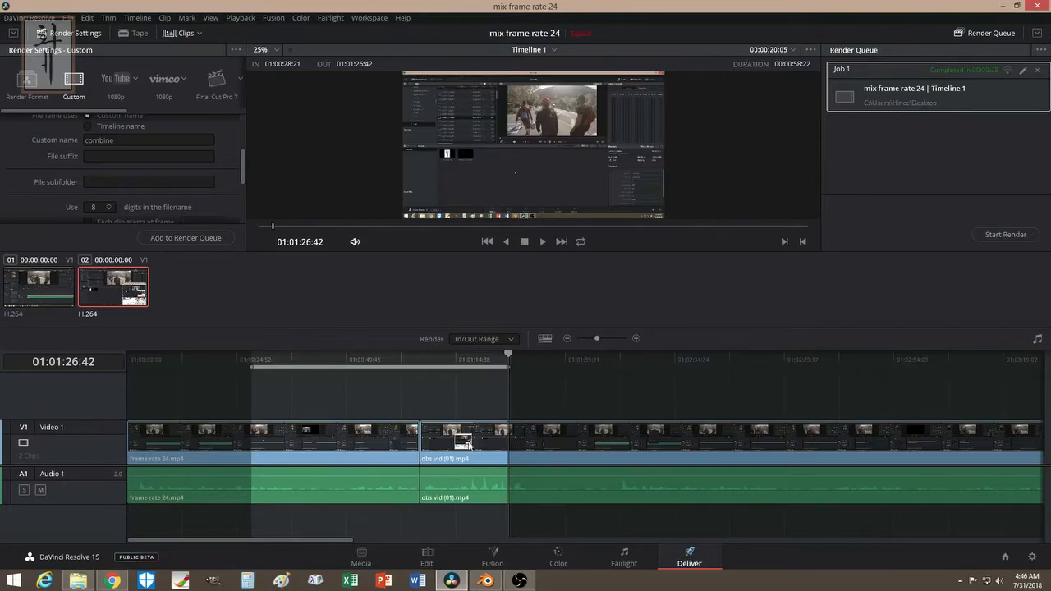
{"action": "mouse_move", "coordinate": [435, 486]}
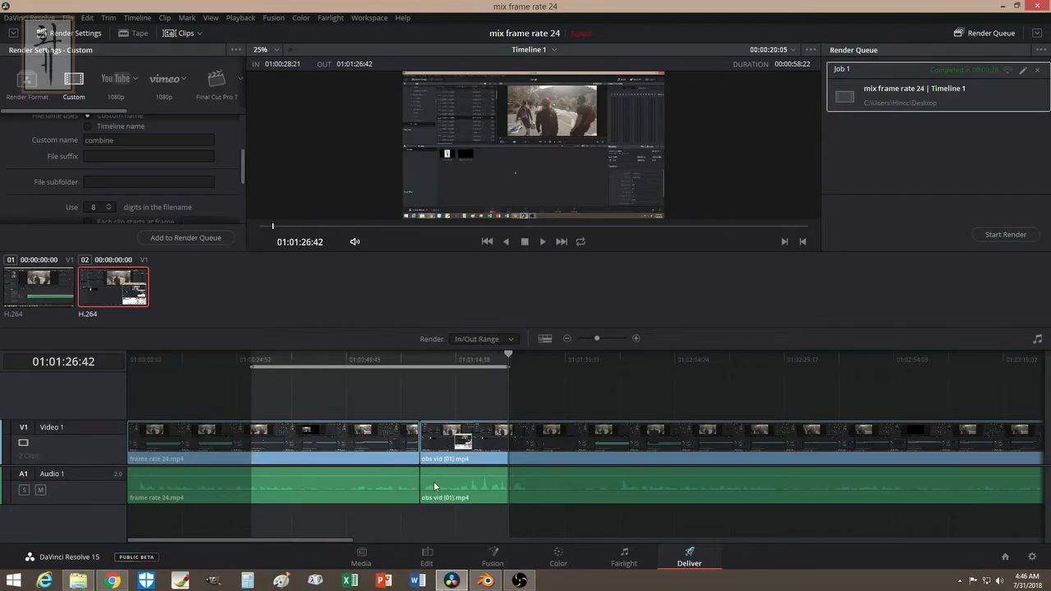
{"action": "mouse_move", "coordinate": [428, 511]}
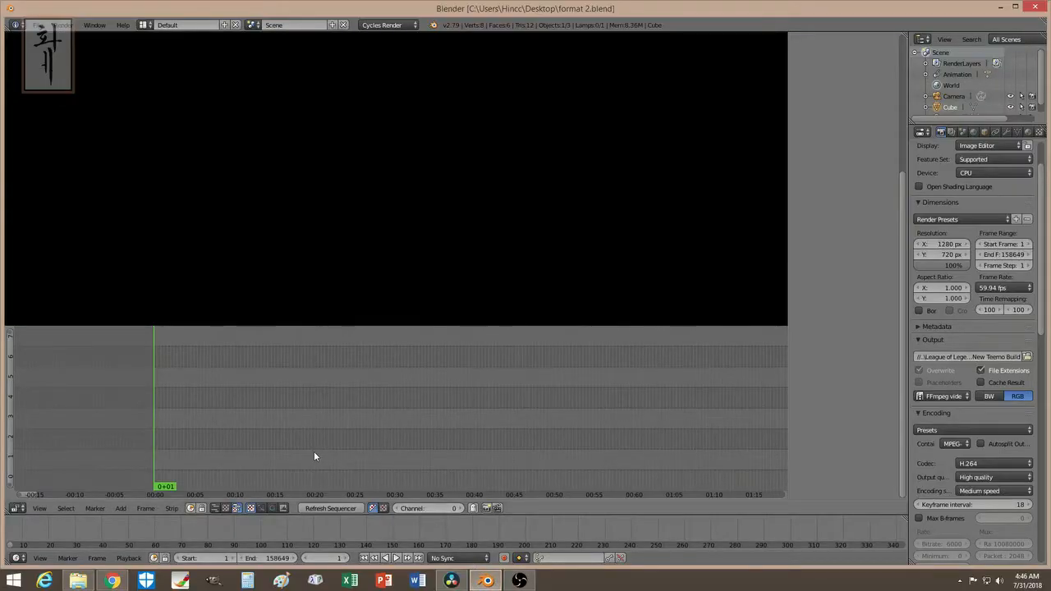
{"action": "mouse_move", "coordinate": [120, 509]}
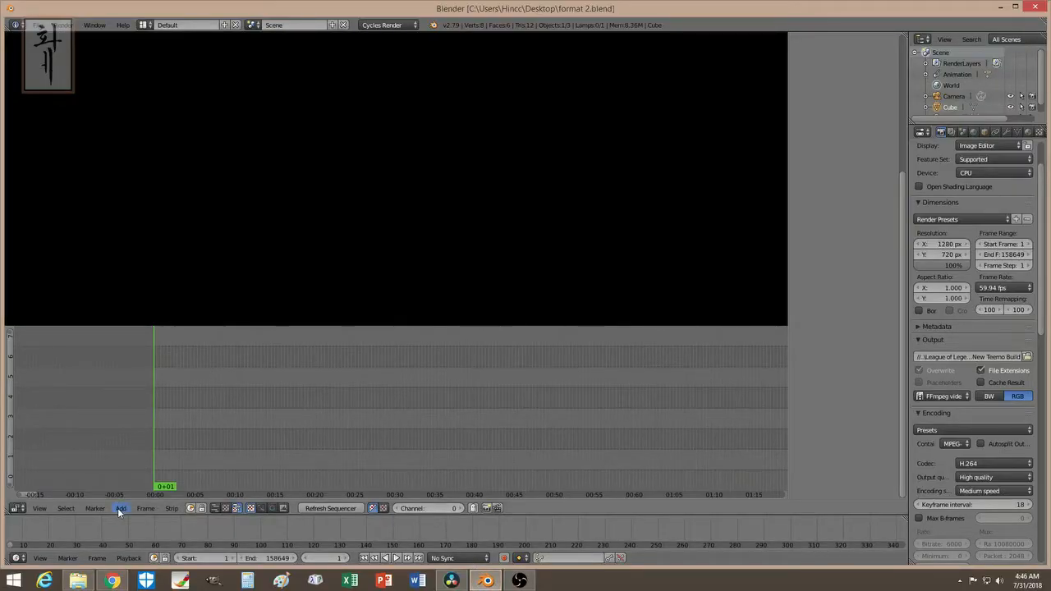
Step: Add 'frame rate 24.mp4' from the desktop as movie and sound strips via Add > Movie
{"action": "left_click", "coordinate": [121, 509]}
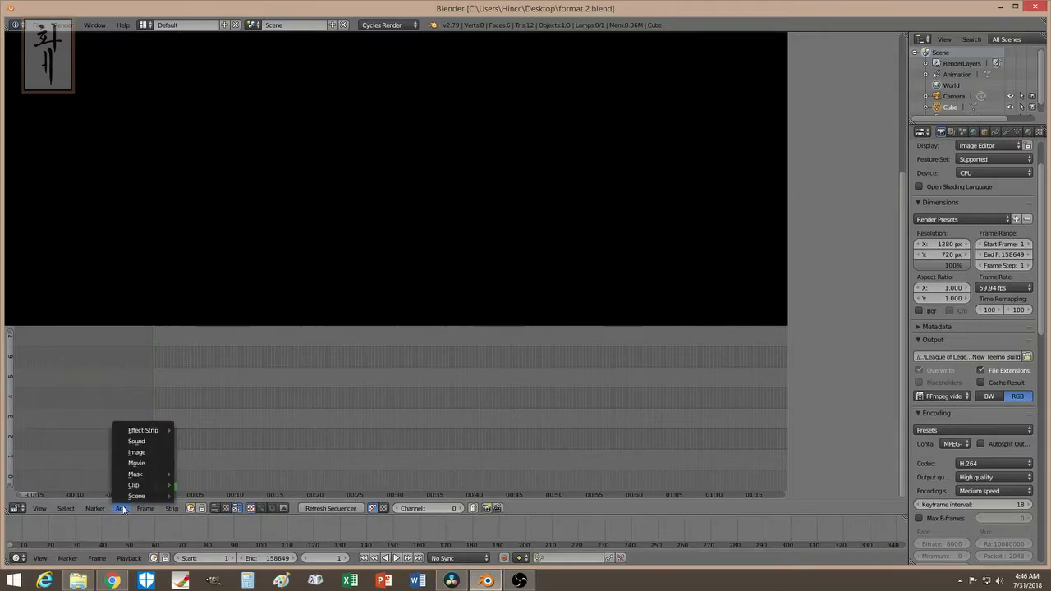
{"action": "left_click", "coordinate": [136, 463]}
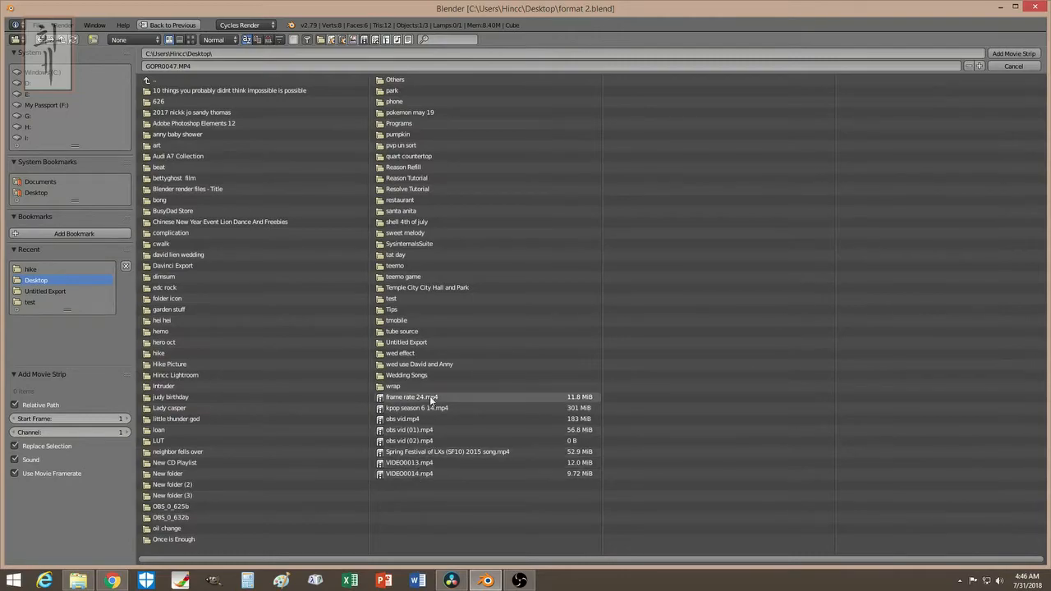
{"action": "left_click", "coordinate": [410, 396]}
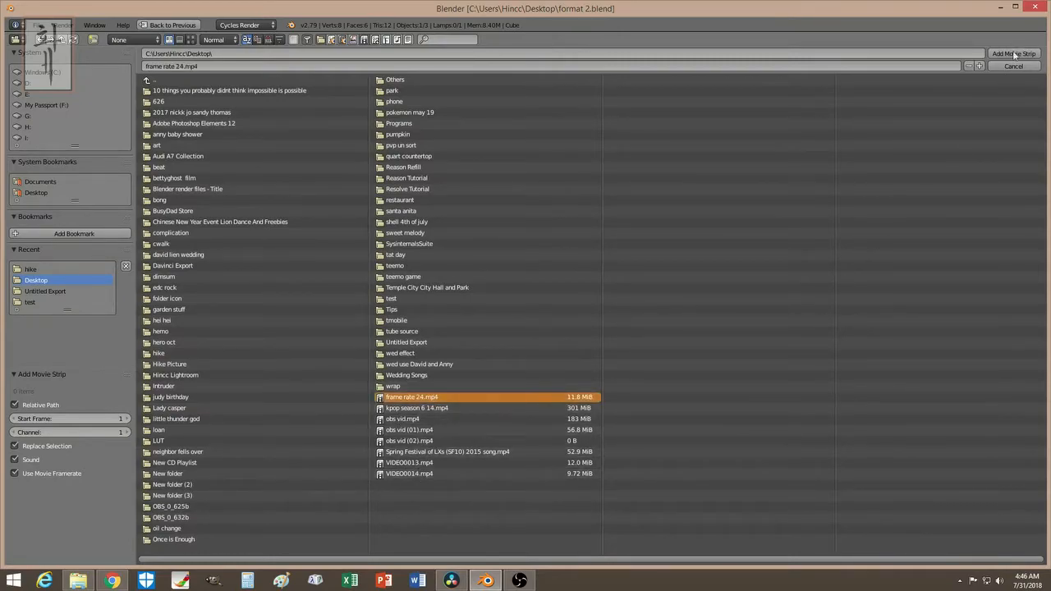
{"action": "left_click", "coordinate": [1013, 49]}
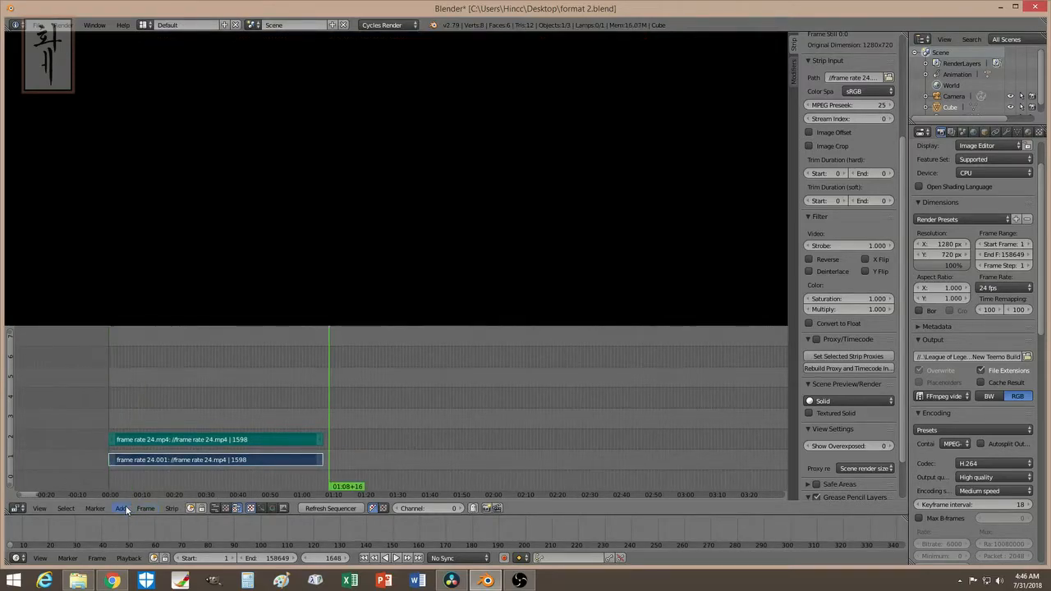
Step: Add 'sbs vid (01).mp4' as movie and sound strips after the first clip
{"action": "left_click", "coordinate": [122, 509]}
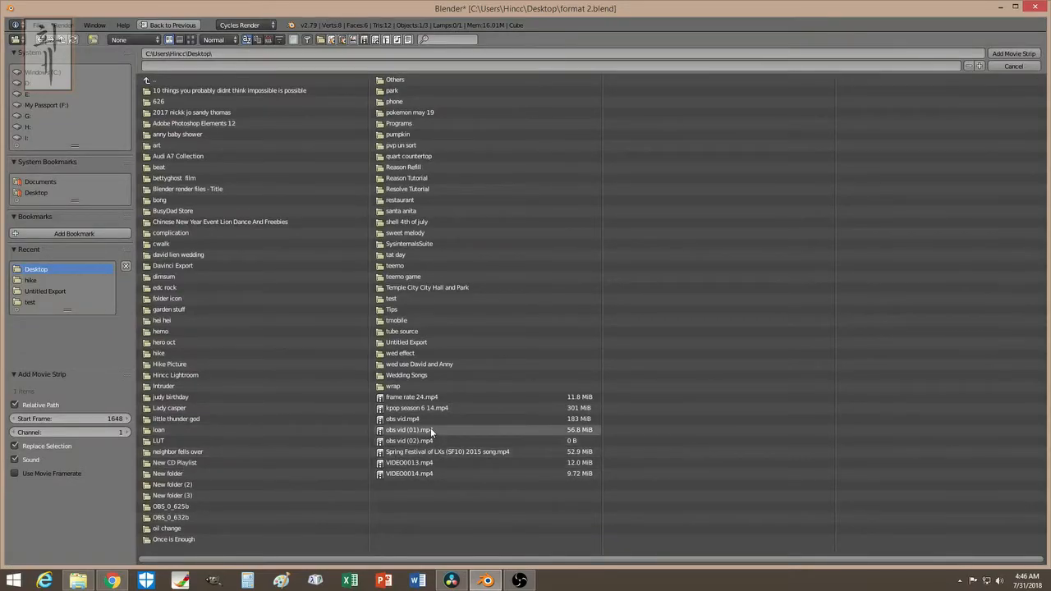
{"action": "left_click", "coordinate": [434, 431]}
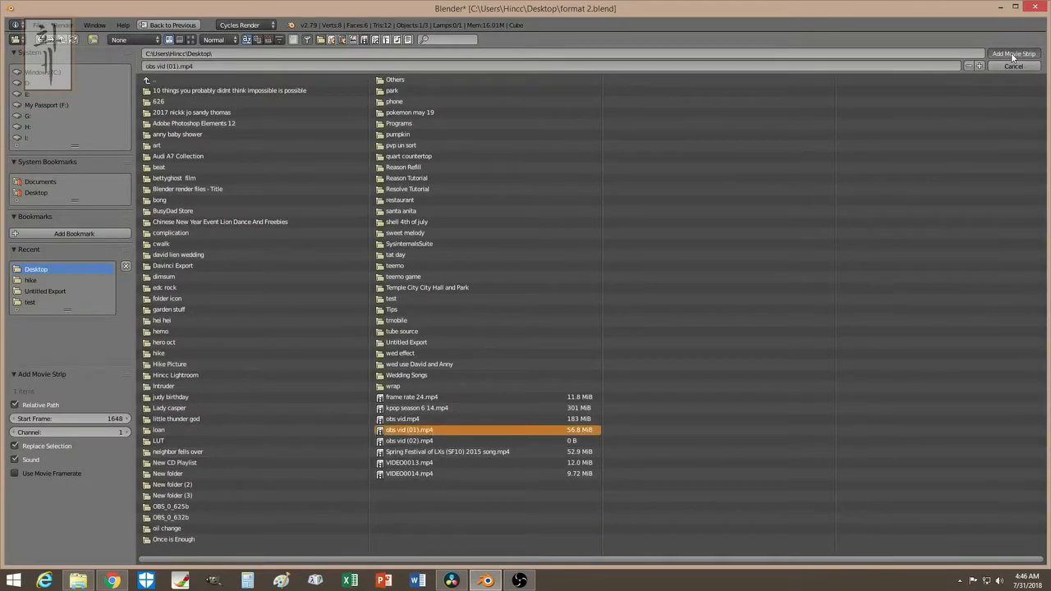
{"action": "left_click", "coordinate": [1013, 52]}
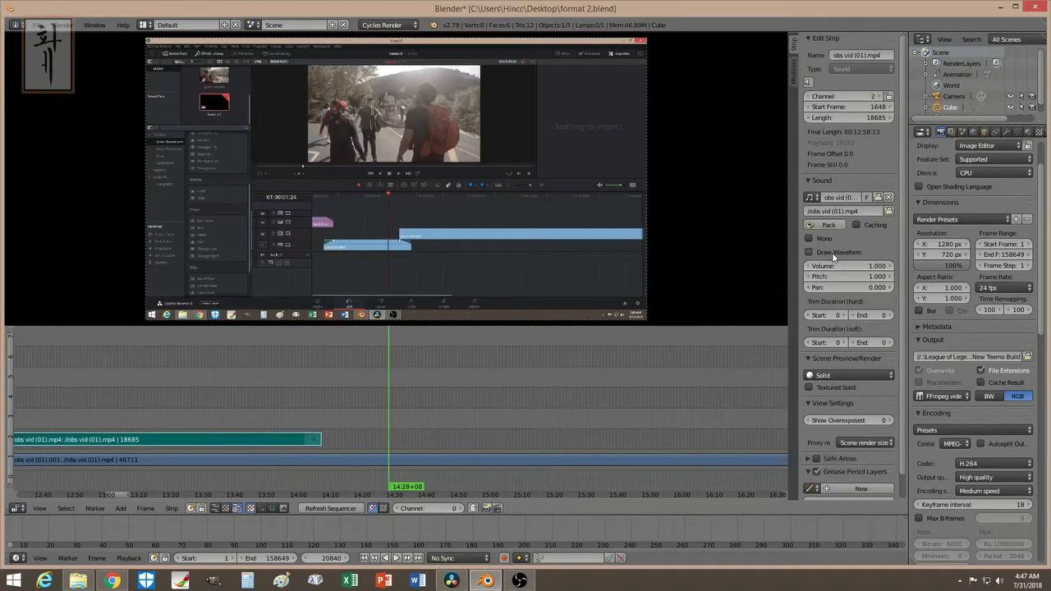
{"action": "left_click", "coordinate": [808, 253]}
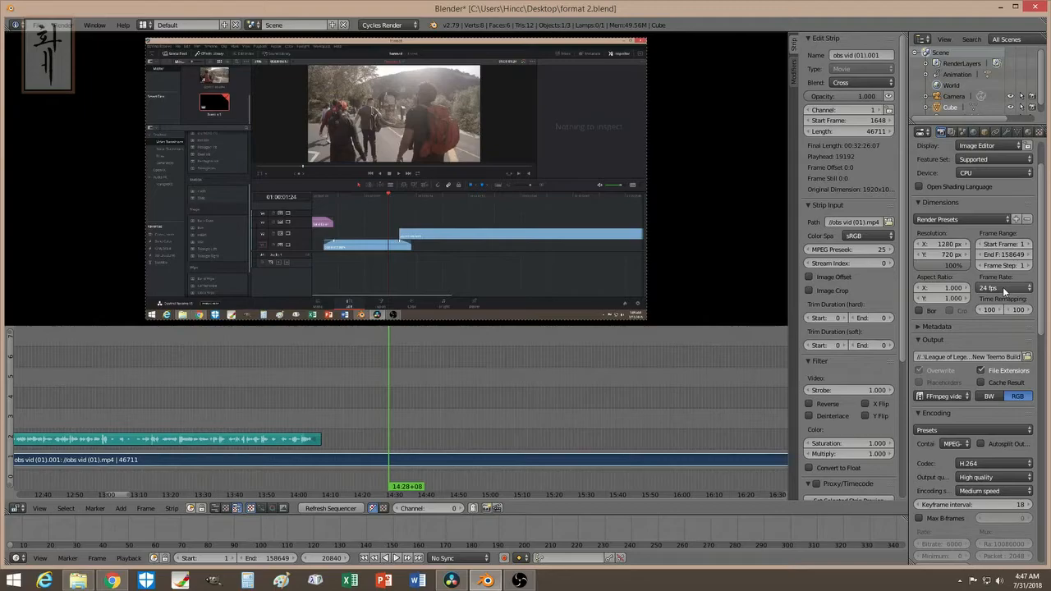
{"action": "left_click", "coordinate": [1006, 288]}
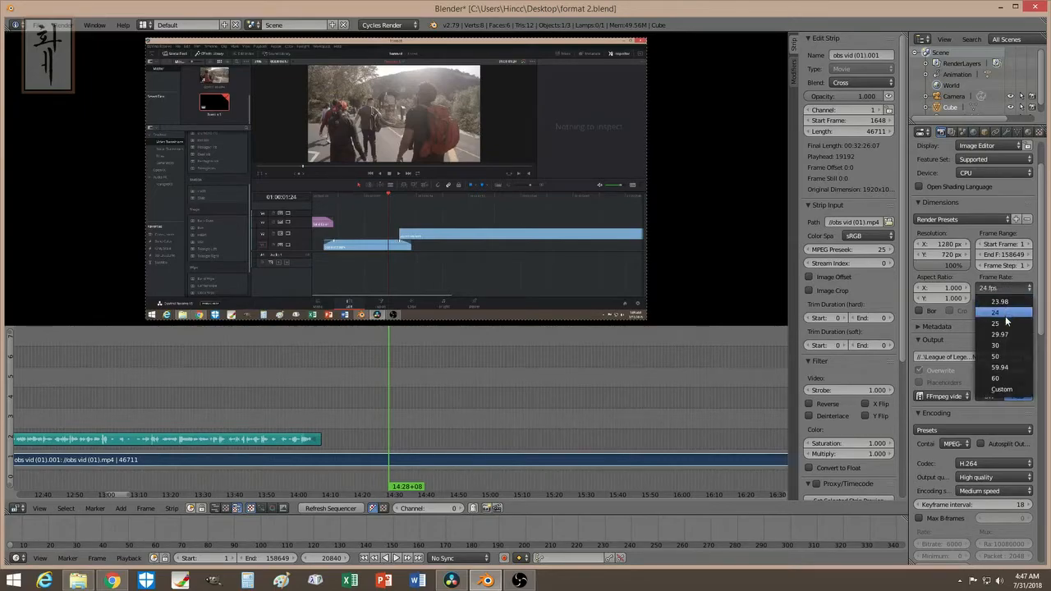
{"action": "left_click", "coordinate": [996, 368]}
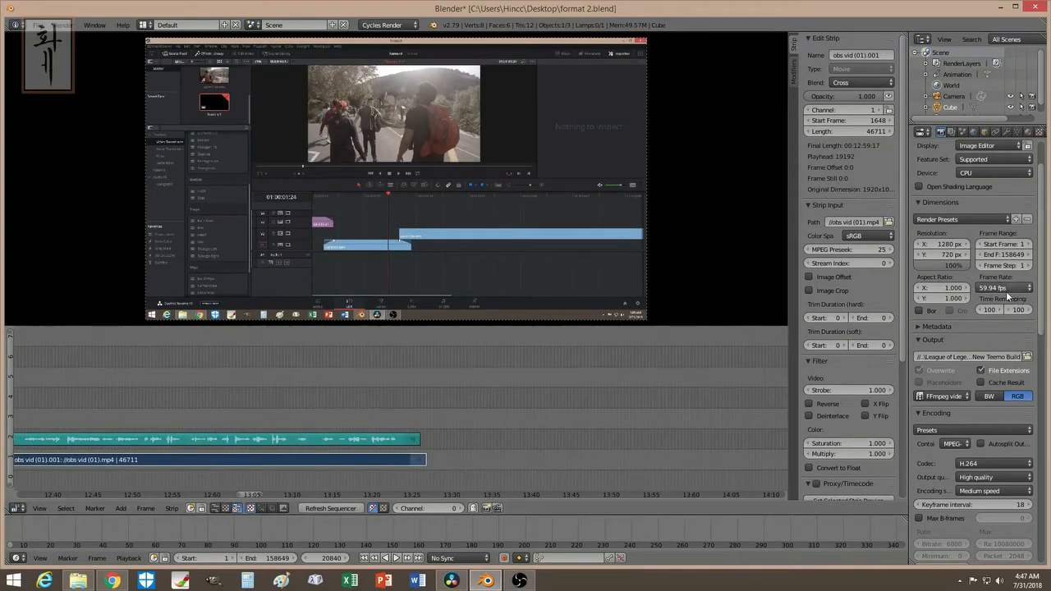
{"action": "left_click", "coordinate": [995, 287]}
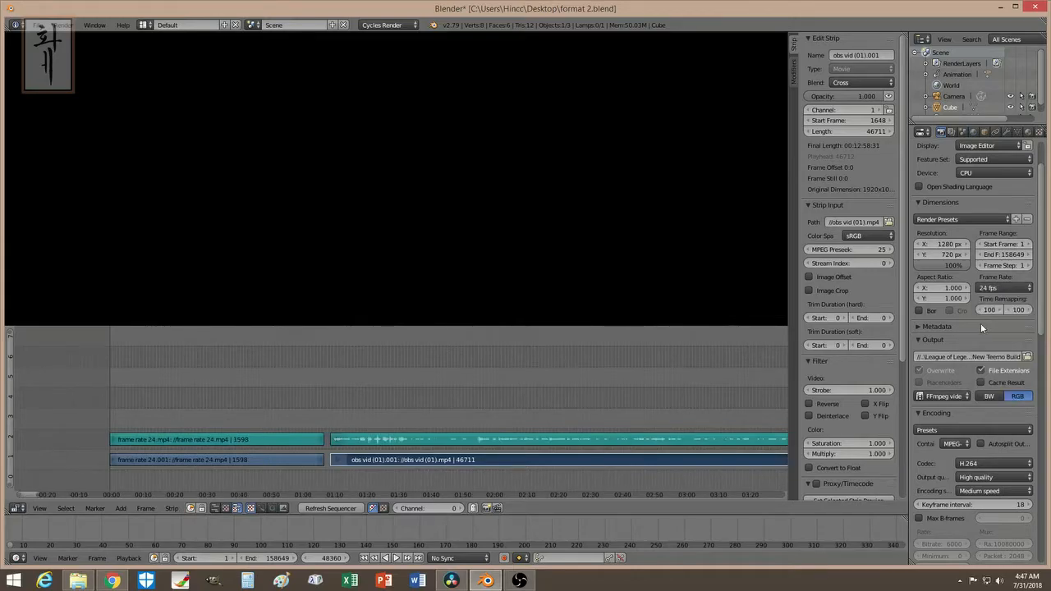
Step: Move the sequencer playhead to a frame inside the frame rate 24 strip
{"action": "left_click", "coordinate": [328, 419]}
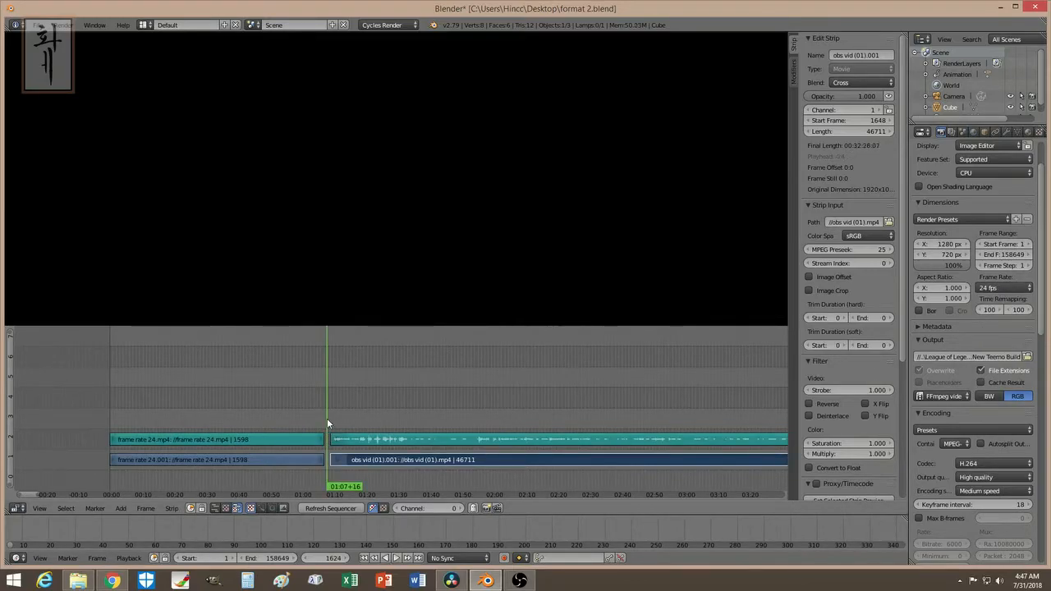
{"action": "mouse_move", "coordinate": [31, 497]}
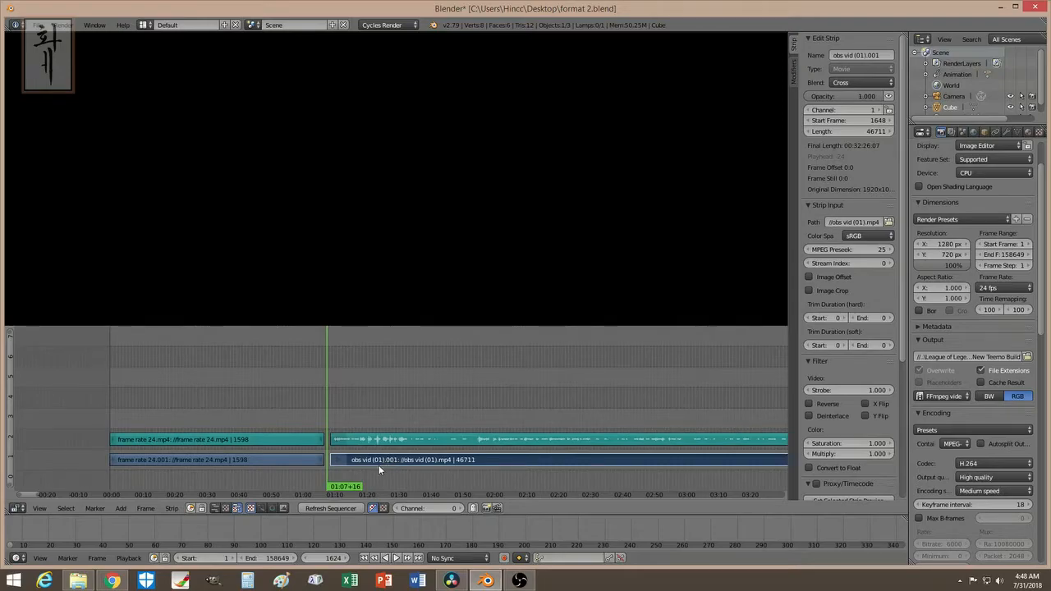
{"action": "mouse_move", "coordinate": [381, 463]}
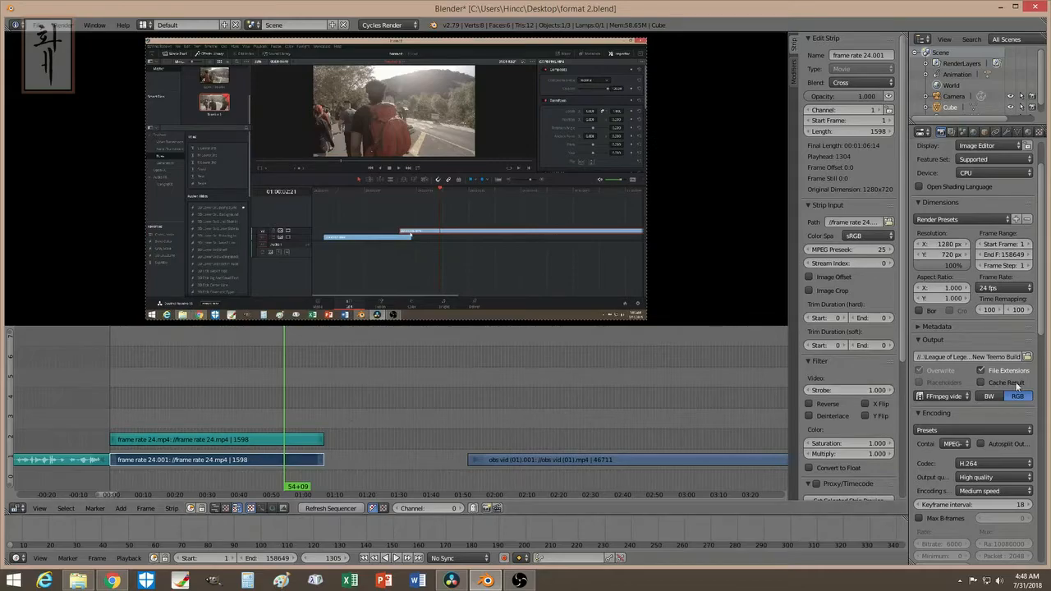
Step: Set the scene frame rate to 24 fps and select the 'frame rate 24.mp4' strip
{"action": "left_click", "coordinate": [988, 287]}
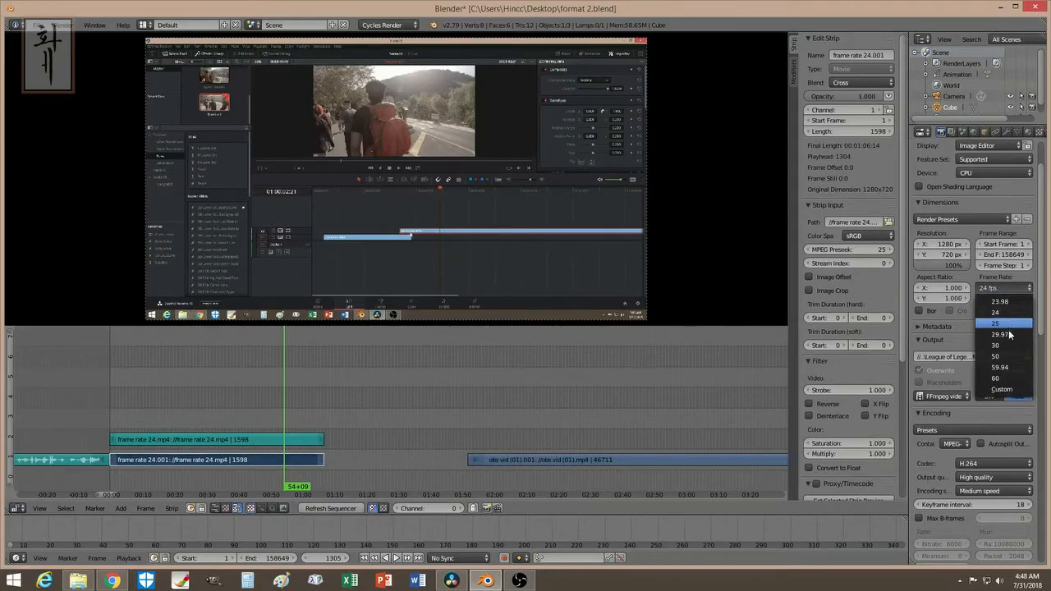
{"action": "left_click", "coordinate": [979, 377]}
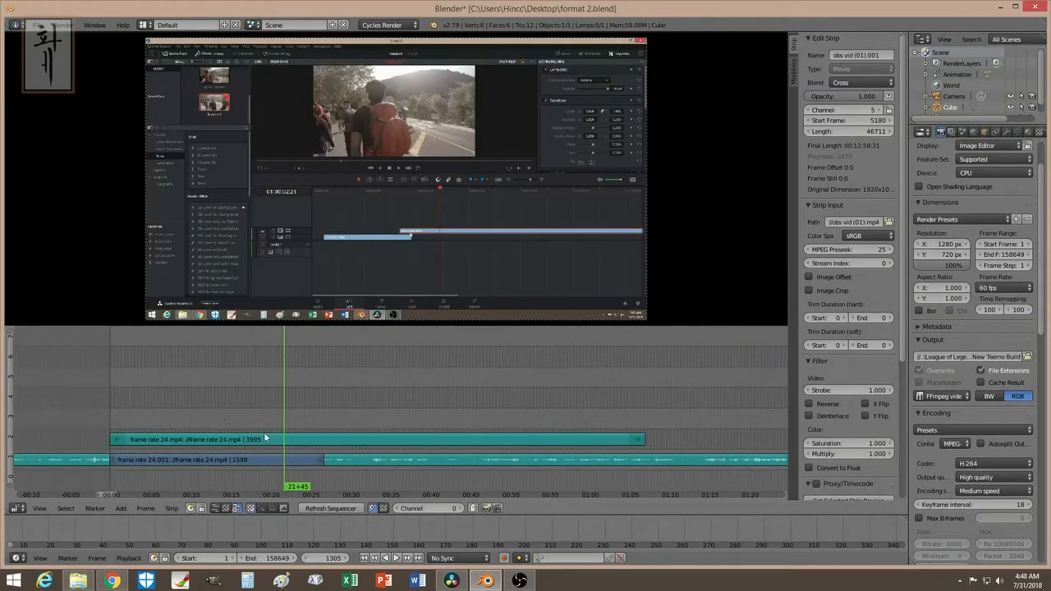
{"action": "left_click", "coordinate": [1000, 288]}
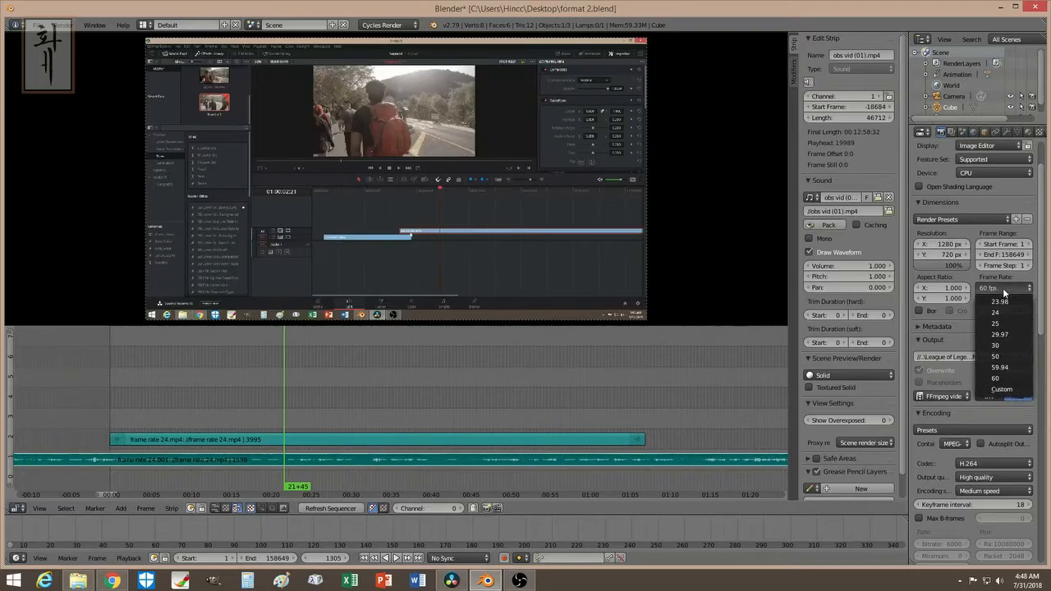
{"action": "left_click", "coordinate": [989, 312]}
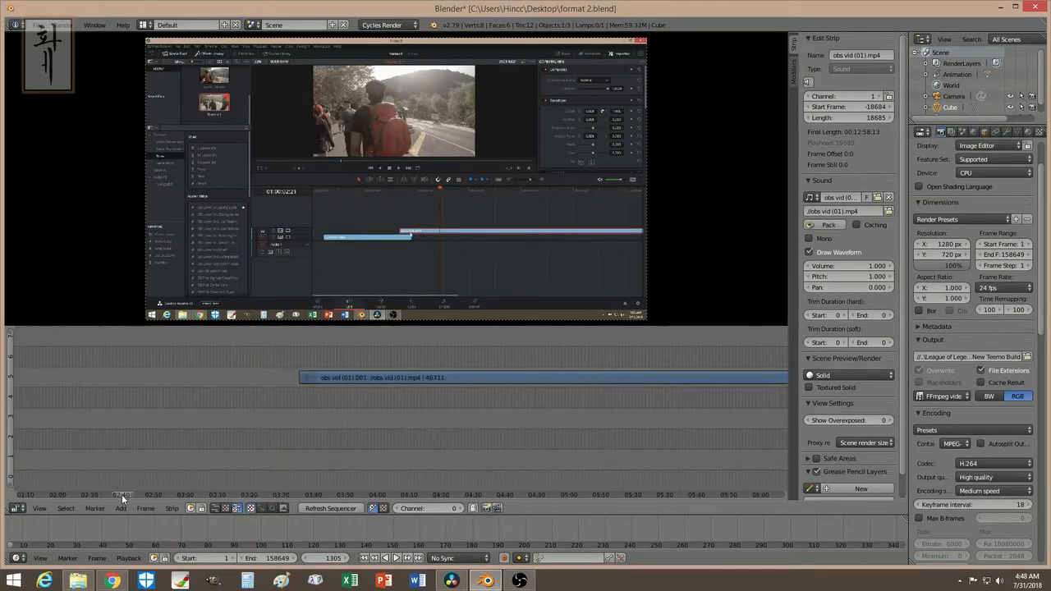
{"action": "left_click", "coordinate": [402, 376]}
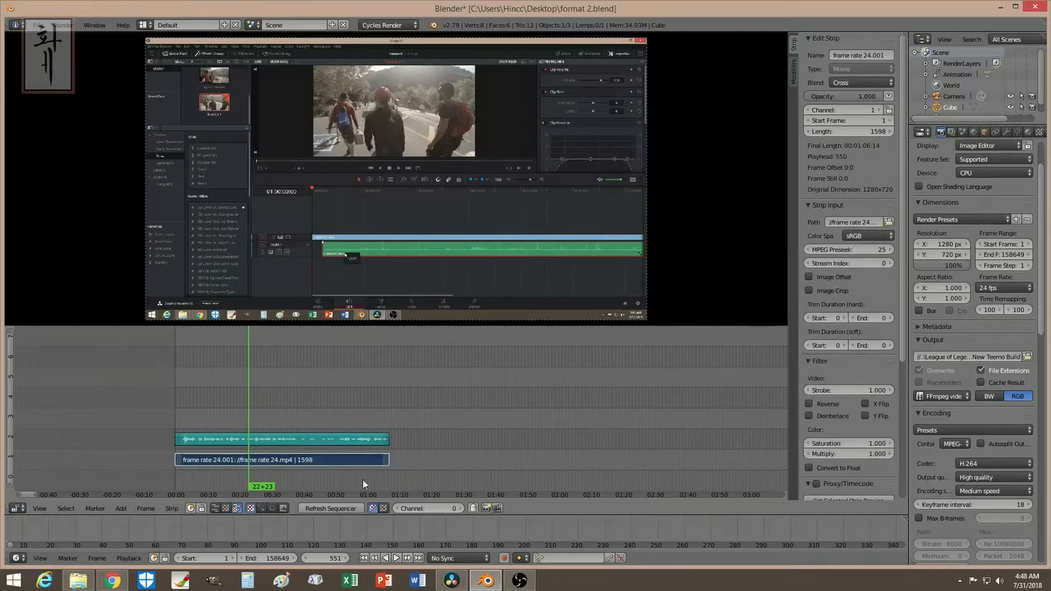
Step: Switch the scene to 60 fps and add a Speed Control effect strip over the 24 fps clip
{"action": "left_click", "coordinate": [1001, 288]}
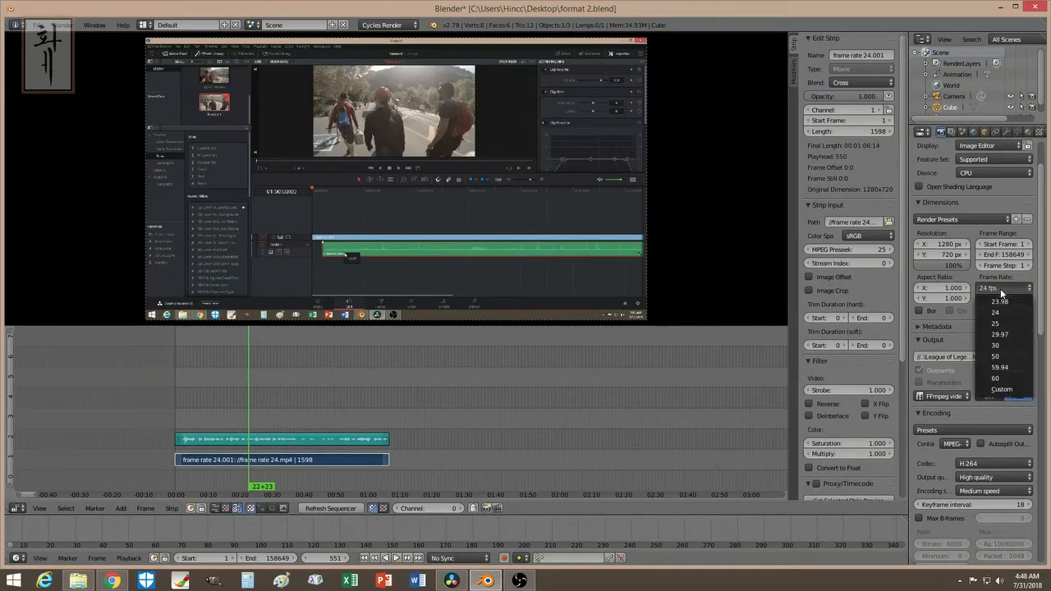
{"action": "left_click", "coordinate": [997, 378]}
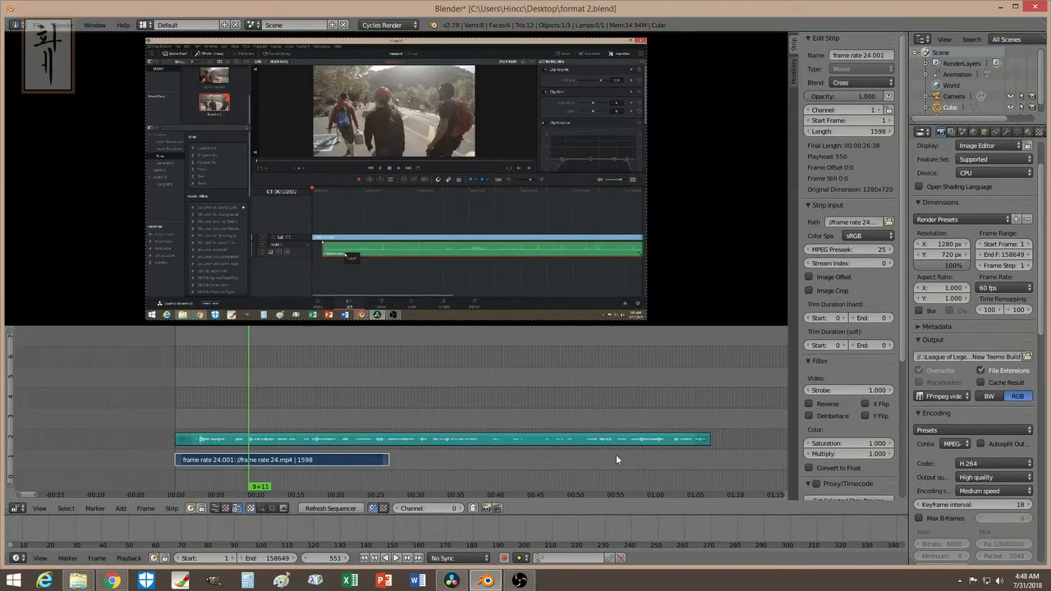
{"action": "mouse_move", "coordinate": [329, 447]}
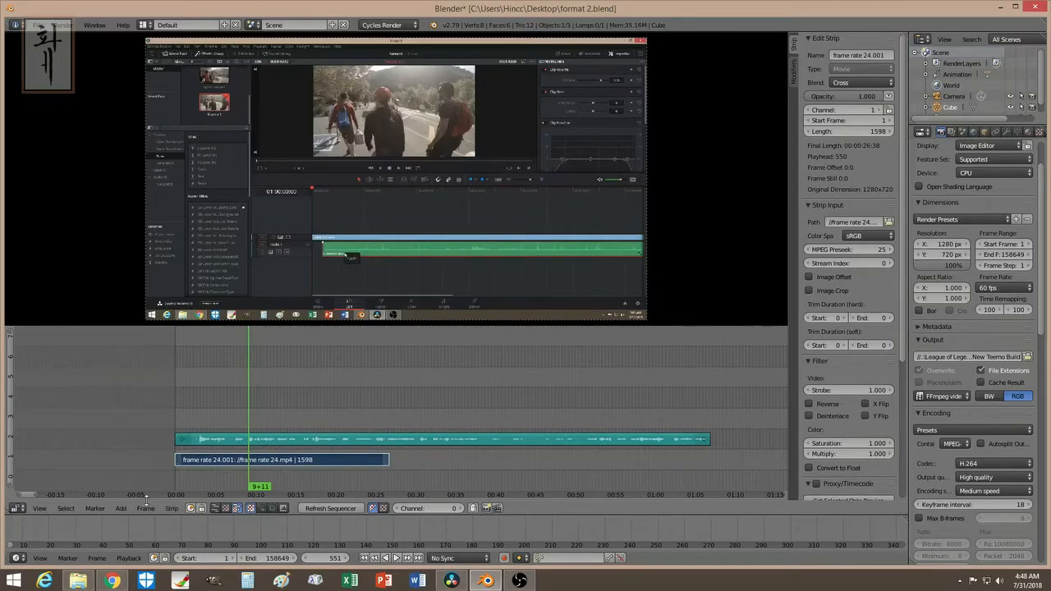
{"action": "left_click", "coordinate": [121, 509]}
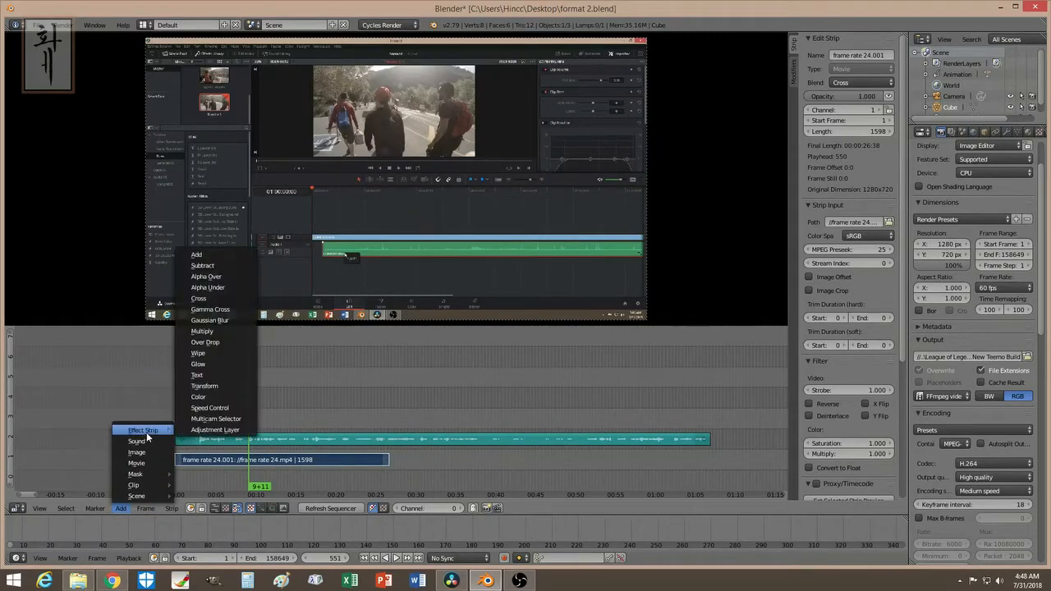
{"action": "left_click", "coordinate": [210, 407]}
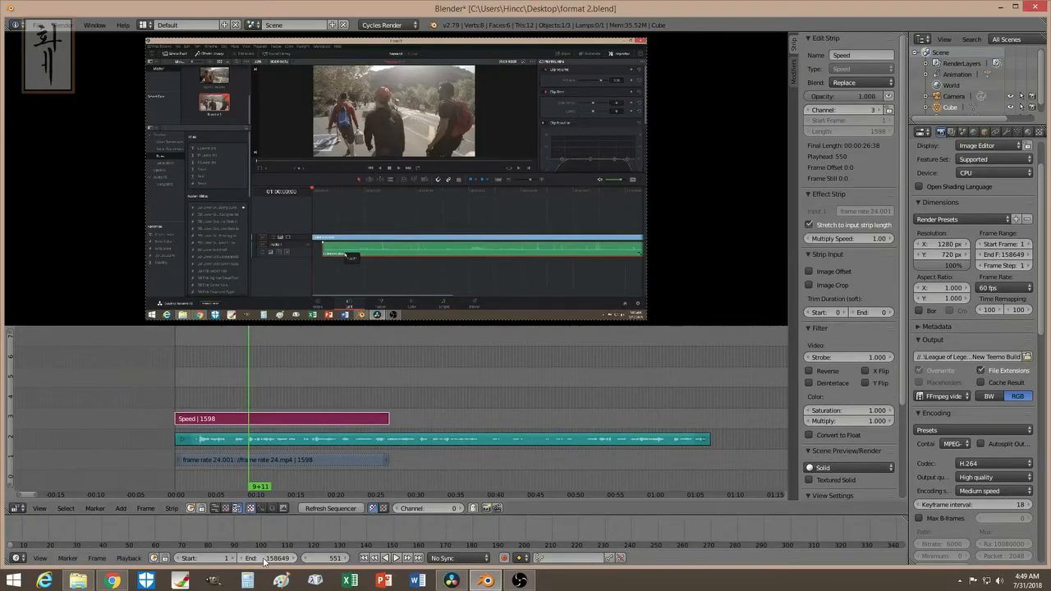
{"action": "left_click", "coordinate": [246, 577]}
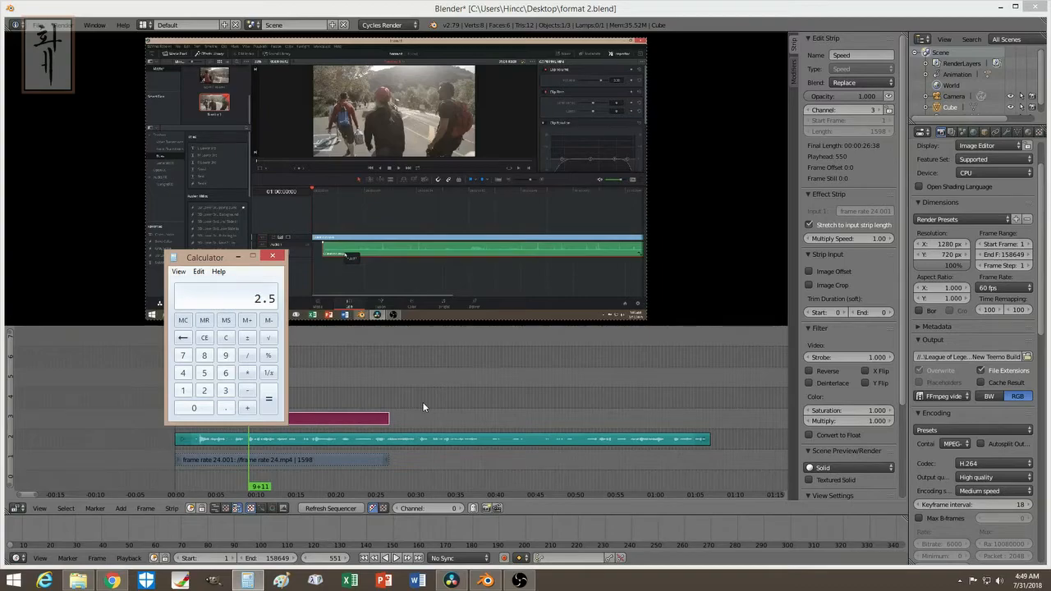
{"action": "mouse_move", "coordinate": [332, 378]}
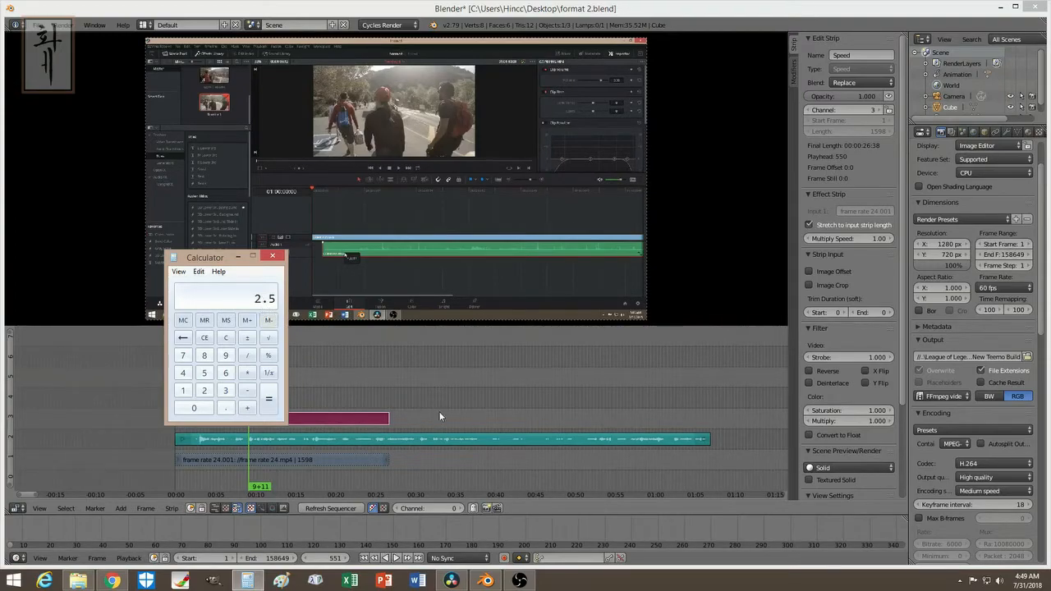
{"action": "left_click", "coordinate": [273, 257]}
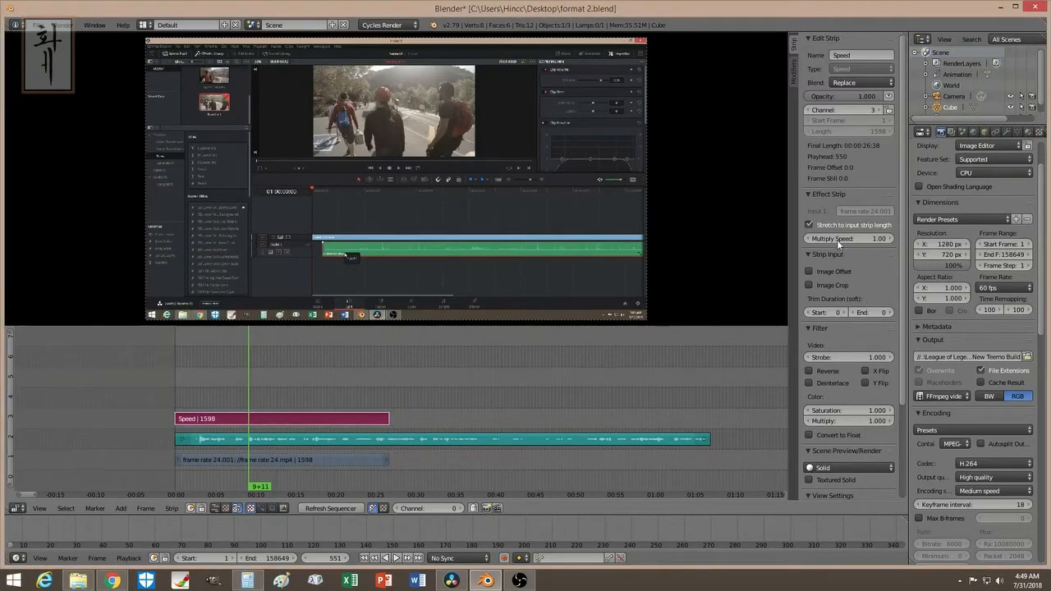
Step: Enable Use as speed on the Speed strip and set its factor to 2.5
{"action": "left_click", "coordinate": [810, 223]}
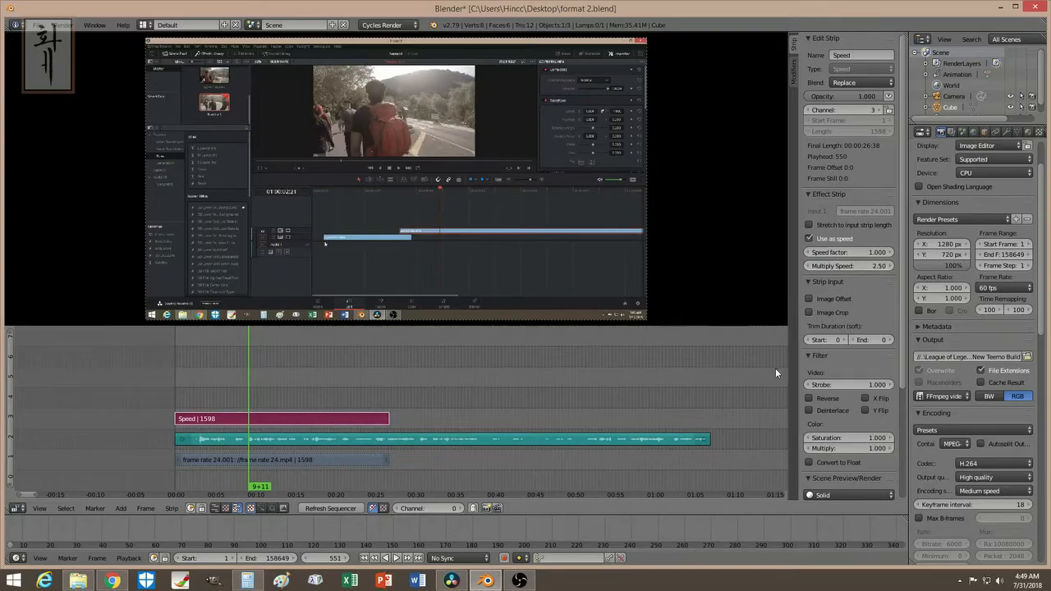
{"action": "left_click", "coordinate": [809, 238]}
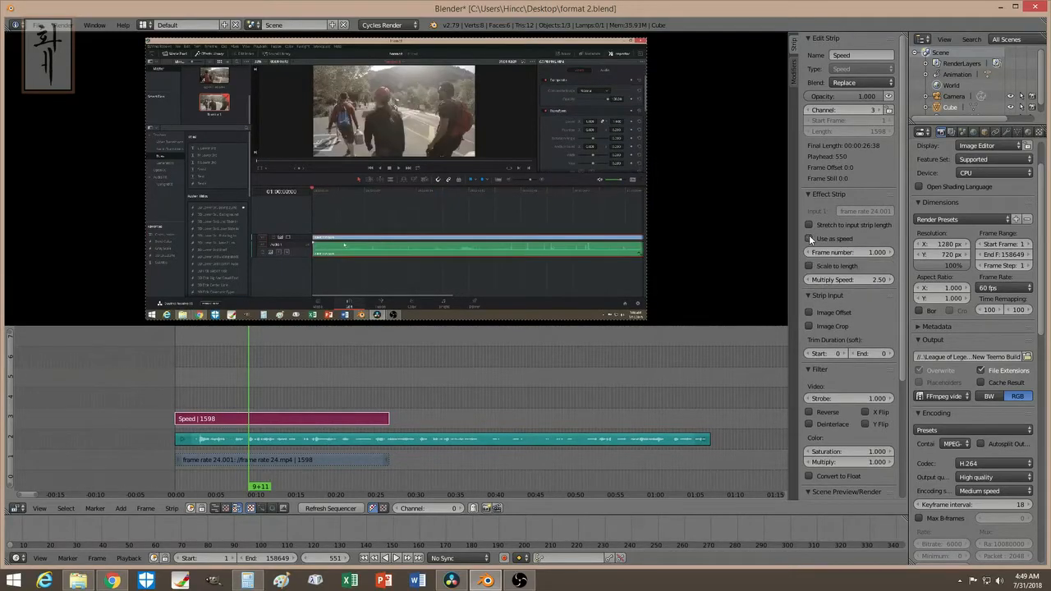
{"action": "left_click", "coordinate": [848, 253]}
{"action": "type", "text": "2.500"}
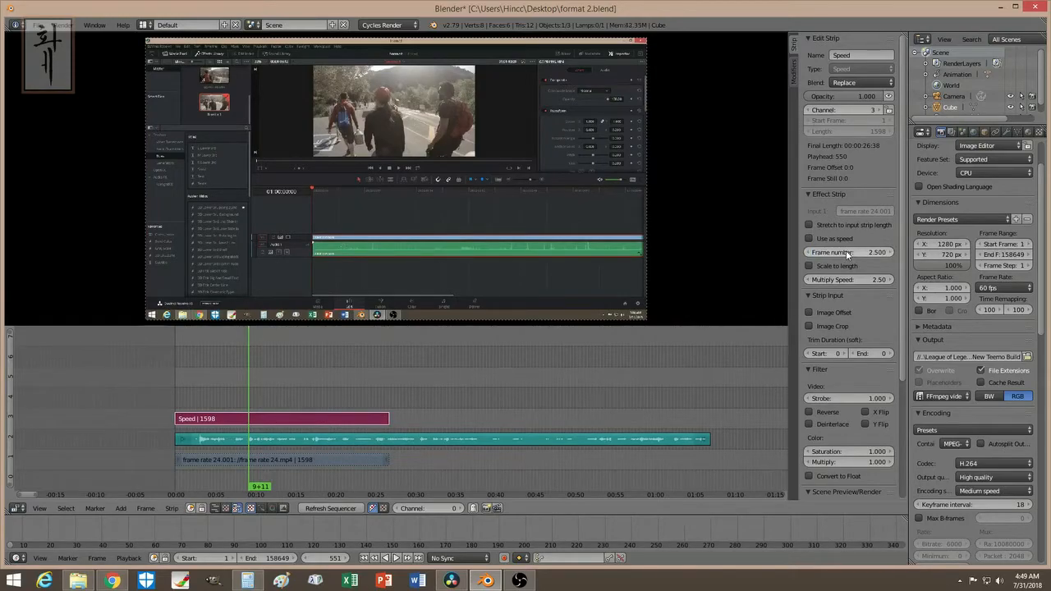
Step: Stretch the 24 fps clip's end to 3985 frames to match the audio, then reselect the Speed strip
{"action": "left_click", "coordinate": [283, 459]}
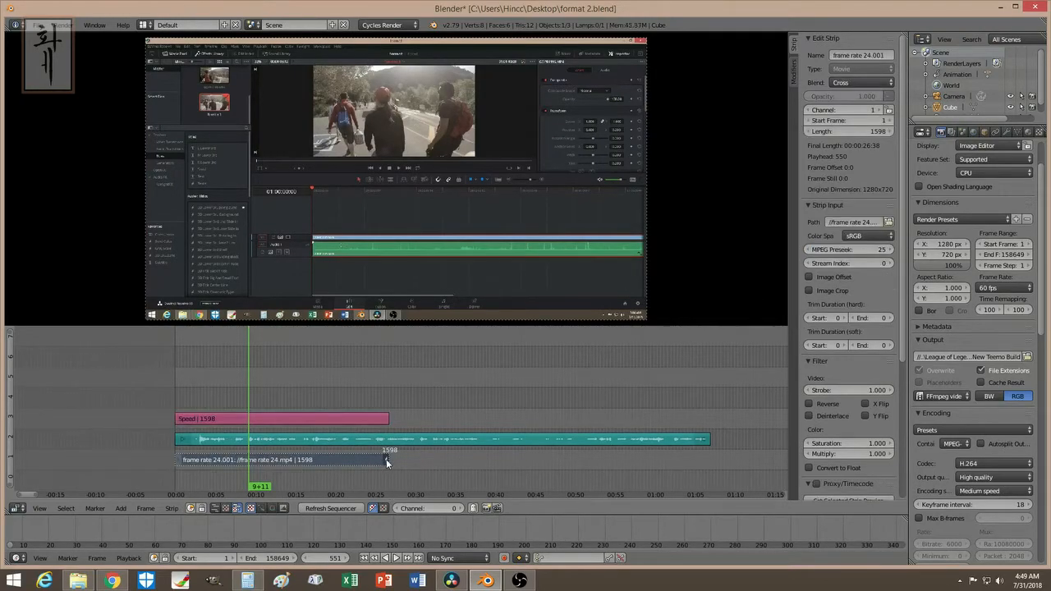
{"action": "left_click_drag", "start_coordinate": [386, 460], "coordinate": [705, 459]}
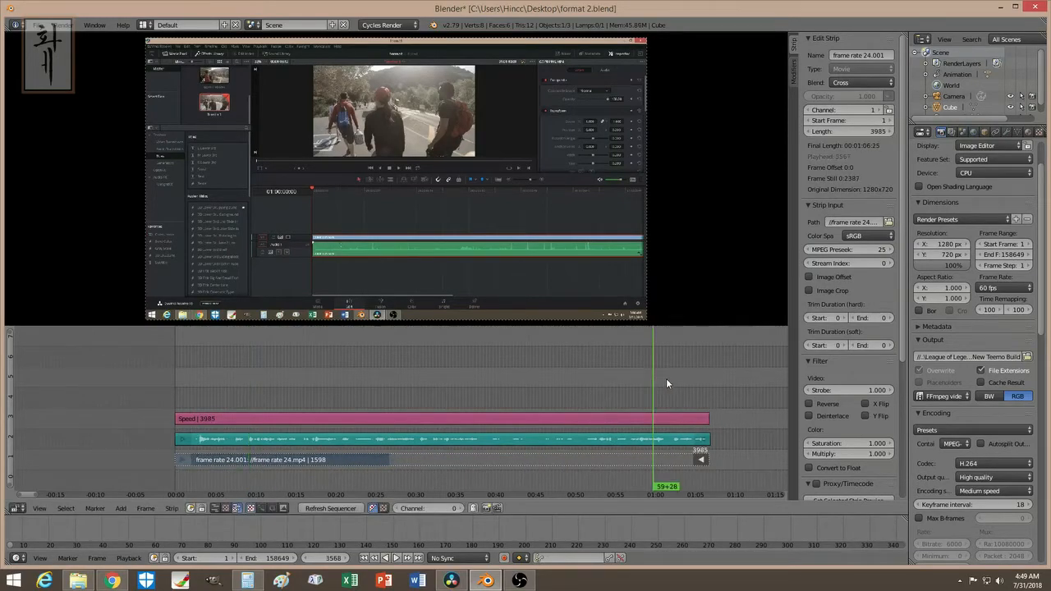
{"action": "left_click", "coordinate": [491, 385]}
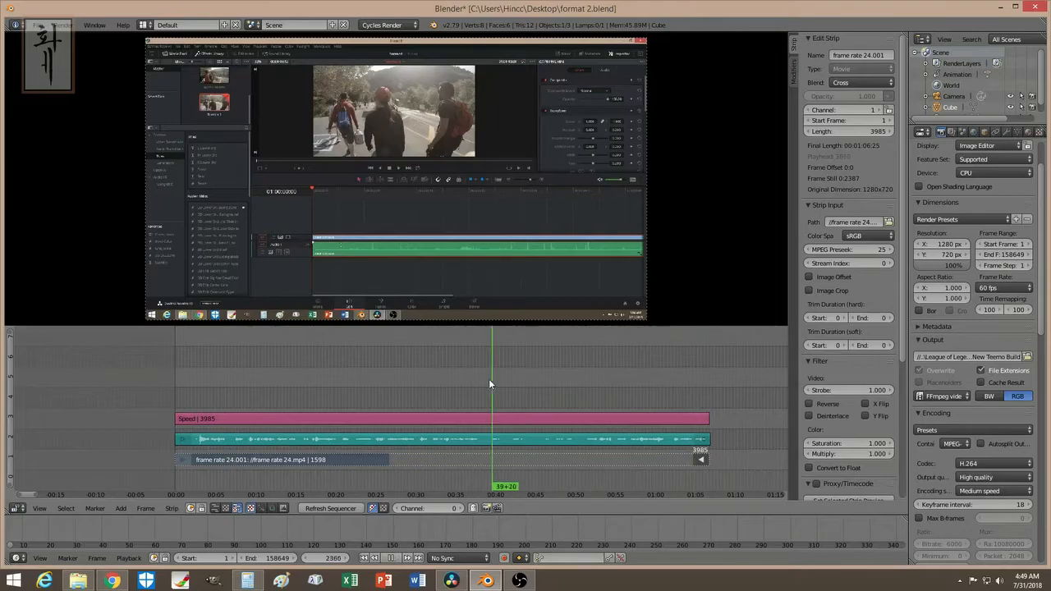
{"action": "left_click", "coordinate": [411, 381]}
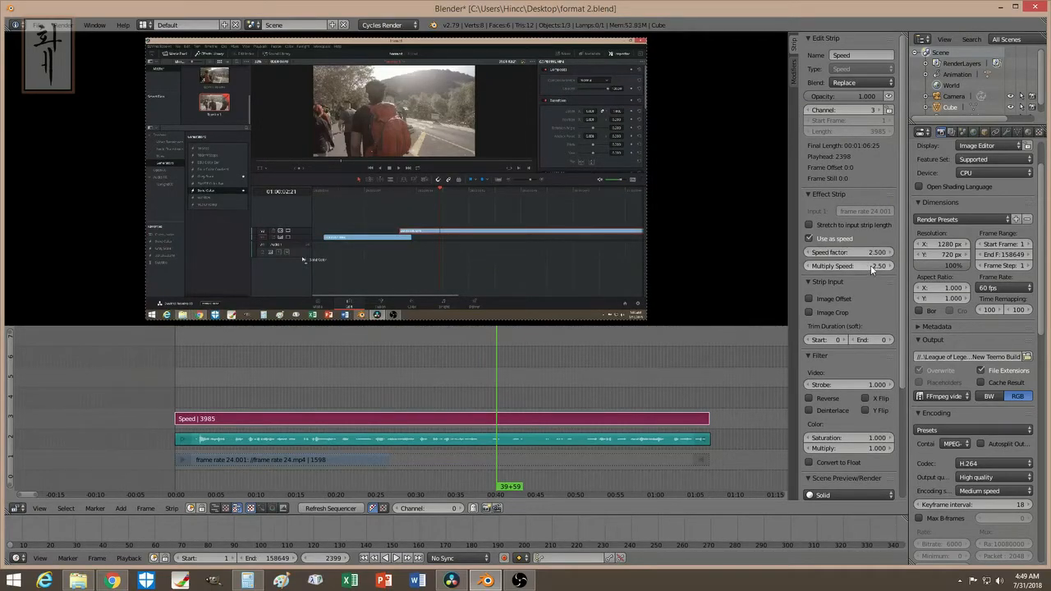
{"action": "left_click", "coordinate": [847, 266]}
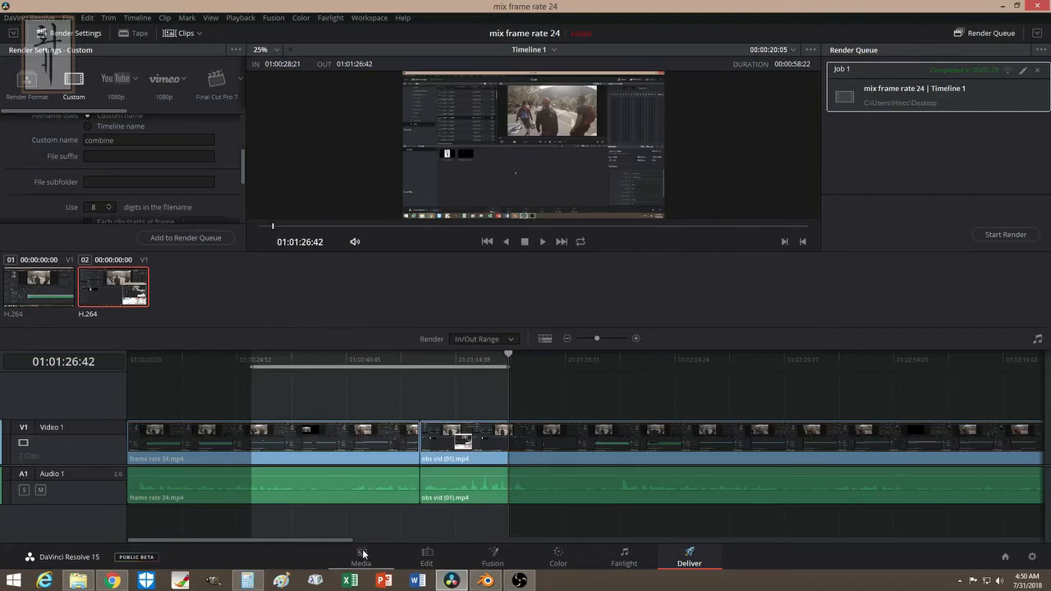
Step: On the Edit page, set the 'obs vid (01).mp4' clip's Retime Process to Optical Flow
{"action": "left_click", "coordinate": [427, 554]}
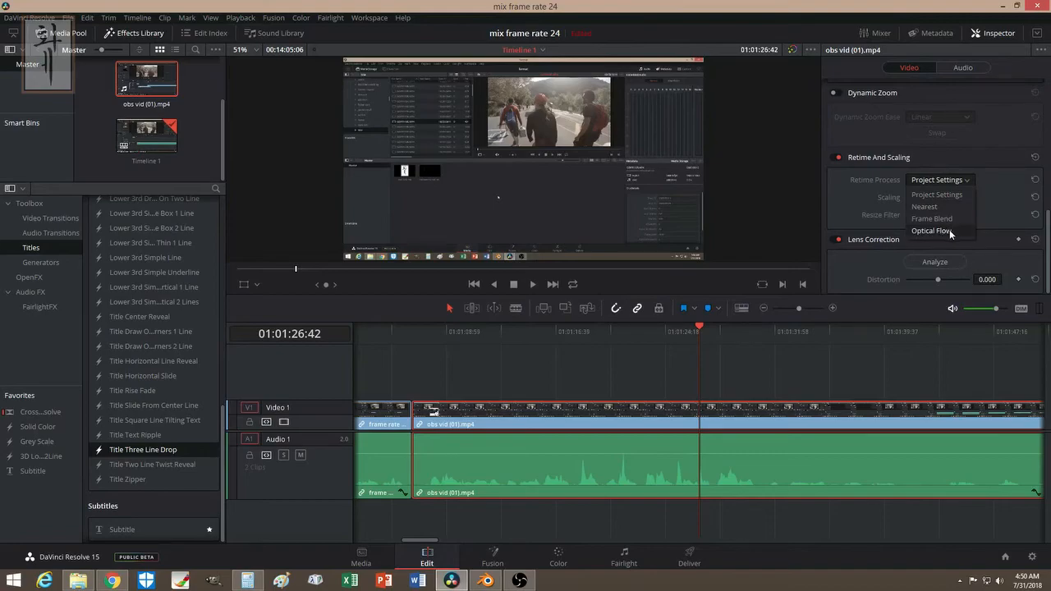
{"action": "mouse_move", "coordinate": [936, 236]}
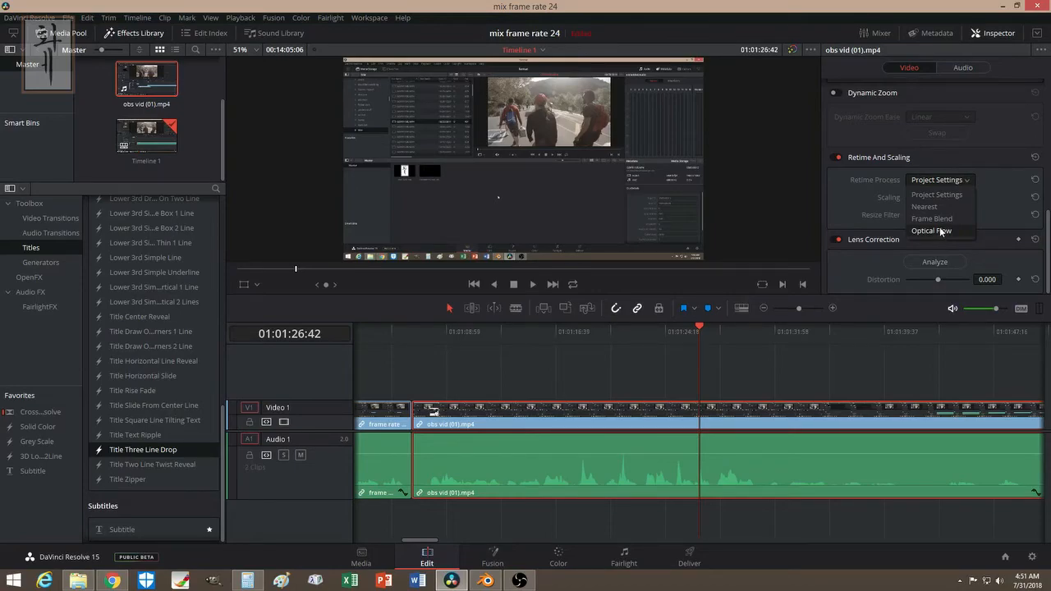
{"action": "left_click", "coordinate": [930, 230]}
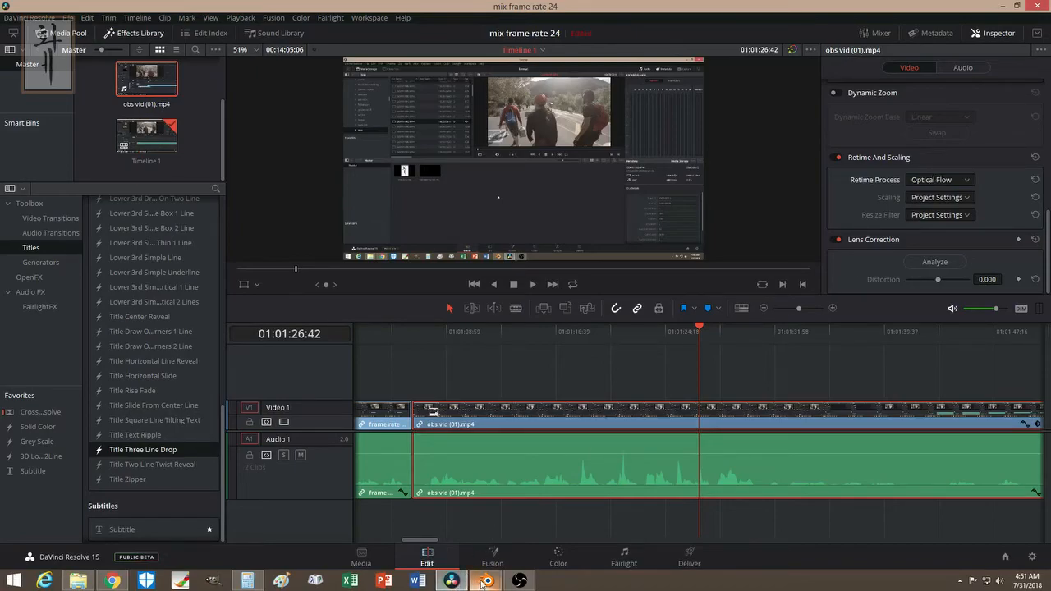
{"action": "mouse_move", "coordinate": [485, 580]}
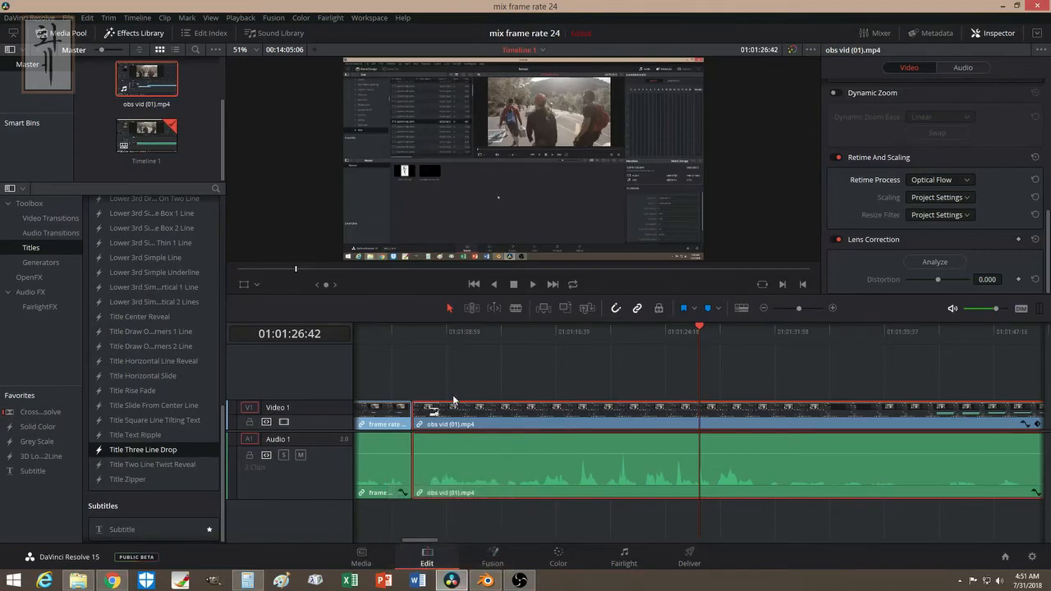
{"action": "mouse_move", "coordinate": [430, 377]}
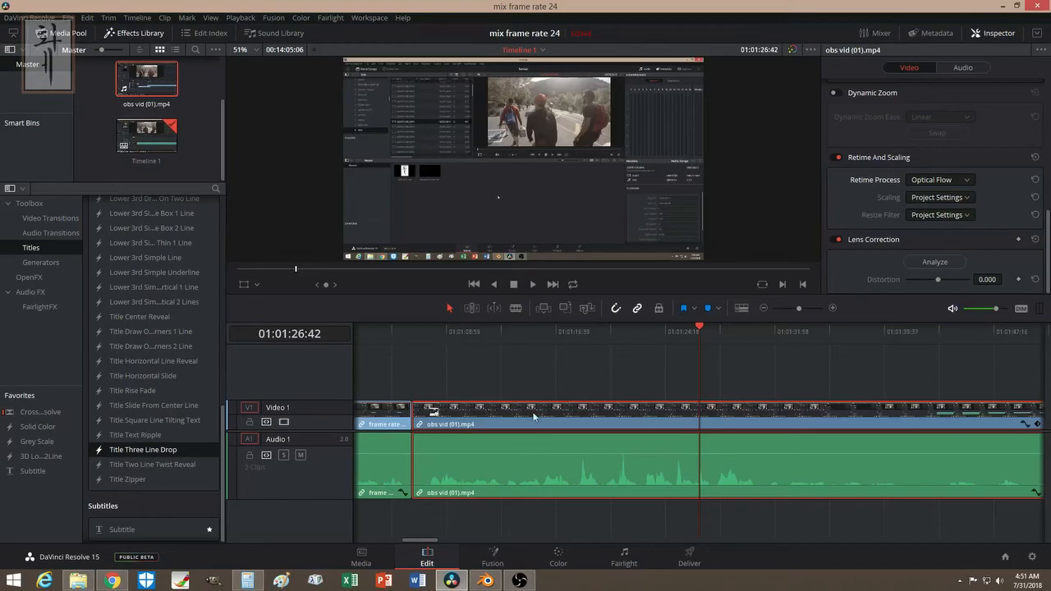
{"action": "mouse_move", "coordinate": [492, 378]}
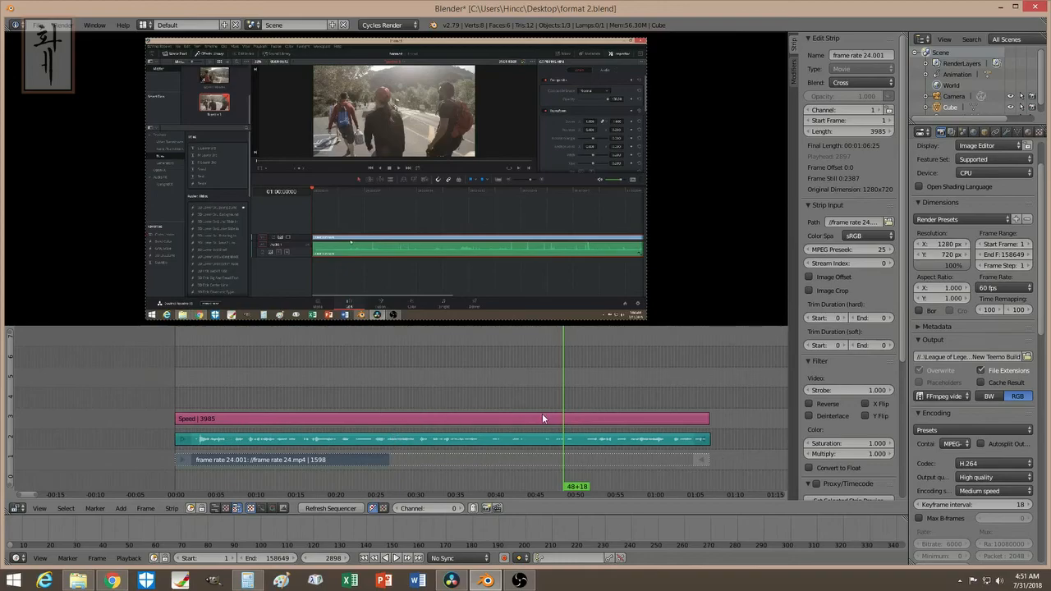
{"action": "mouse_move", "coordinate": [752, 424]}
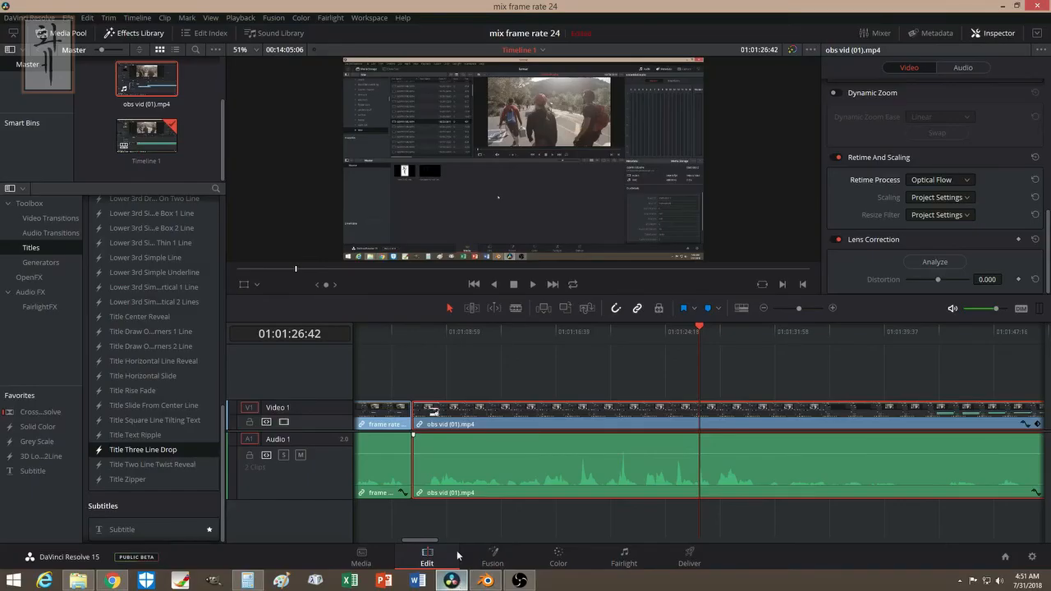
{"action": "mouse_move", "coordinate": [464, 525]}
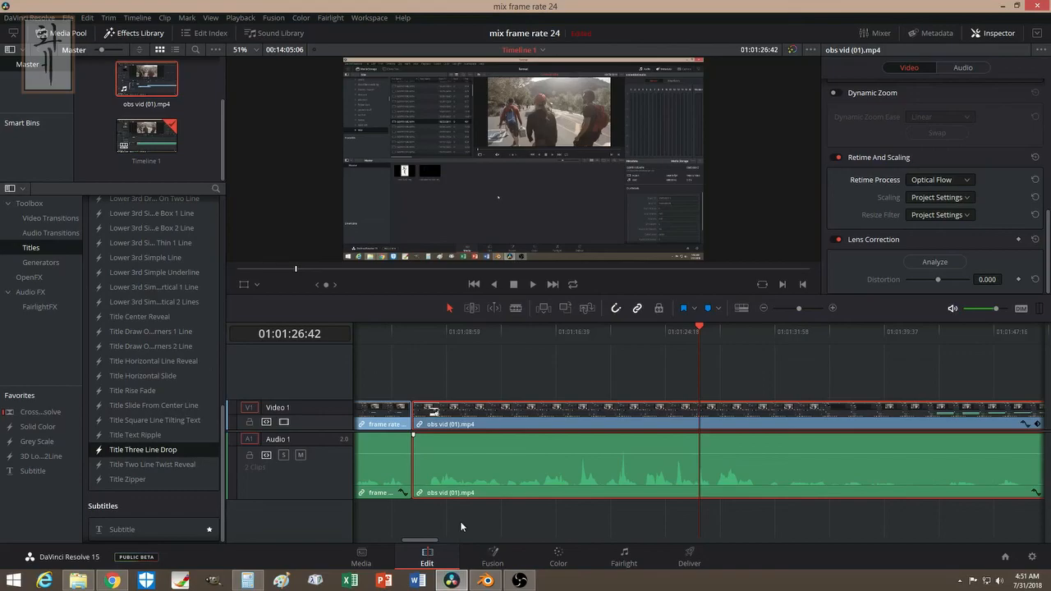